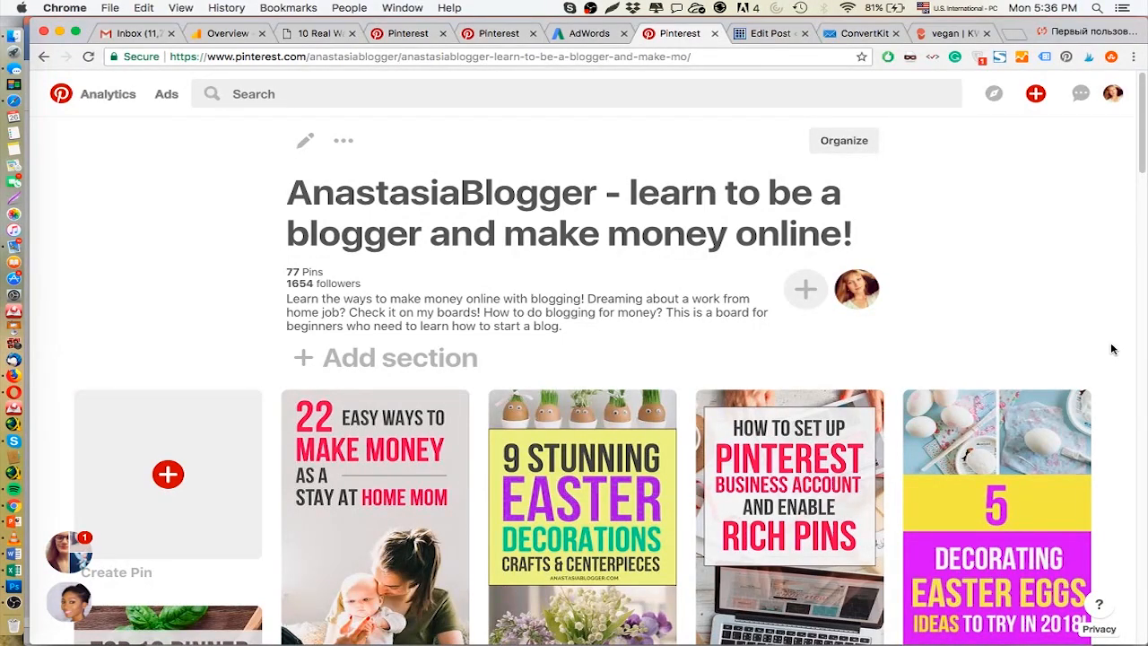
{"action": "mouse_move", "coordinate": [624, 115]}
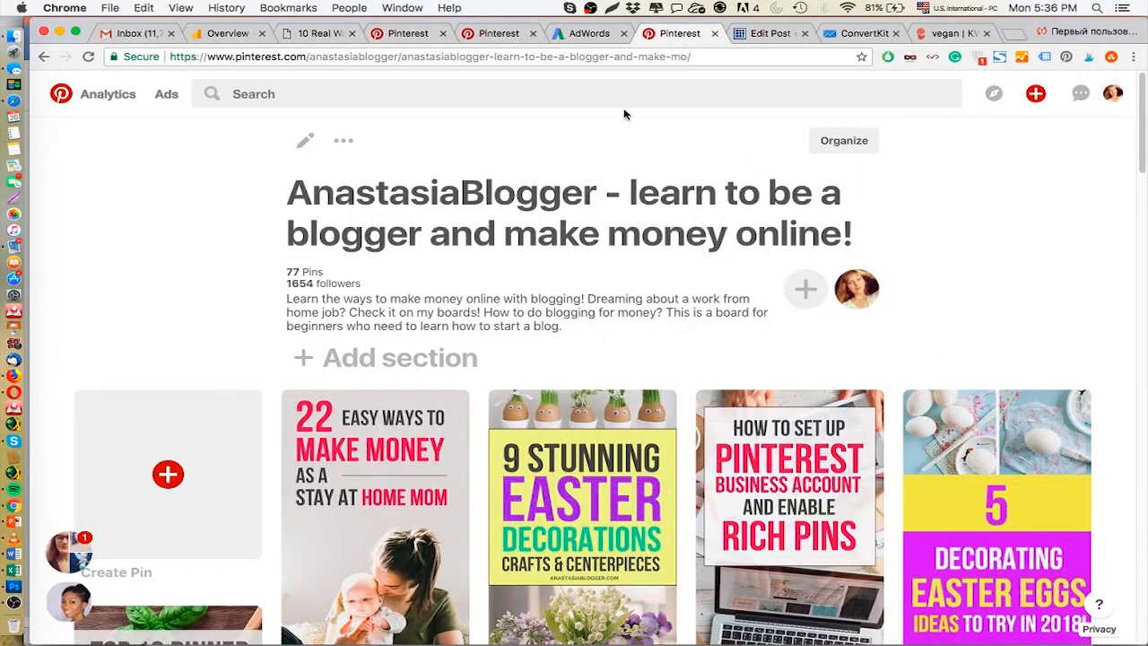
Search Pinterest for 'vegan' to see results and topic category bubbles.
{"action": "left_click", "coordinate": [574, 93]}
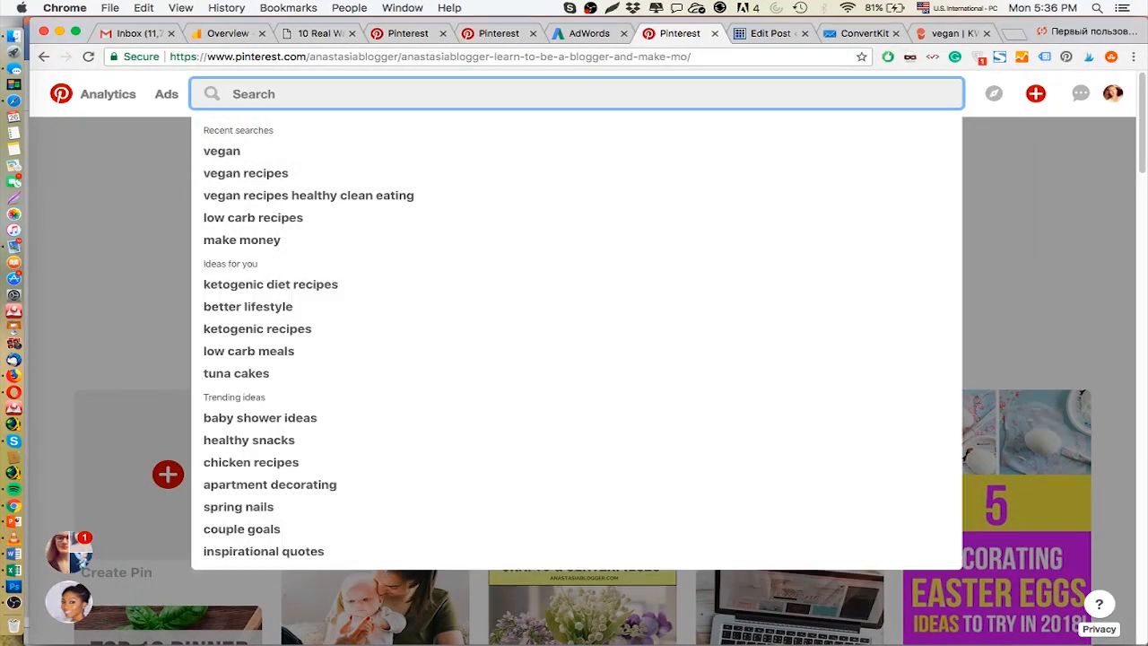
{"action": "type", "text": "vegan"}
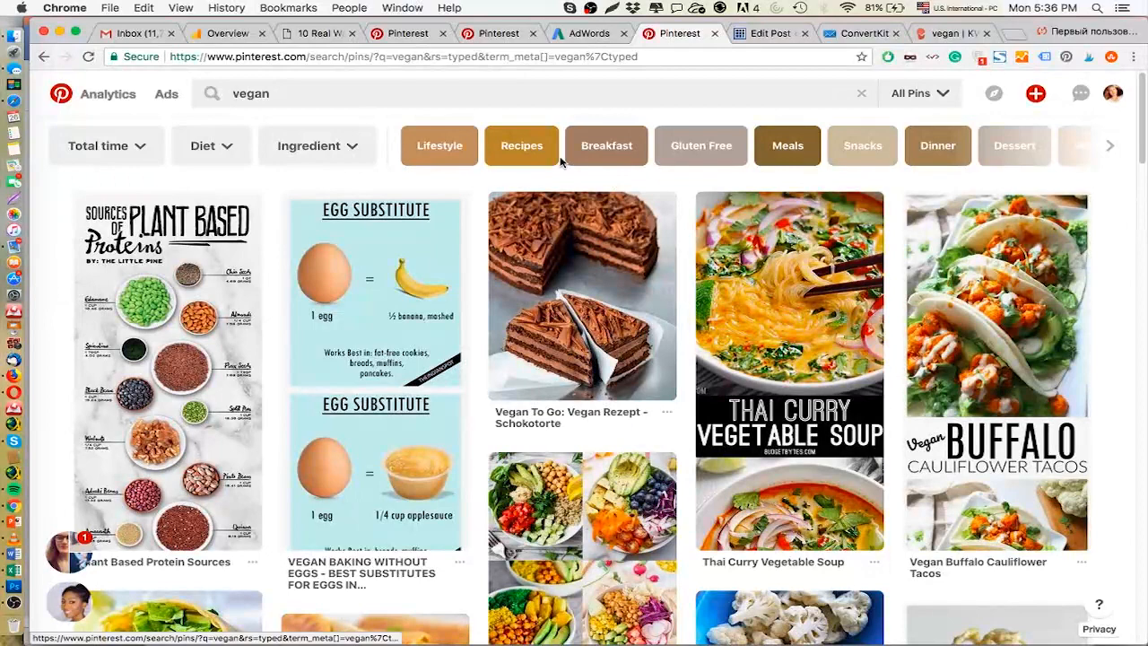
{"action": "mouse_move", "coordinate": [521, 145]}
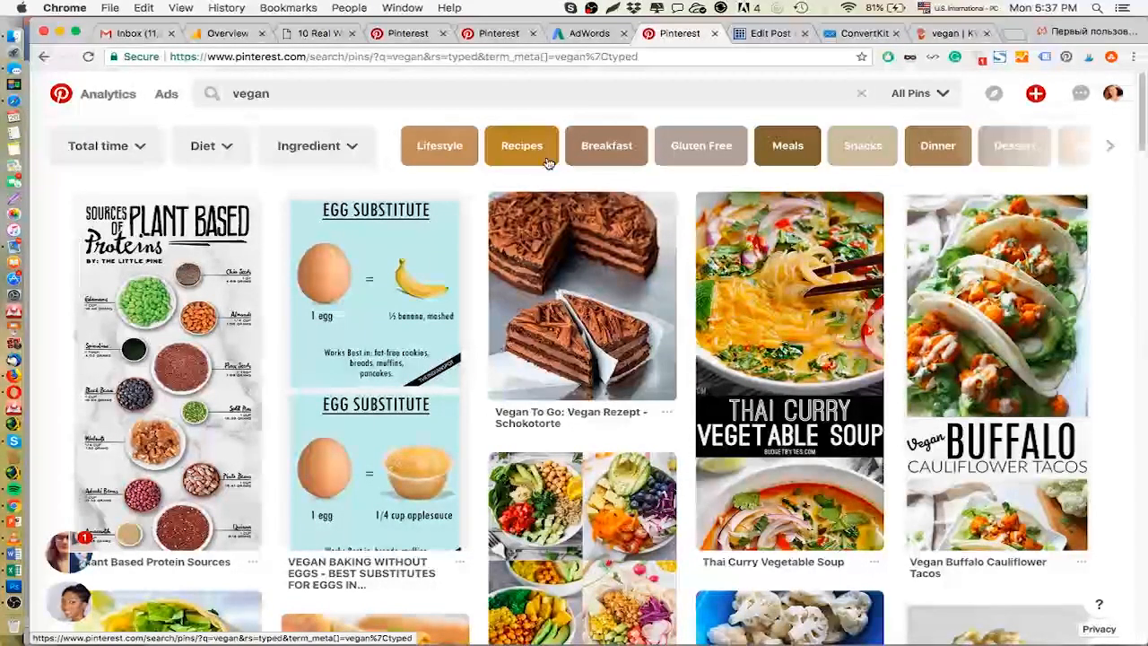
{"action": "mouse_move", "coordinate": [547, 161]}
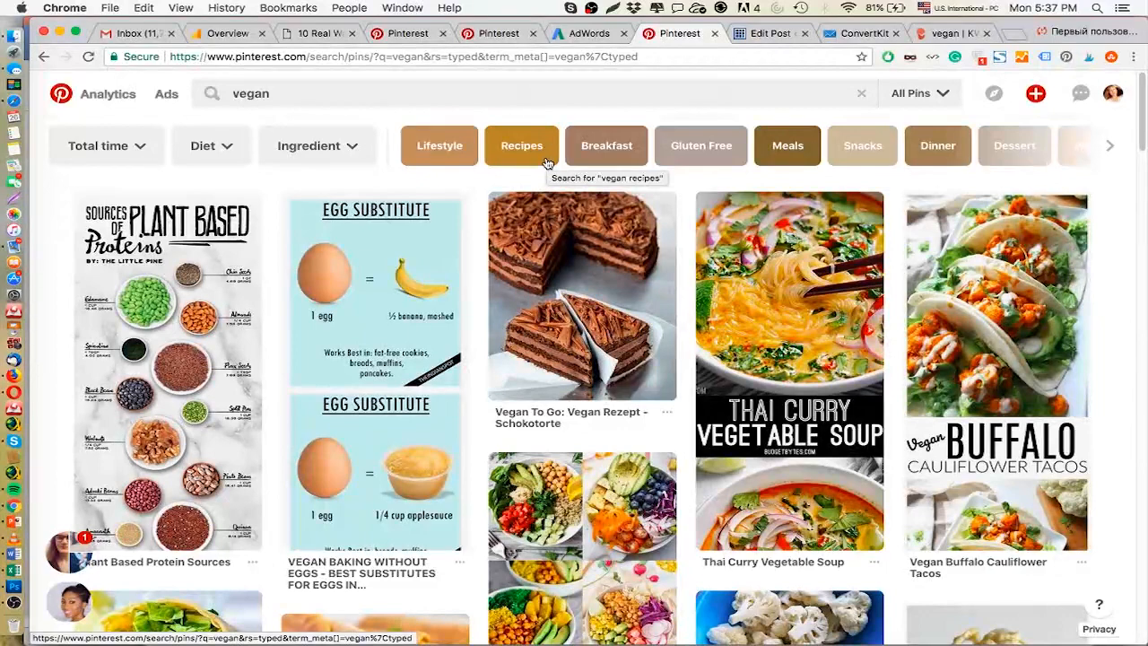
Narrow the search with the Recipes bubble, then the Breakfast bubble.
{"action": "left_click", "coordinate": [520, 145]}
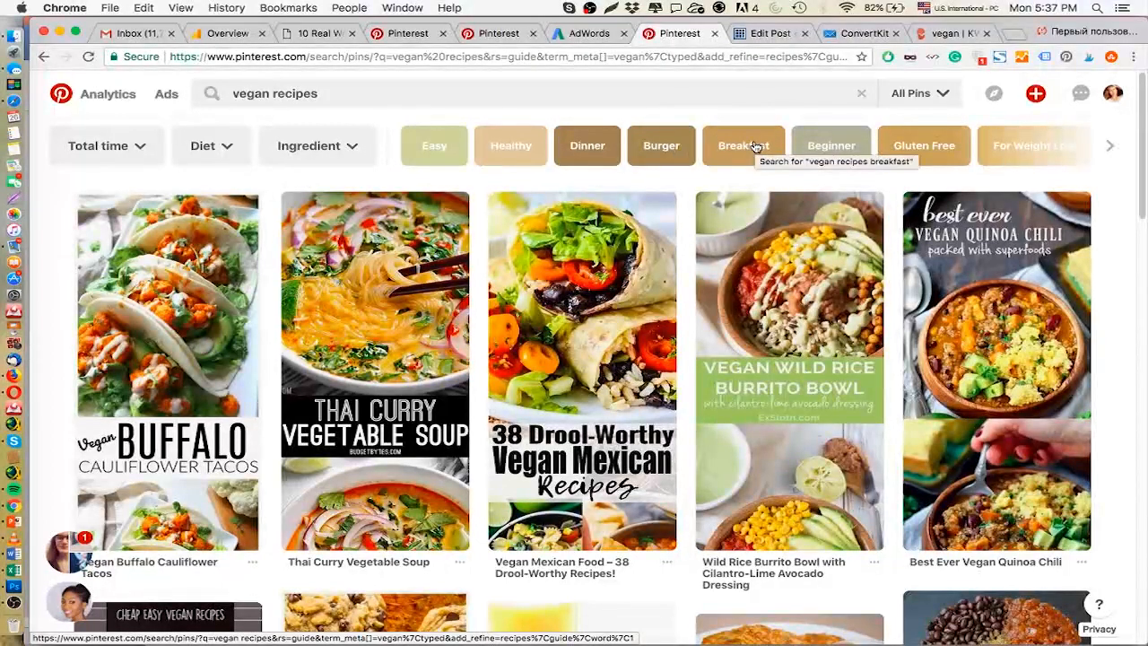
{"action": "left_click", "coordinate": [743, 146]}
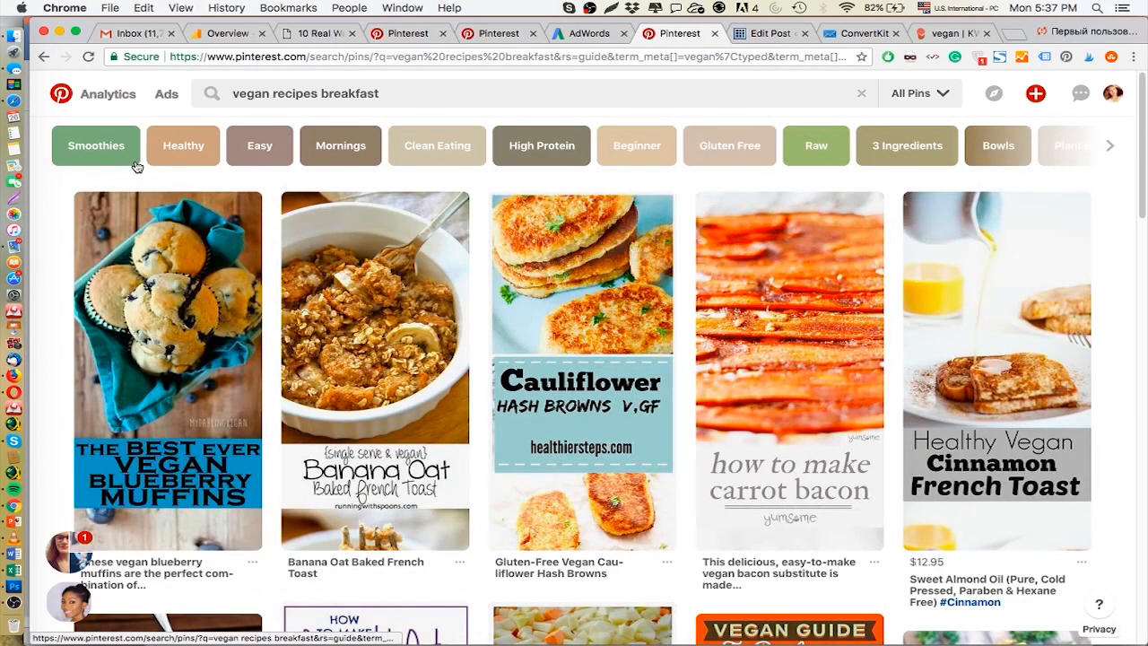
{"action": "mouse_move", "coordinate": [96, 145]}
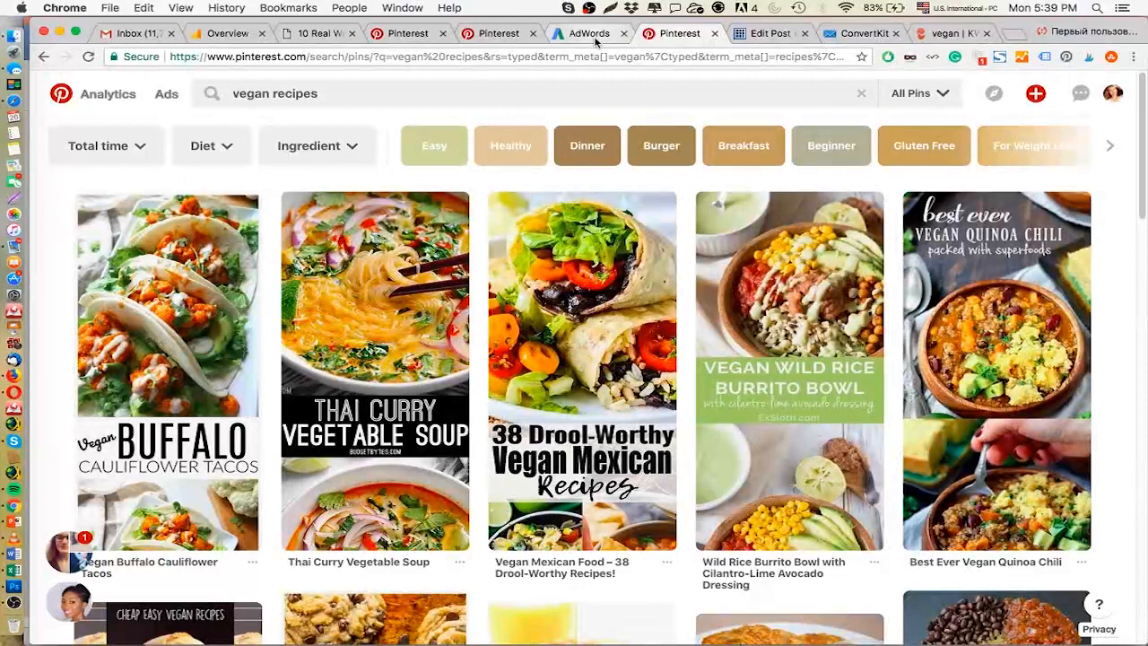
Review AdWords volumes for 'vegan recipes' (100K–1M), then switch to KWFinder.
{"action": "left_click", "coordinate": [589, 32]}
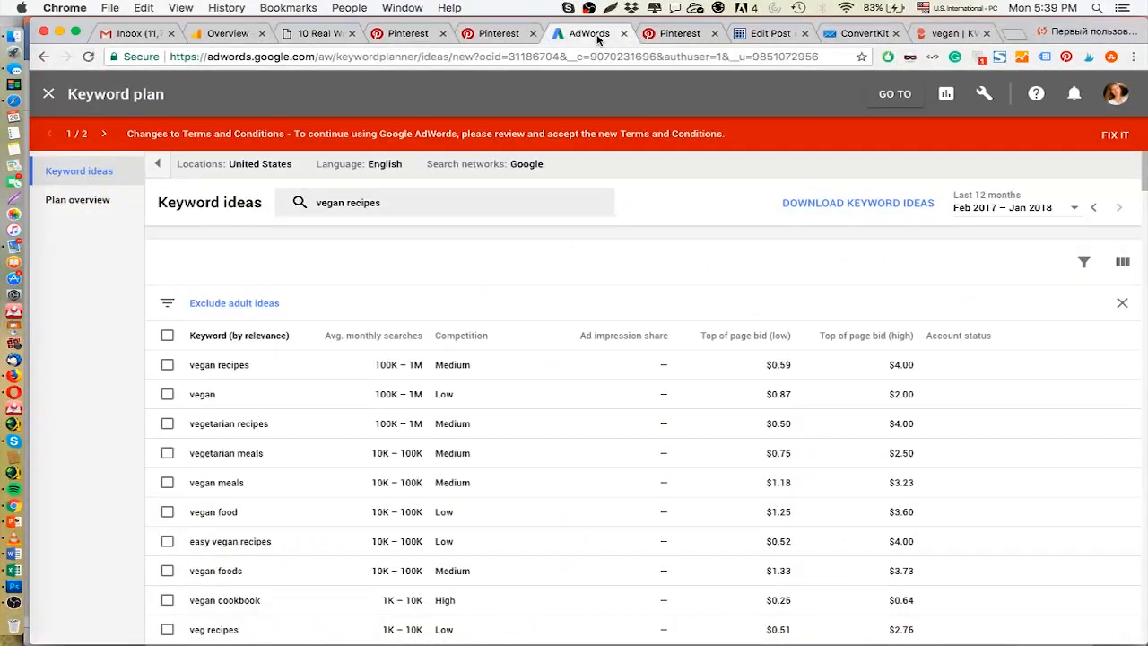
{"action": "mouse_move", "coordinate": [409, 285]}
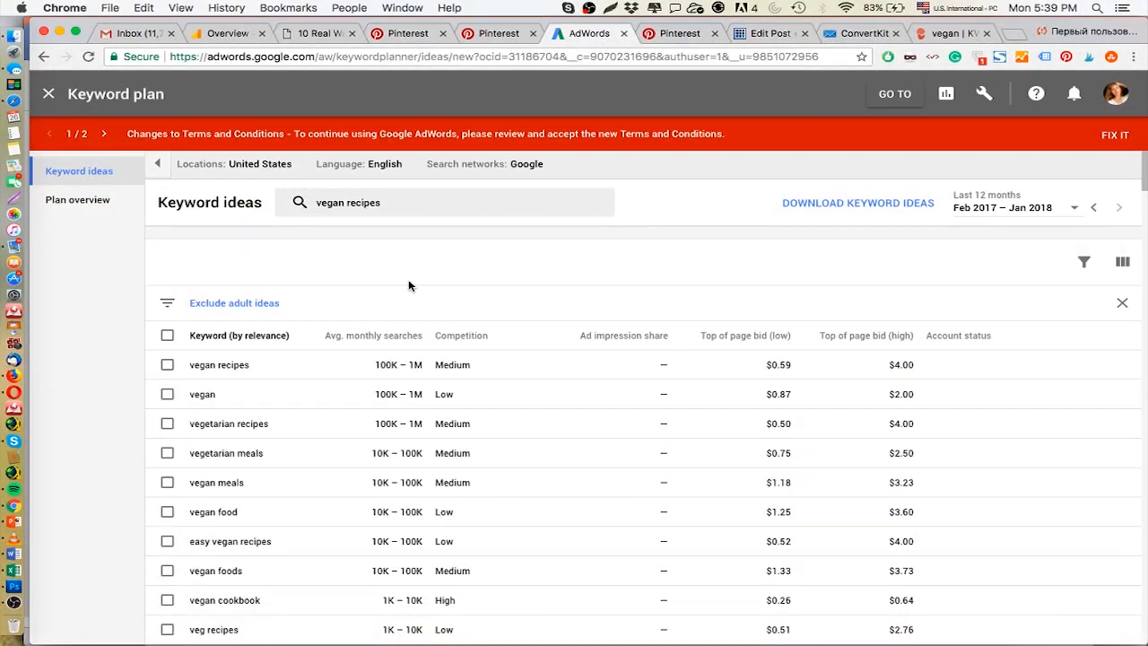
{"action": "mouse_move", "coordinate": [459, 288]}
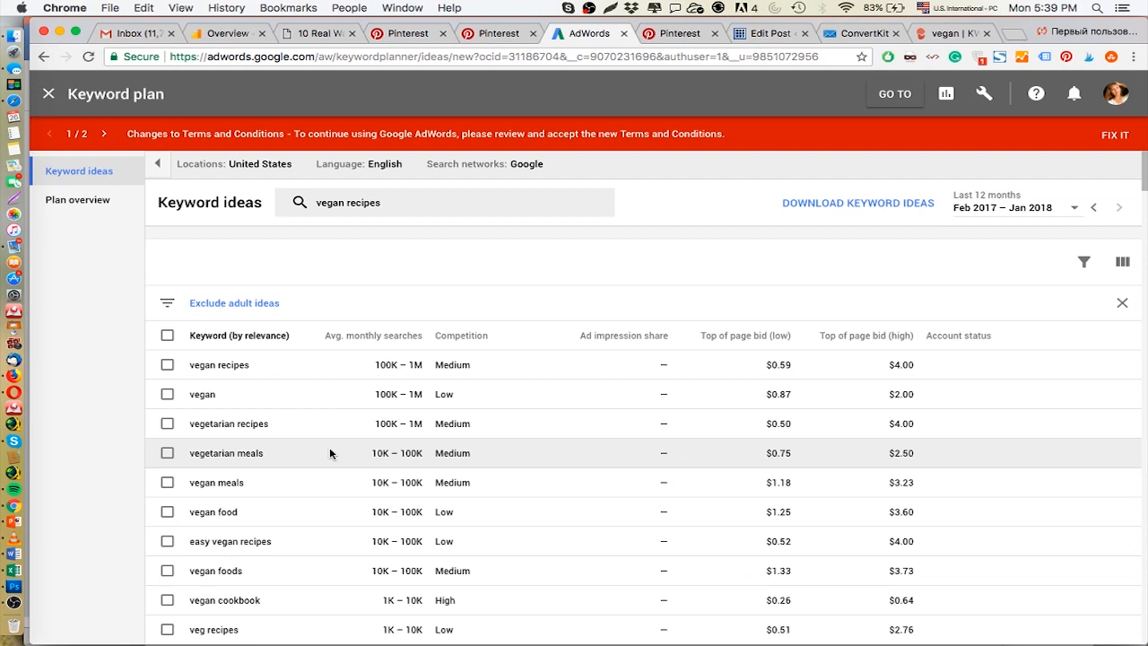
{"action": "mouse_move", "coordinate": [502, 493]}
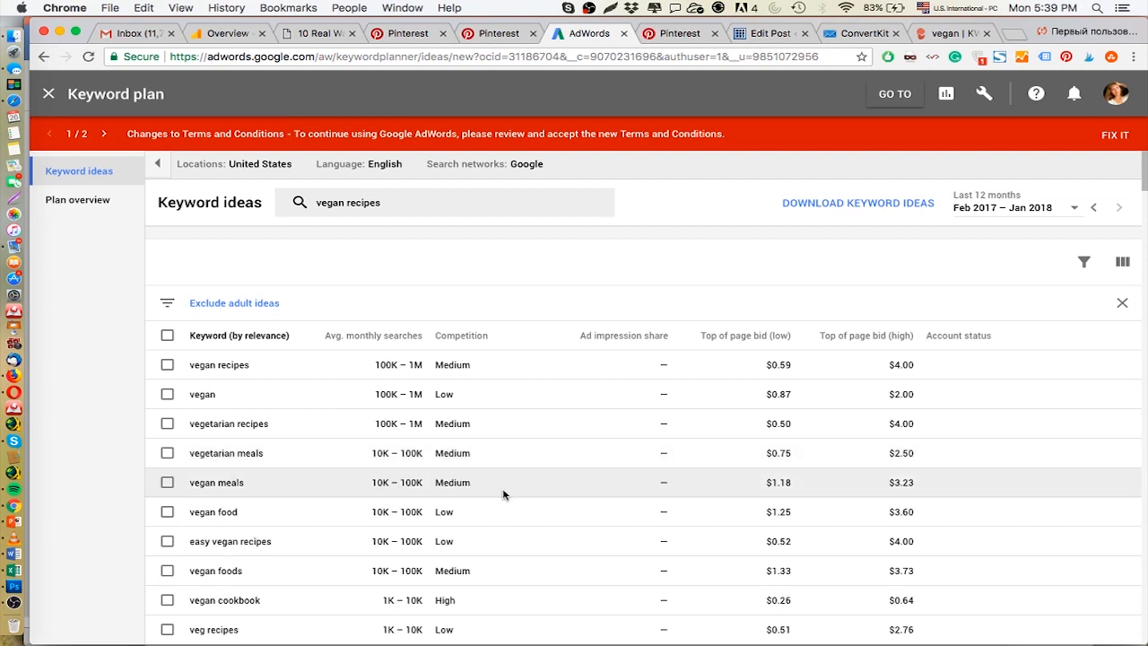
{"action": "mouse_move", "coordinate": [558, 499]}
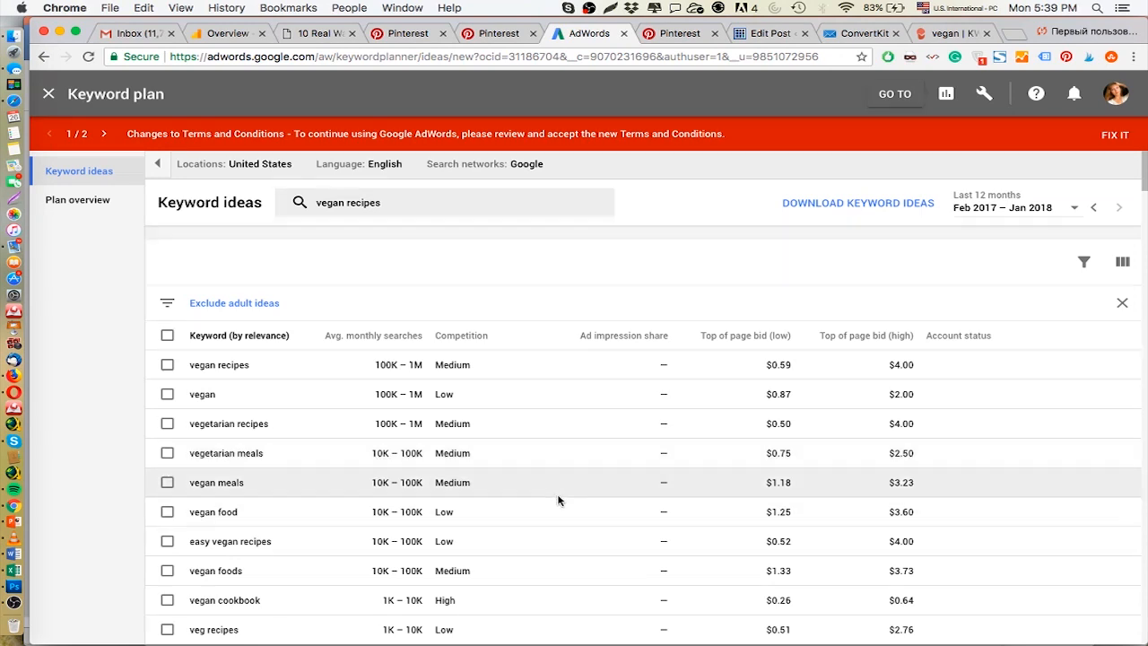
{"action": "left_click", "coordinate": [947, 33]}
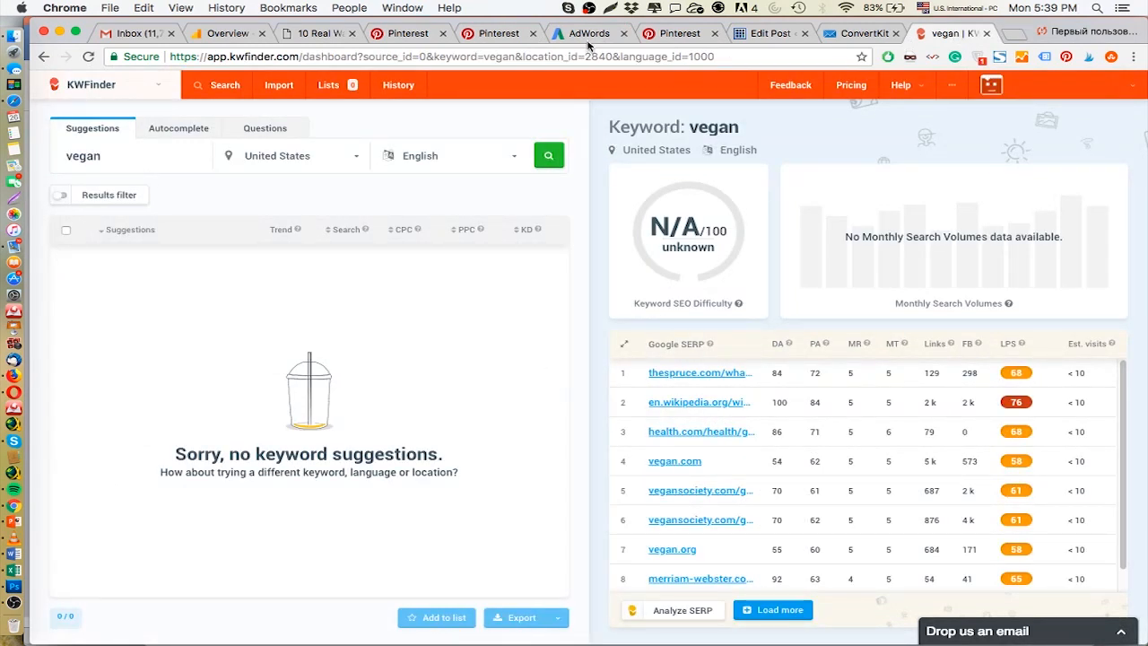
Compare AdWords and KWFinder 'vegan' results, then bring up the Pinterest Ads ad group setup.
{"action": "left_click", "coordinate": [581, 32]}
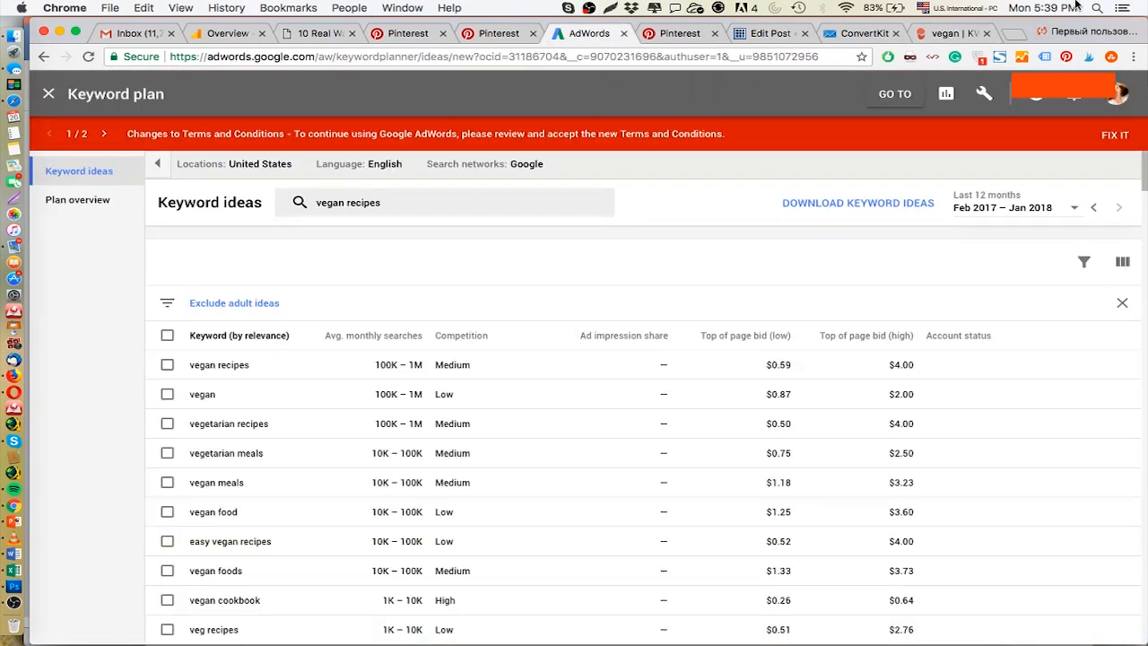
{"action": "left_click", "coordinate": [945, 33]}
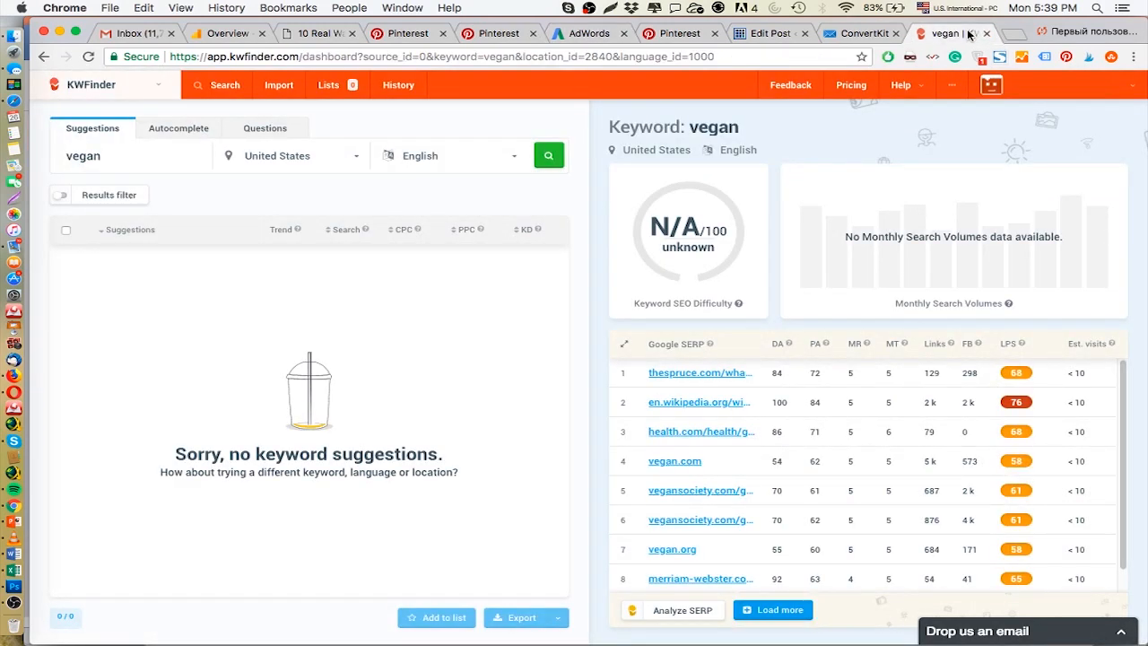
{"action": "mouse_move", "coordinate": [968, 36]}
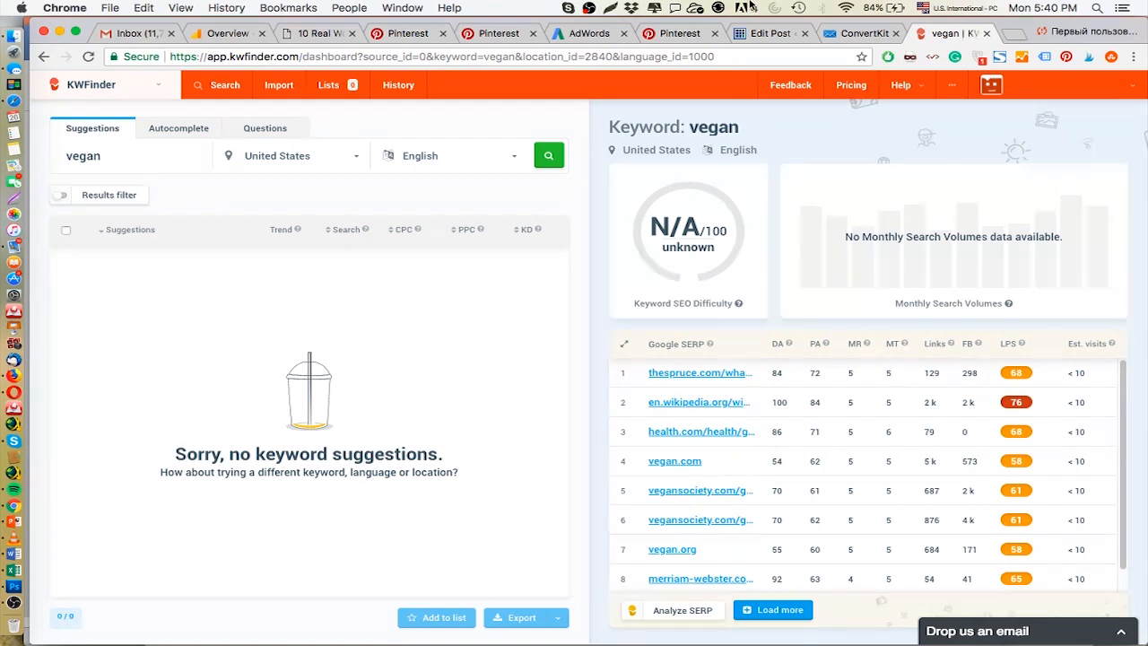
{"action": "left_click", "coordinate": [493, 33]}
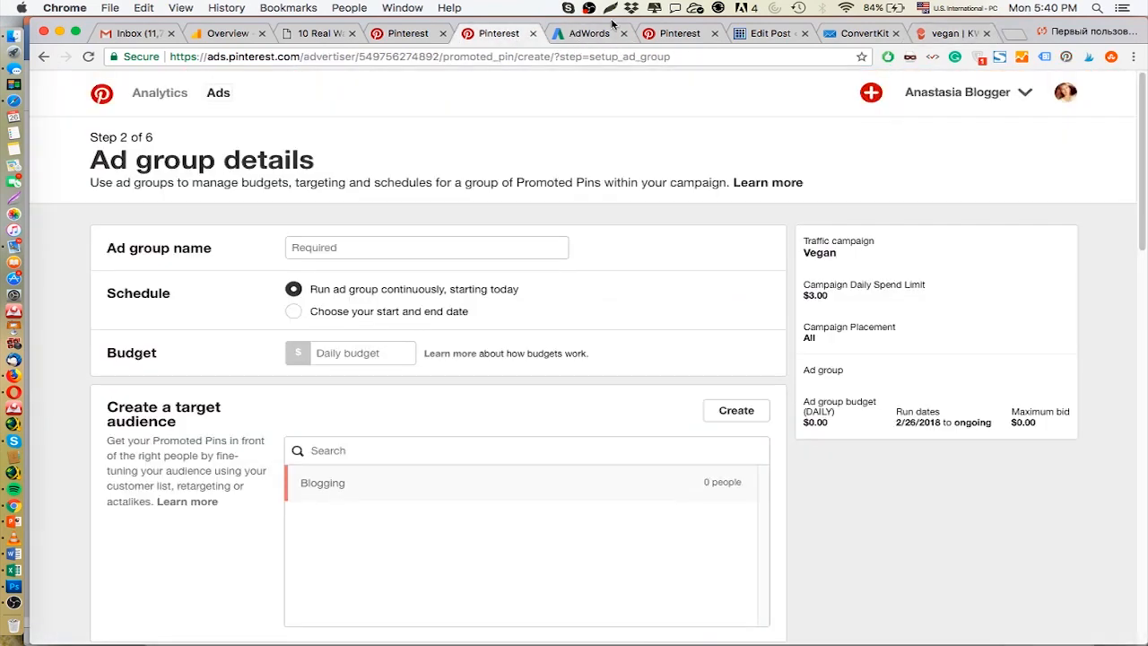
Return to the Pinterest 'vegan' search results tab.
{"action": "left_click", "coordinate": [675, 32]}
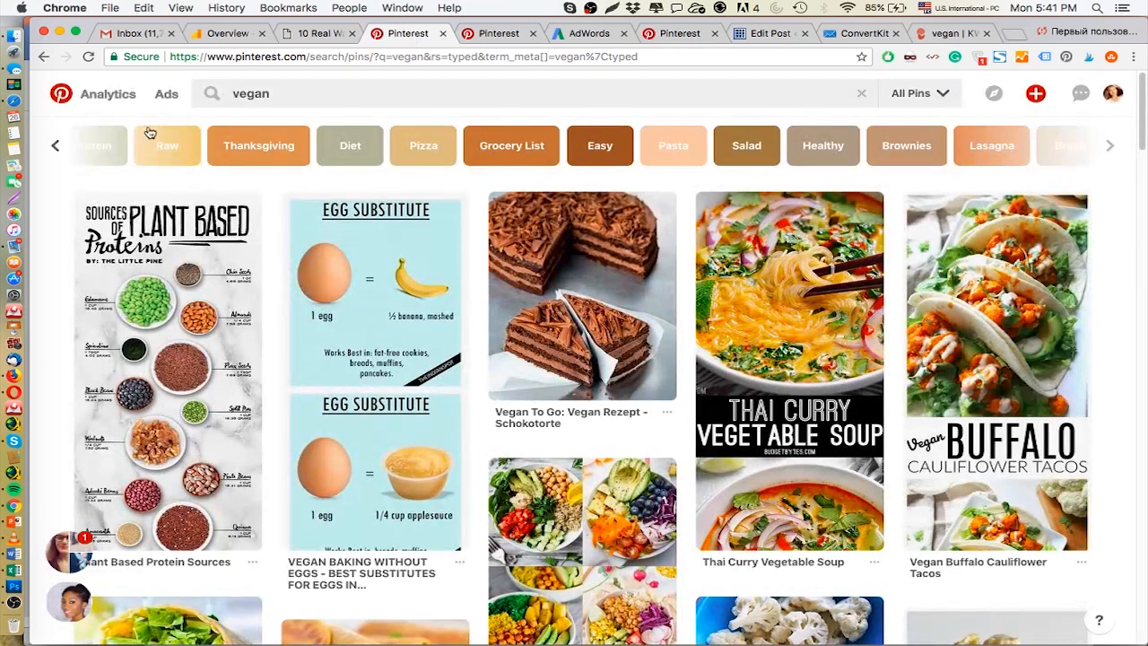
Browse more vegan category bubbles, then go to the Ads Traffic Campaigns overview.
{"action": "left_click", "coordinate": [165, 94]}
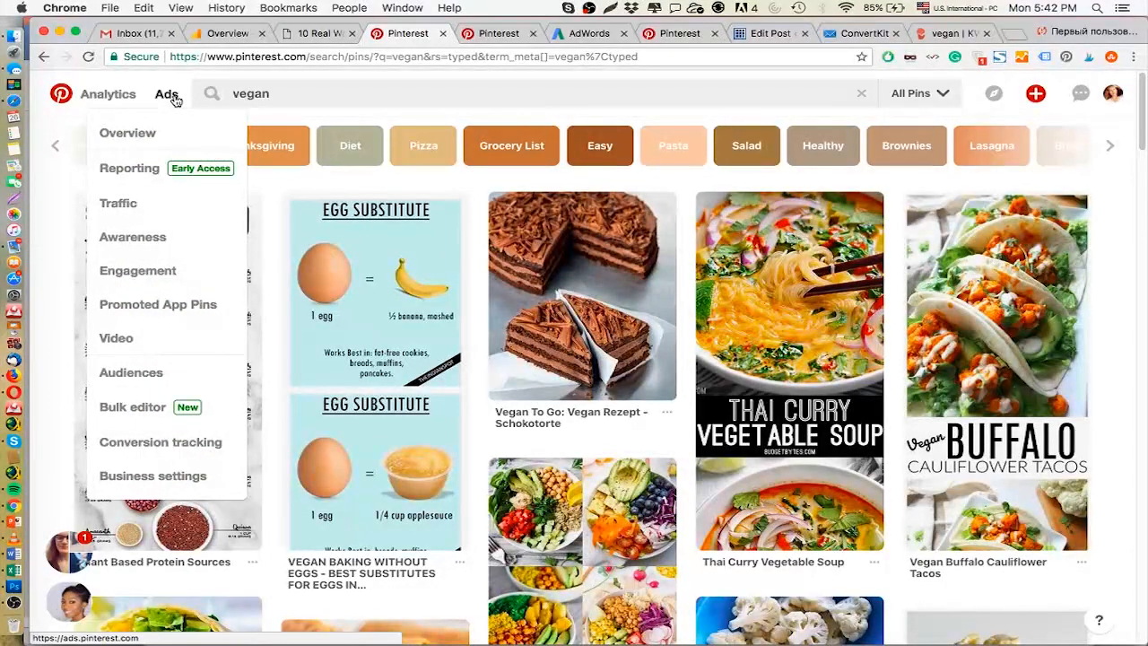
{"action": "mouse_move", "coordinate": [132, 237]}
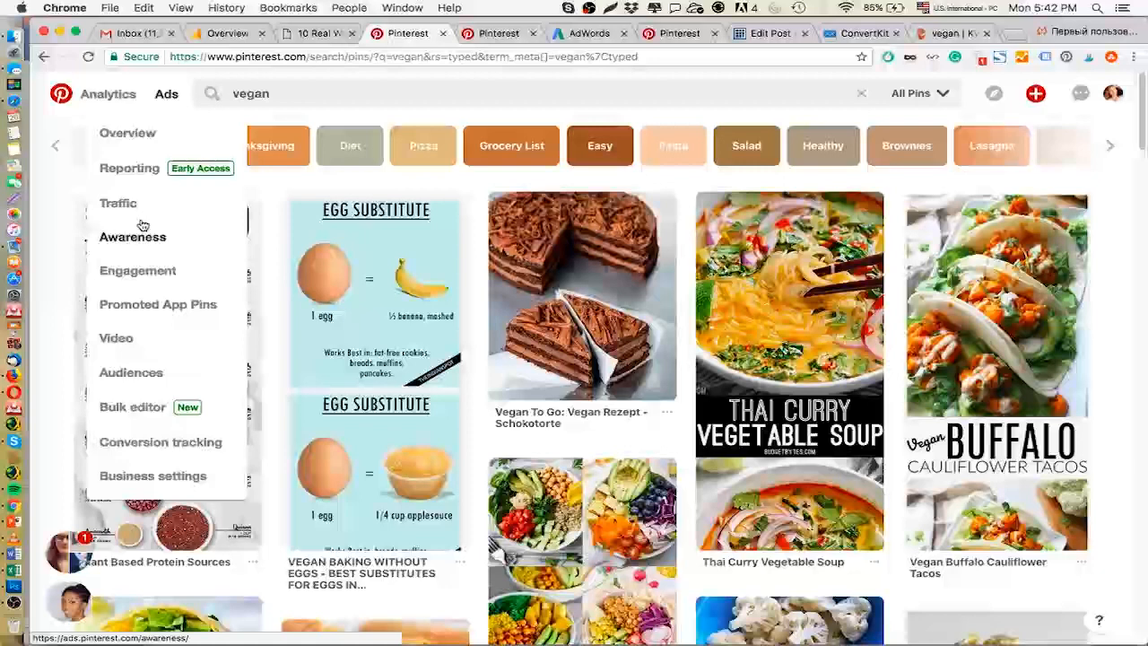
{"action": "left_click", "coordinate": [119, 203]}
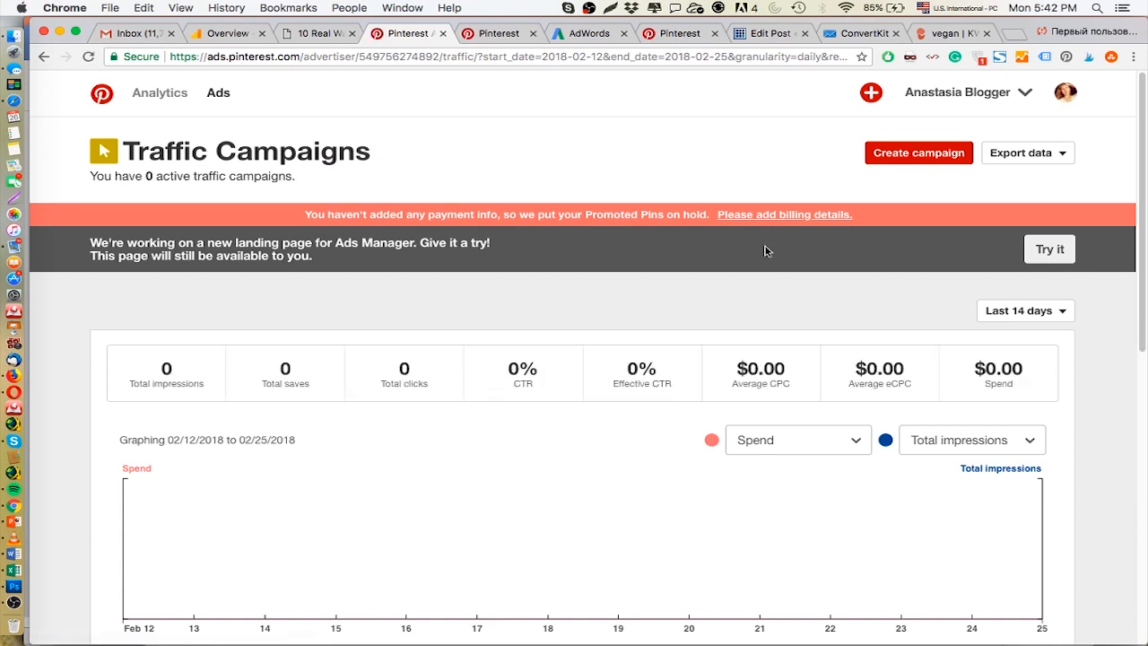
{"action": "mouse_move", "coordinate": [789, 218]}
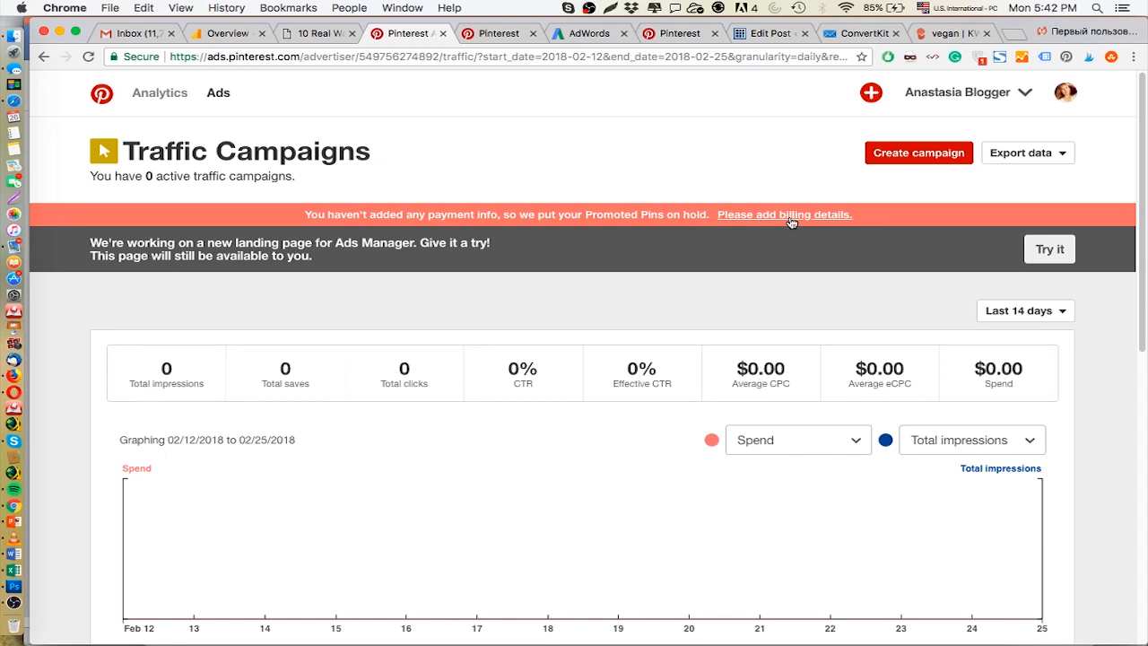
{"action": "mouse_move", "coordinate": [789, 312]}
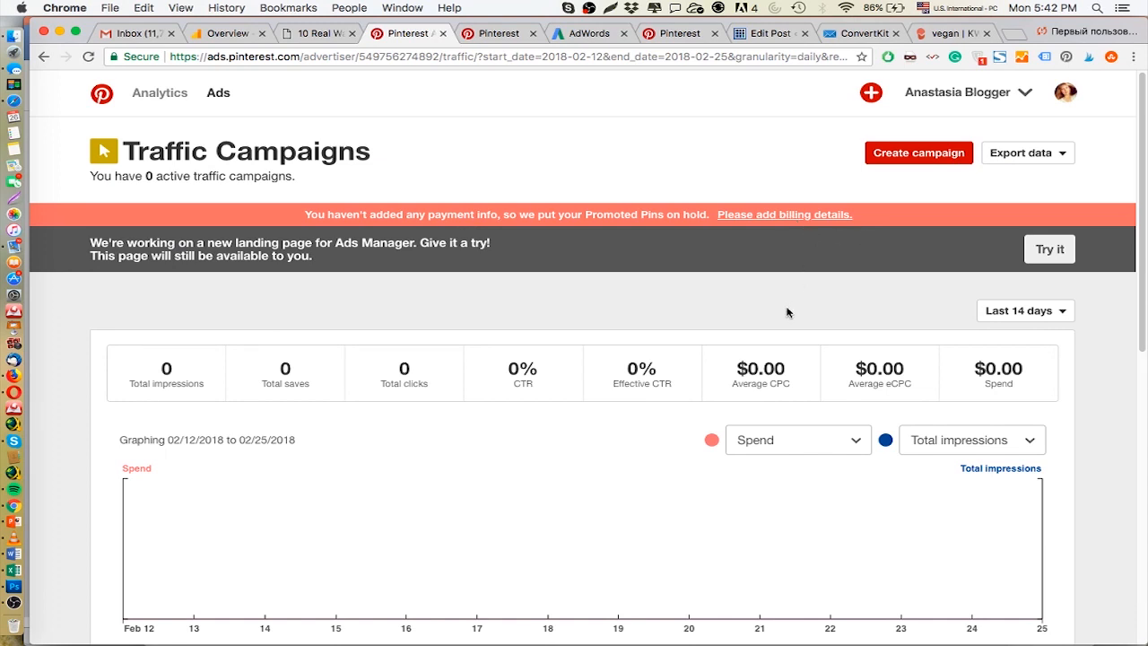
Scroll the Traffic Campaigns list and start creating a new campaign.
{"action": "scroll", "scroll_direction": "down", "scroll_amount": 3}
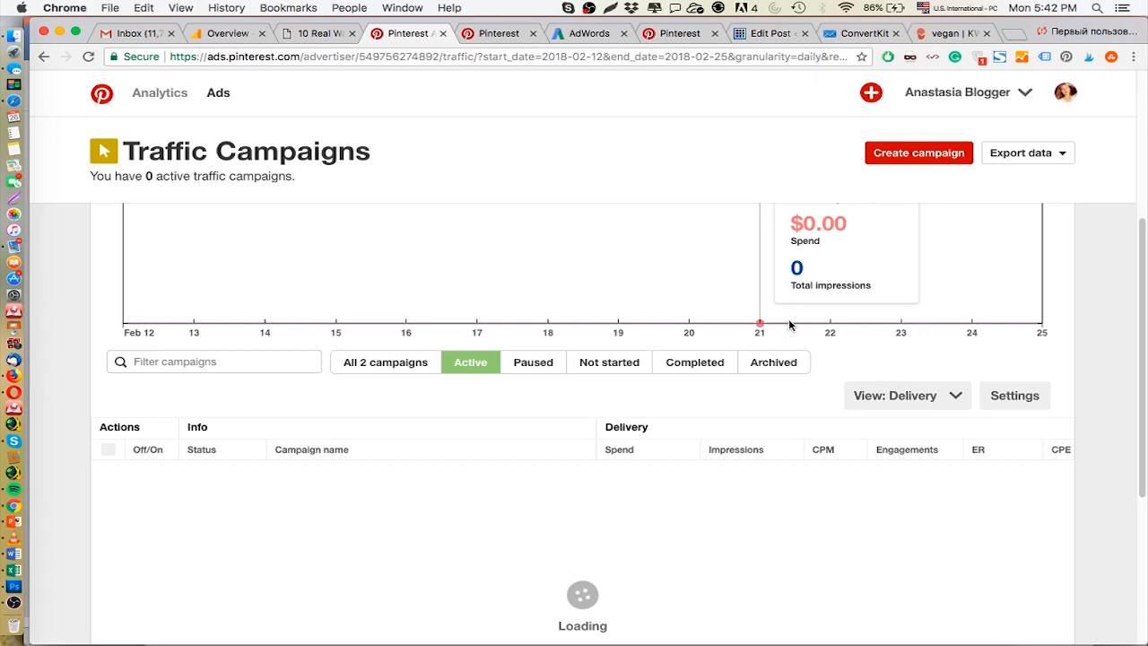
{"action": "mouse_move", "coordinate": [940, 197]}
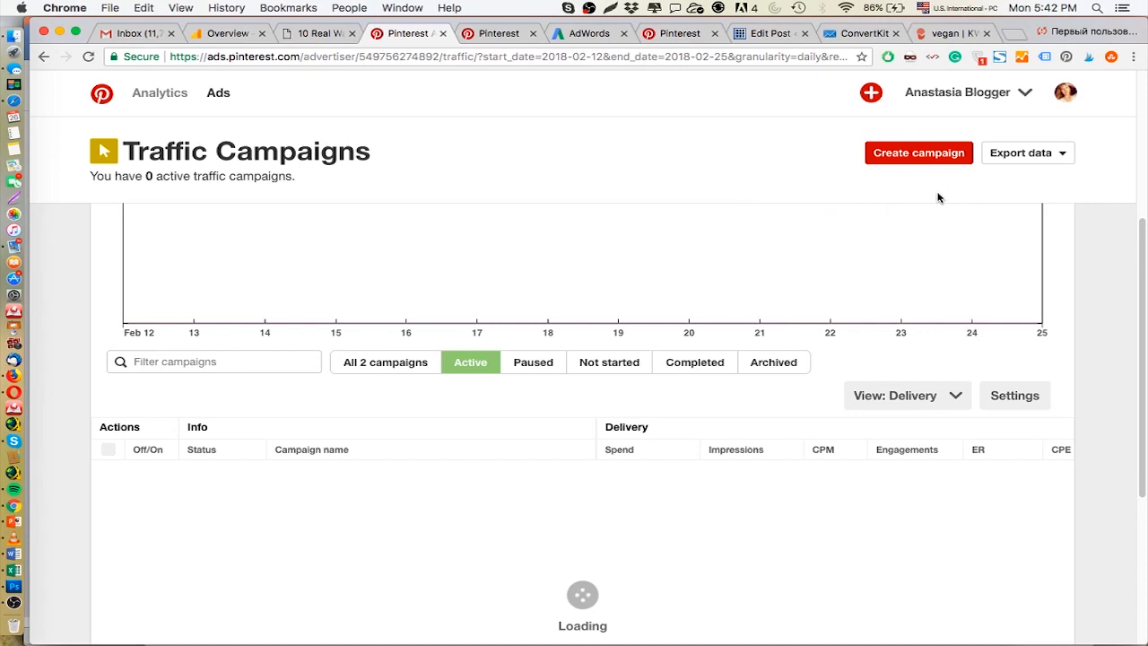
{"action": "left_click", "coordinate": [918, 152]}
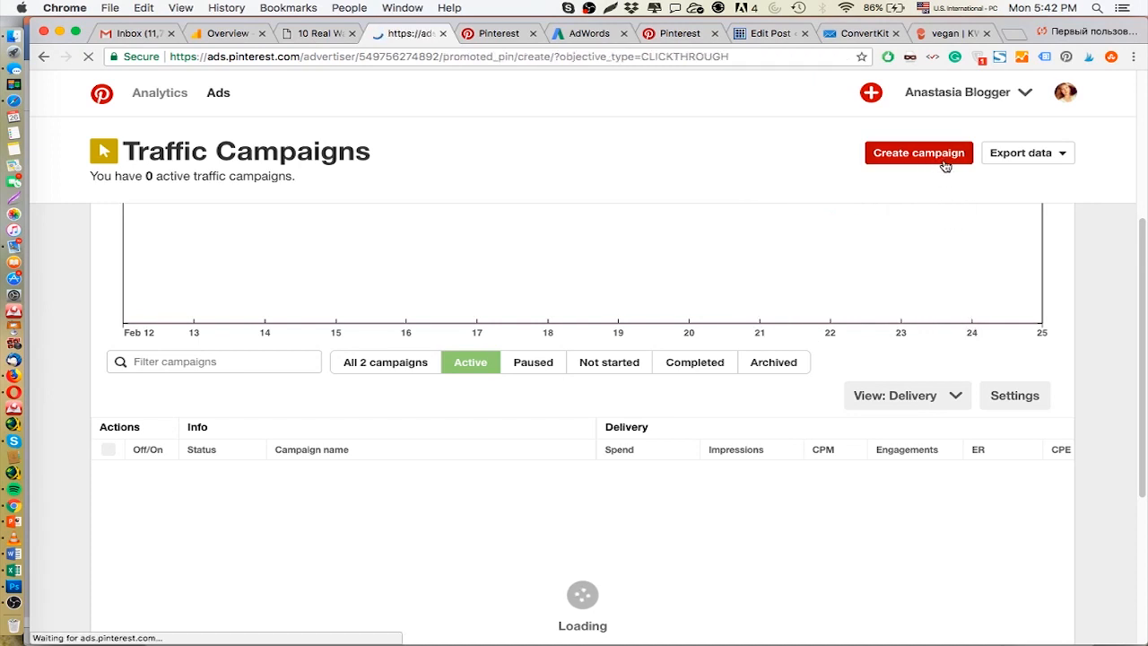
Choose the website-traffic goal and a new traffic campaign with a 3.00 daily spend limit.
{"action": "left_click", "coordinate": [918, 152]}
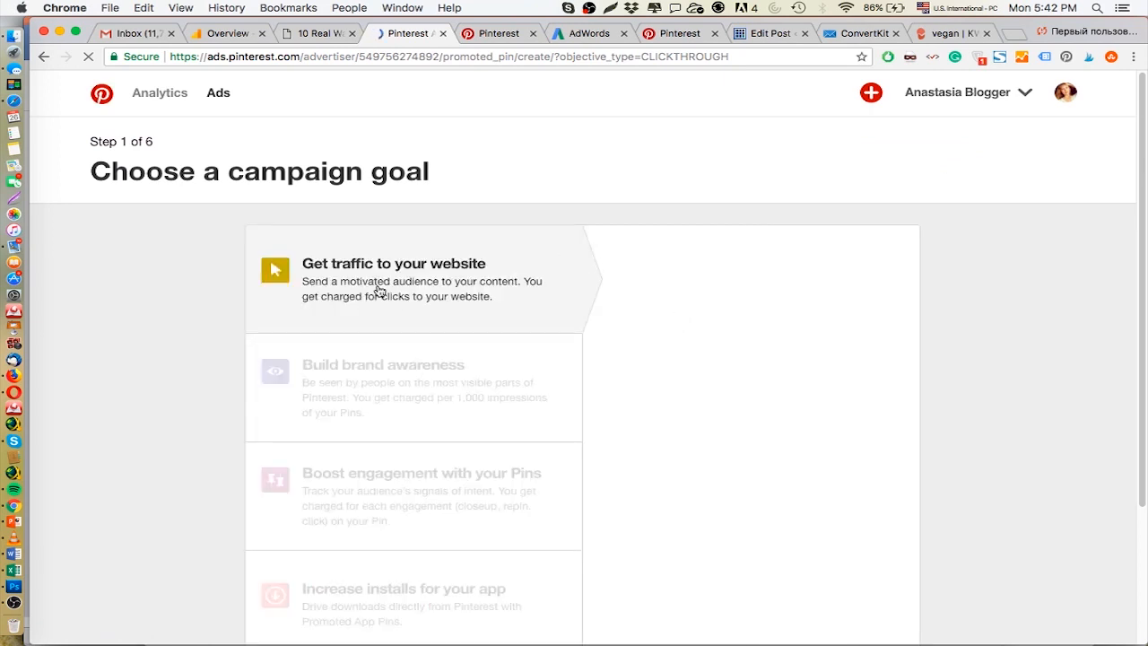
{"action": "left_click", "coordinate": [393, 263]}
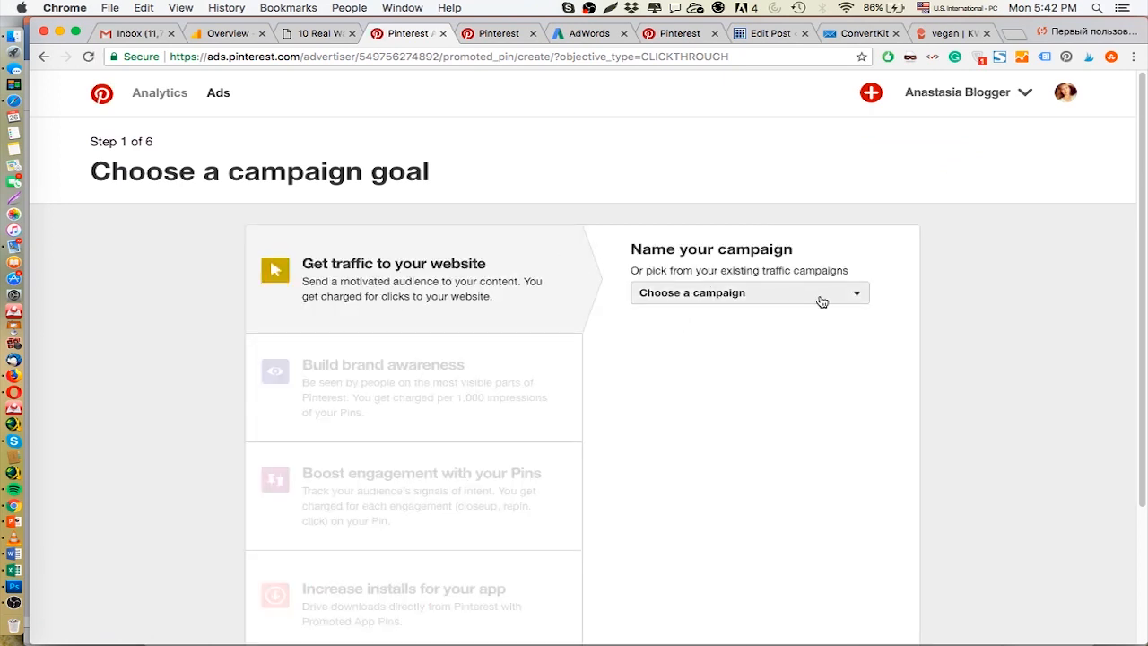
{"action": "left_click", "coordinate": [750, 293]}
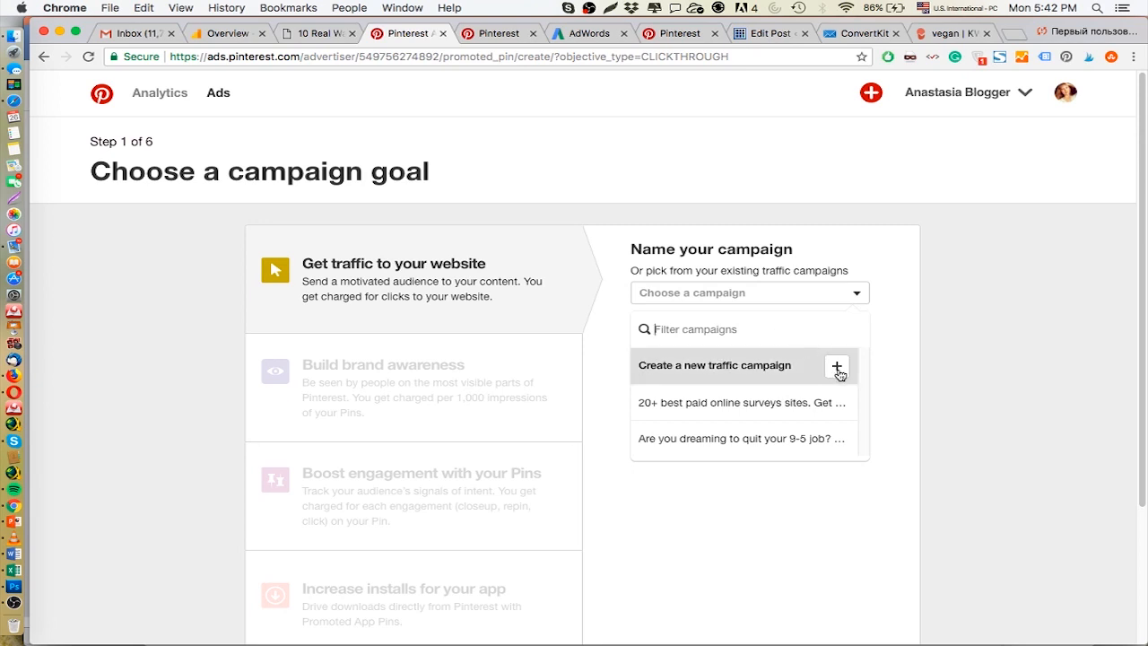
{"action": "left_click", "coordinate": [714, 366]}
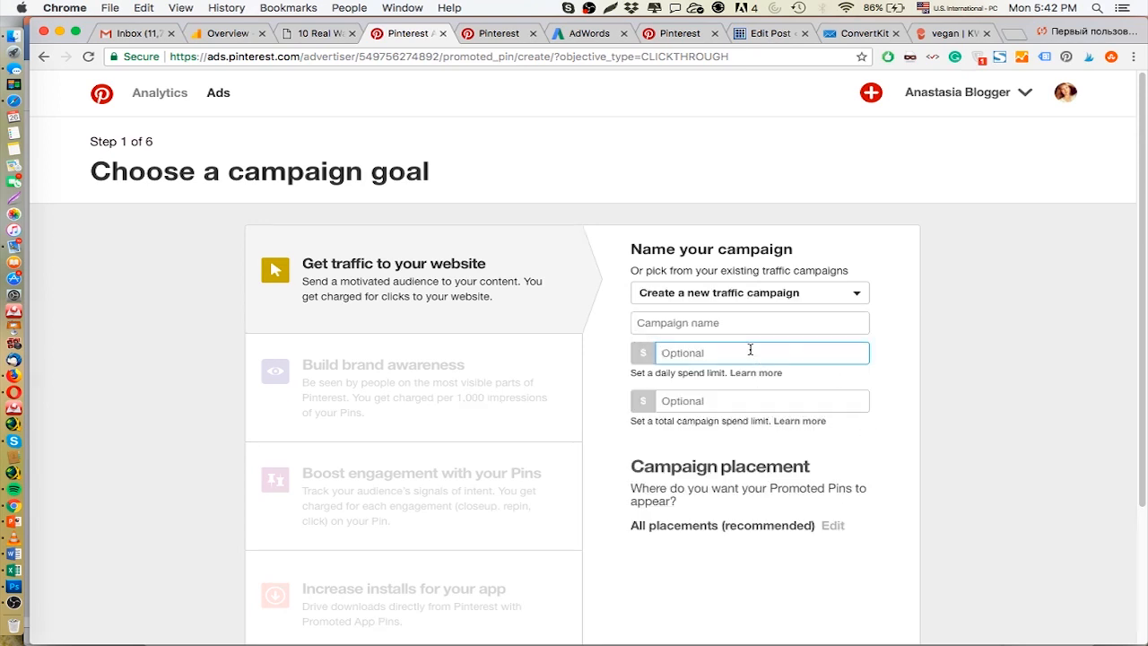
{"action": "type", "text": "3.00"}
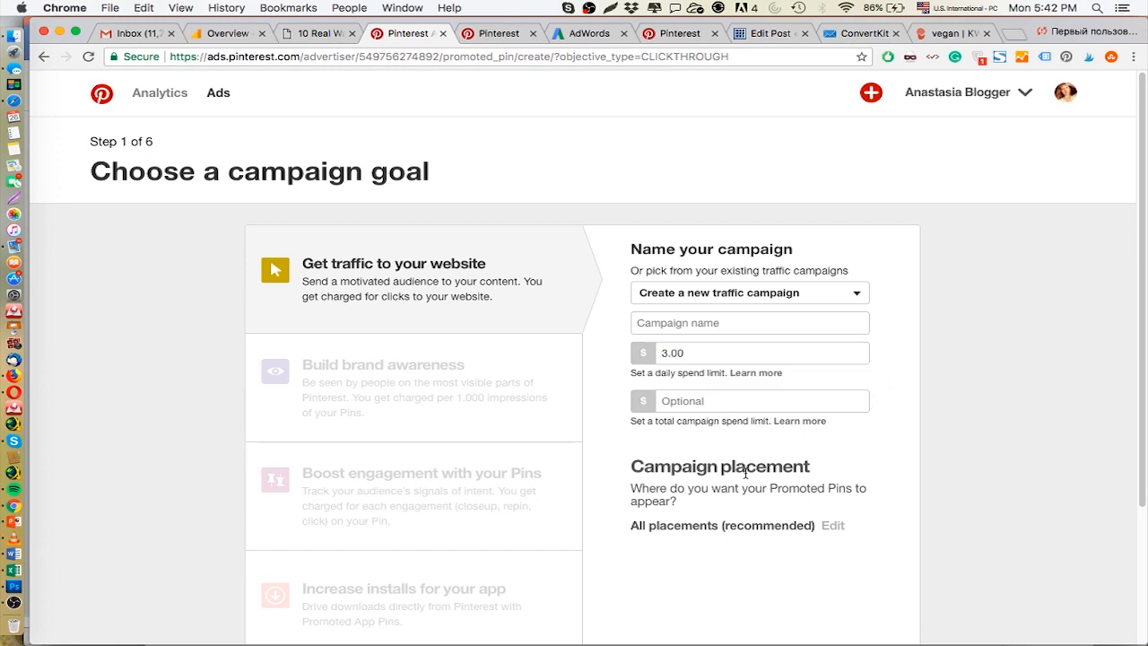
Name the campaign 'Vegan', review placements and continue to ad group details.
{"action": "left_click", "coordinate": [749, 323]}
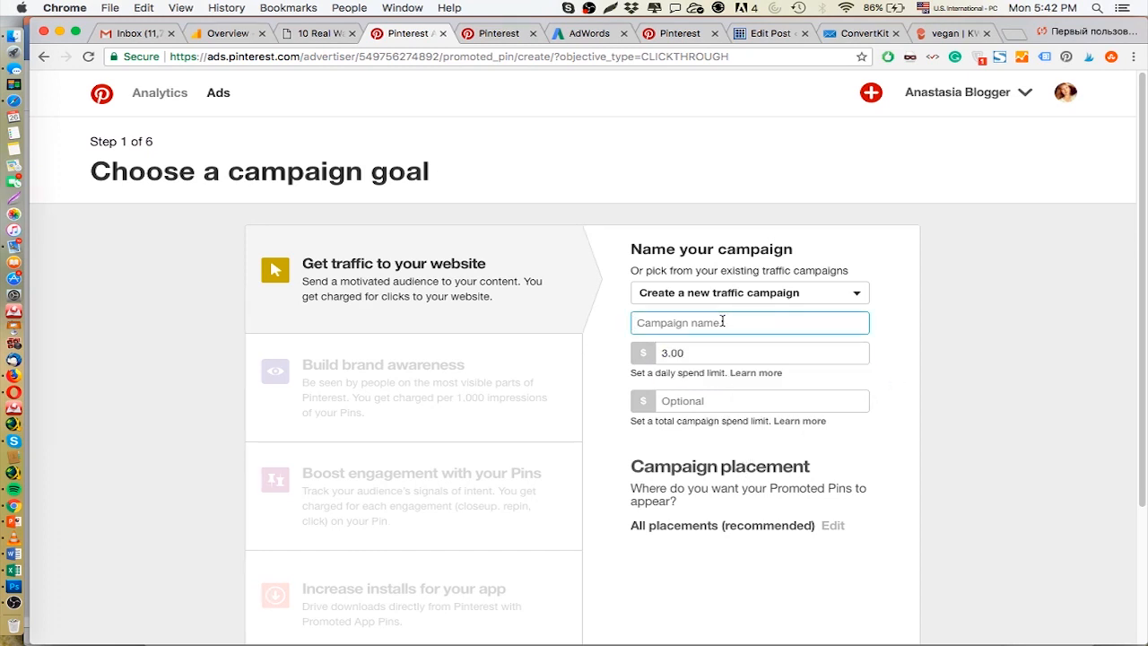
{"action": "type", "text": "Vega"}
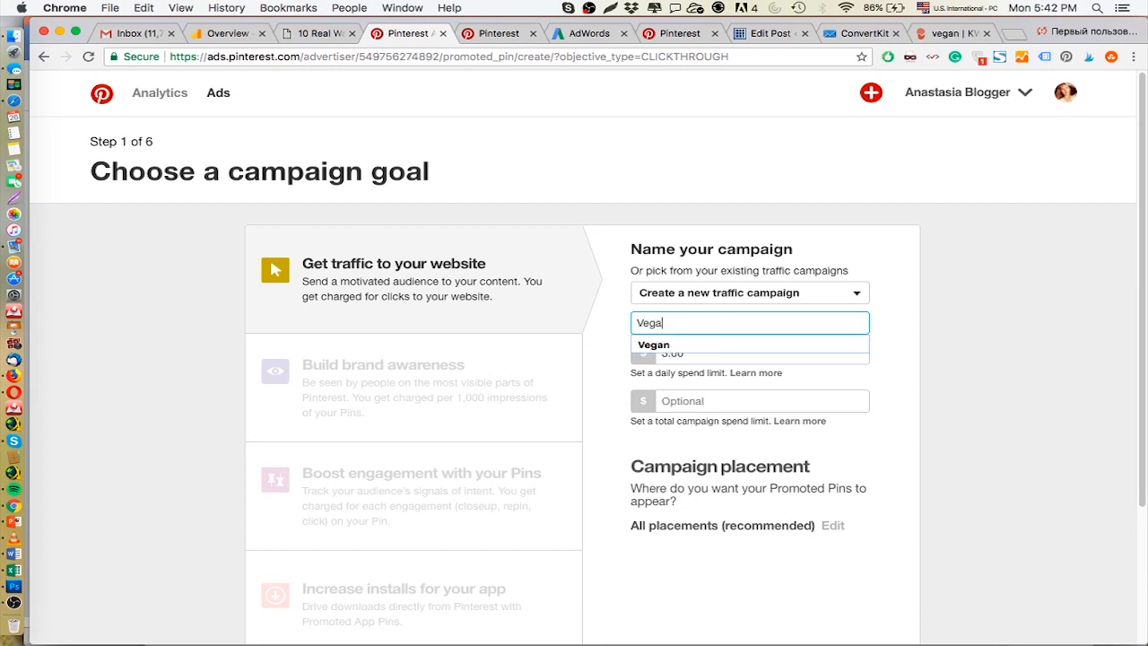
{"action": "type", "text": "n"}
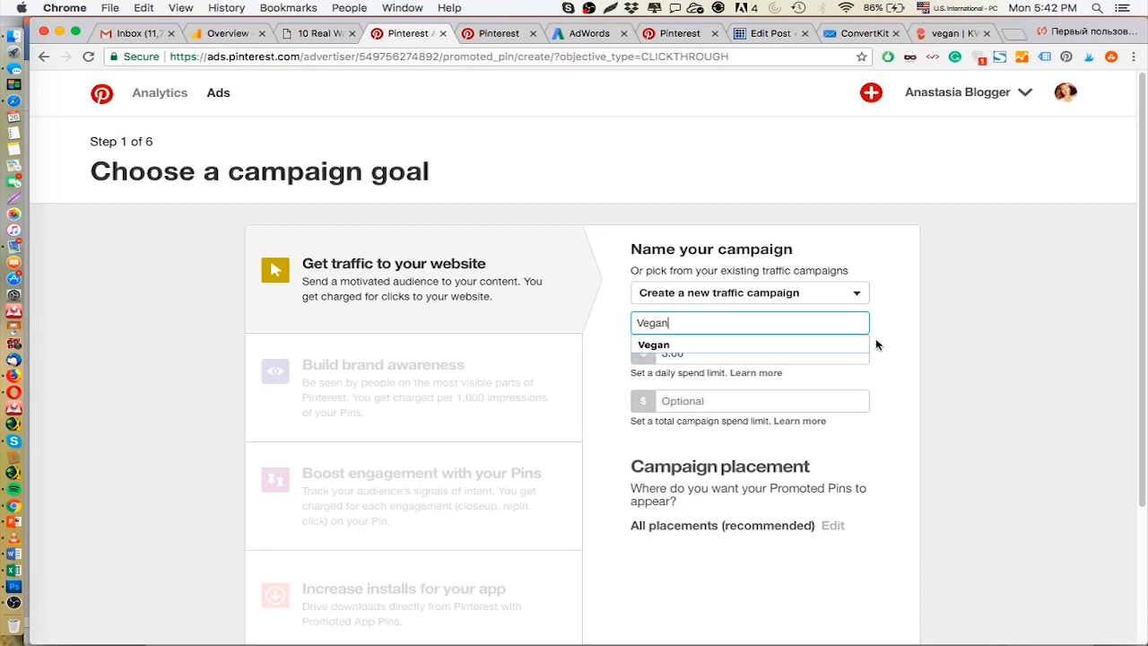
{"action": "left_click", "coordinate": [832, 524]}
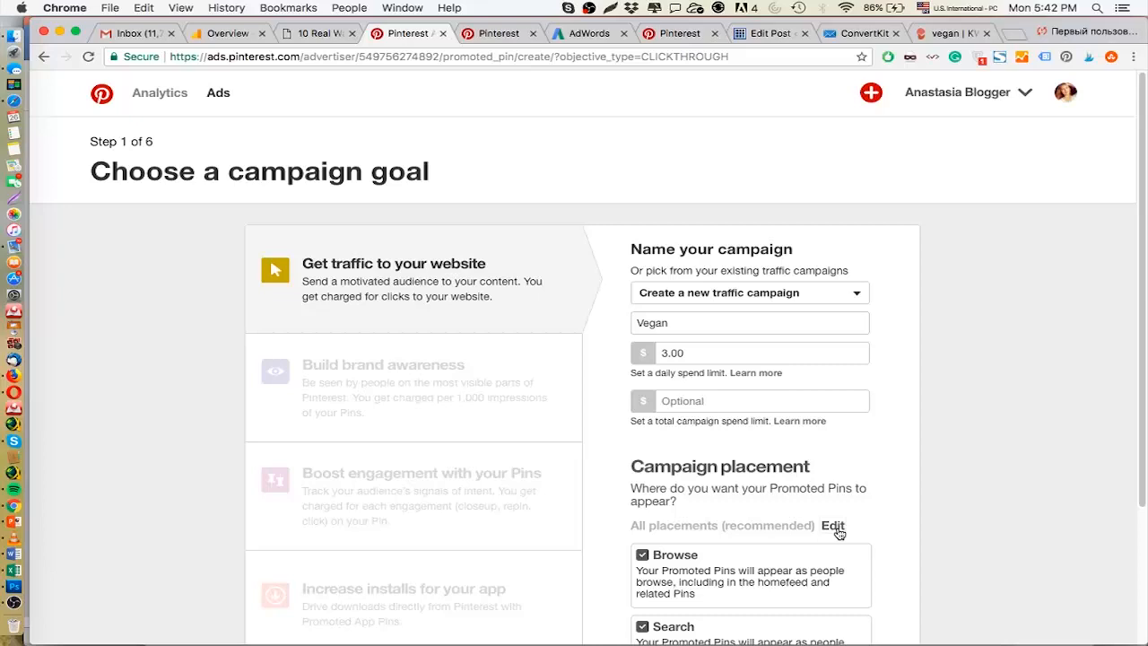
{"action": "scroll", "scroll_direction": "down", "scroll_amount": 3}
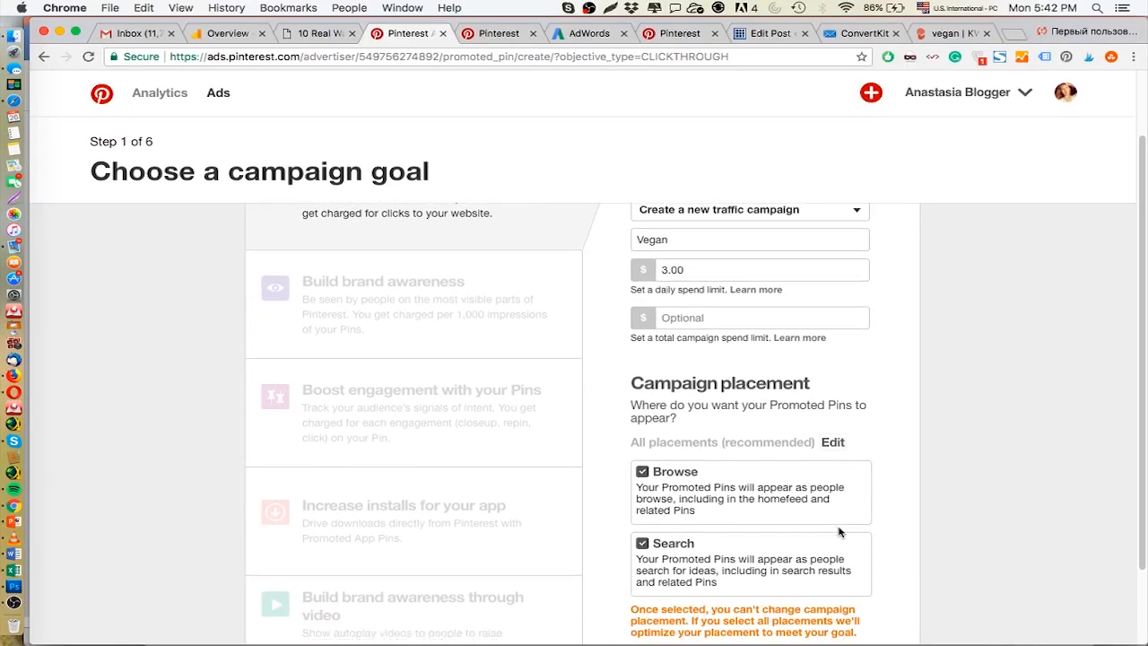
{"action": "scroll", "scroll_direction": "down", "scroll_amount": 3}
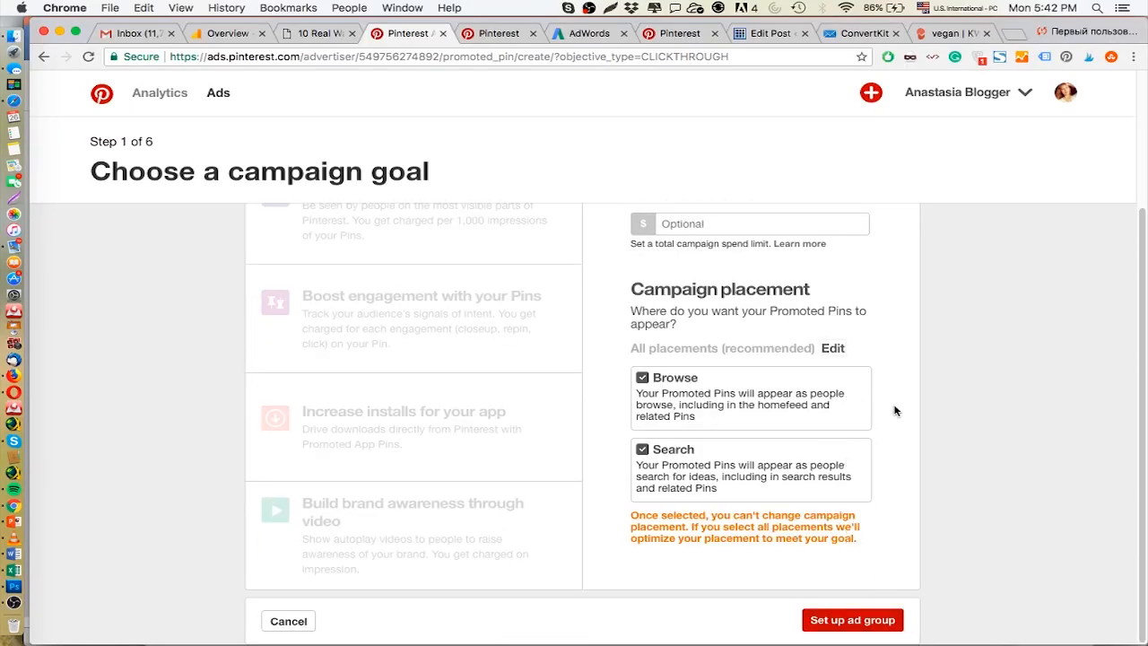
{"action": "left_click", "coordinate": [850, 621]}
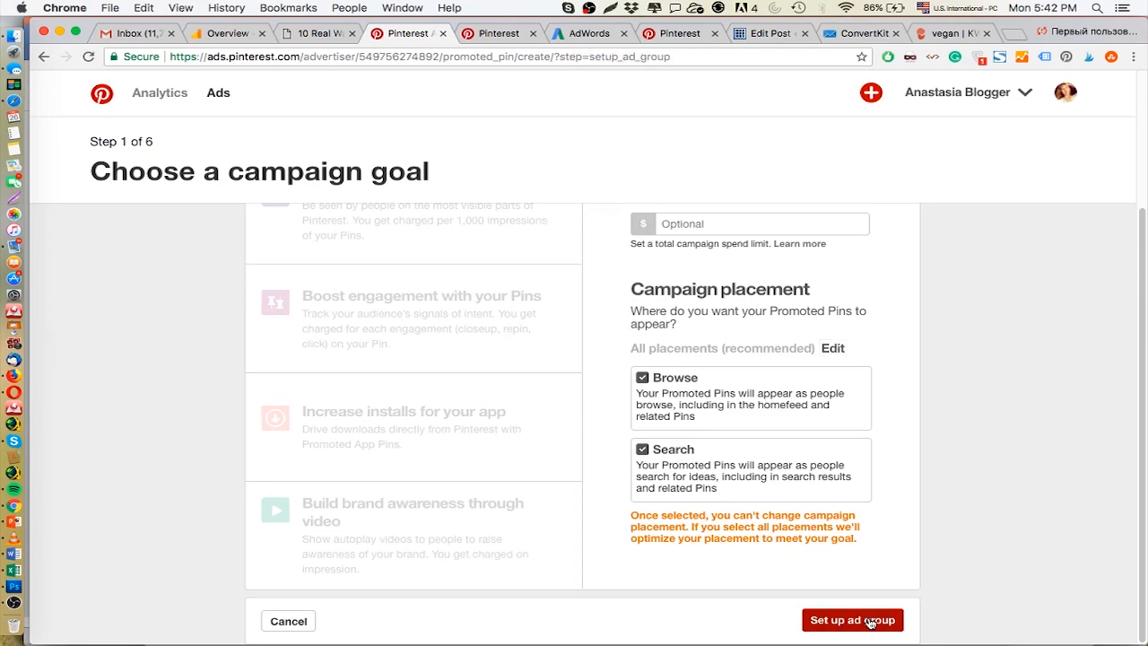
{"action": "left_click", "coordinate": [852, 621]}
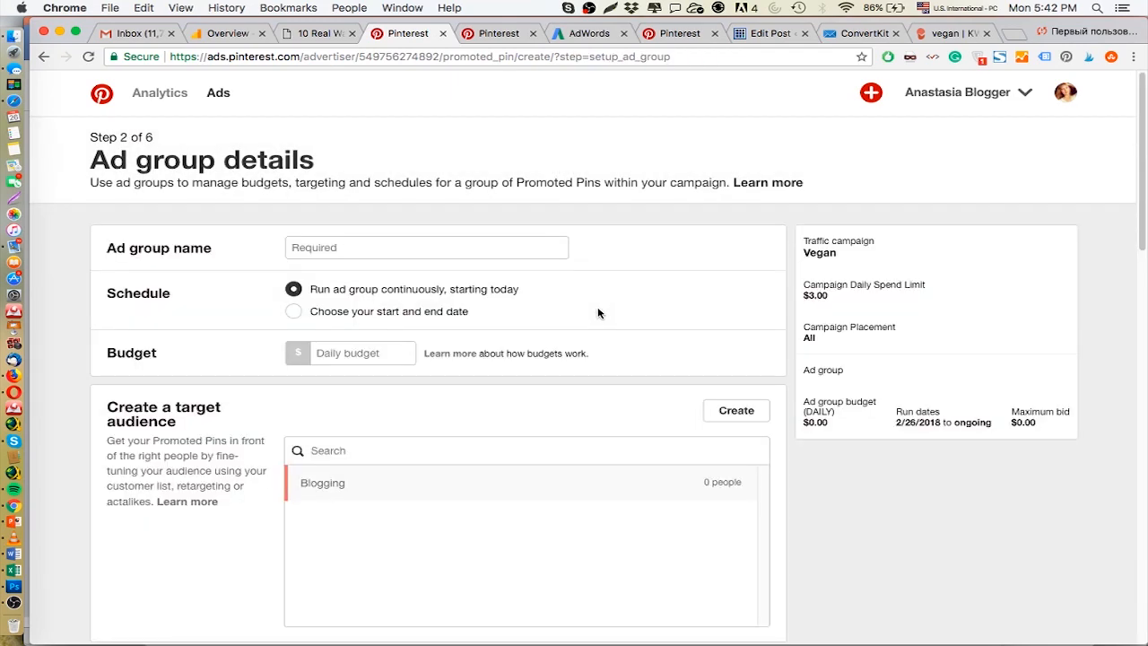
{"action": "scroll", "scroll_direction": "down", "scroll_amount": 3}
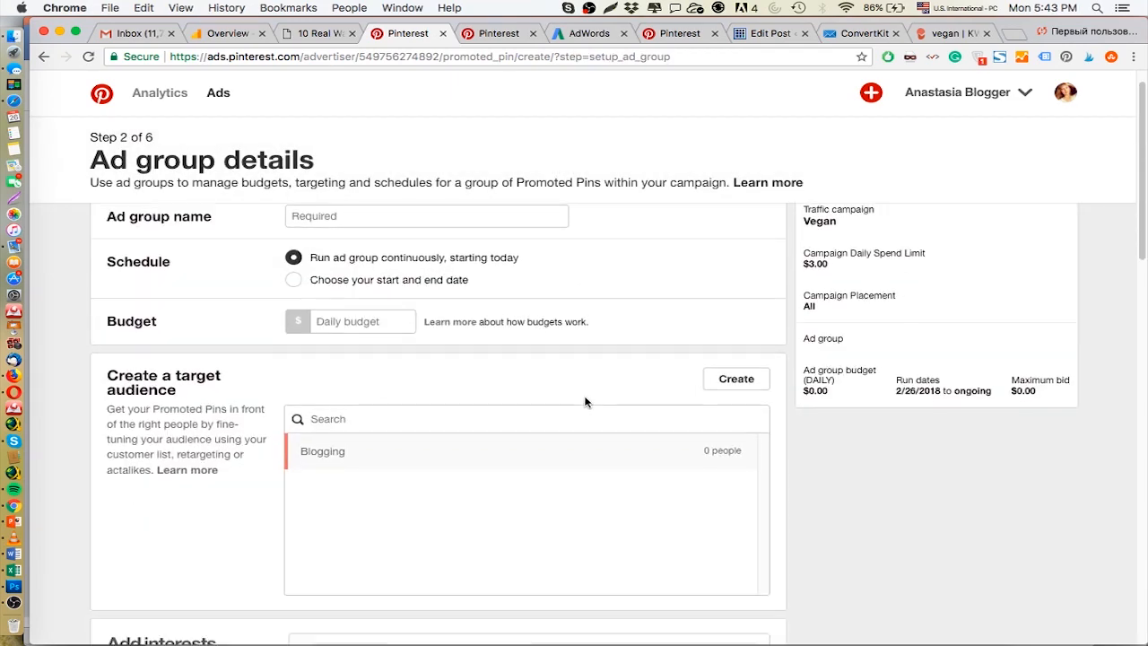
{"action": "scroll", "scroll_direction": "down", "scroll_amount": 3}
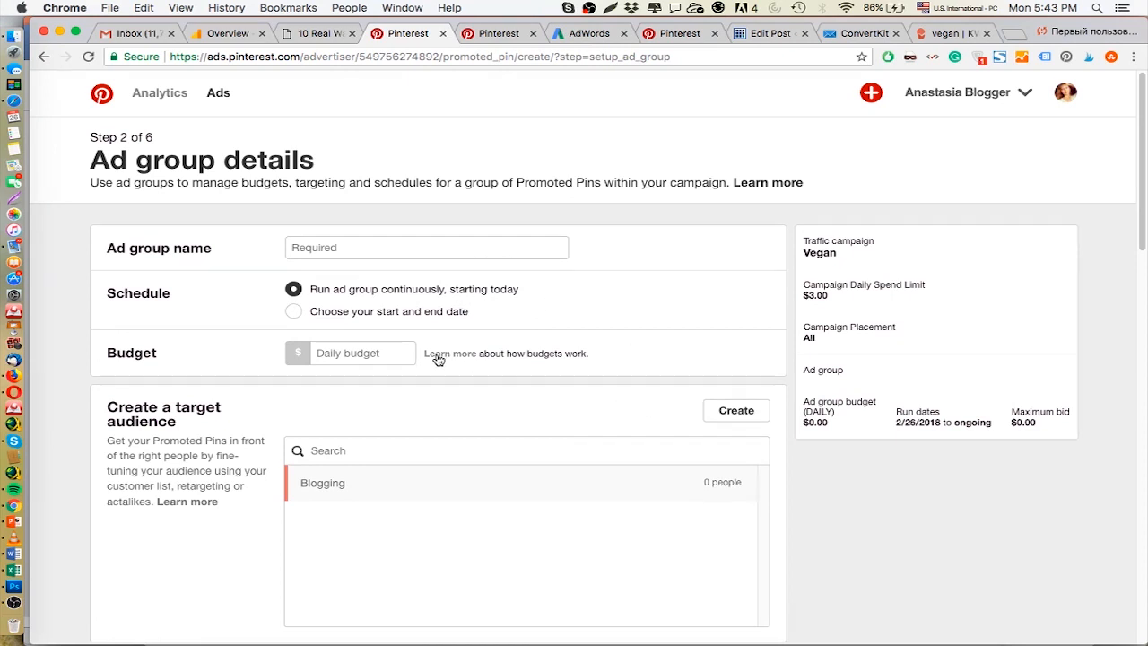
{"action": "scroll", "scroll_direction": "down", "scroll_amount": 3}
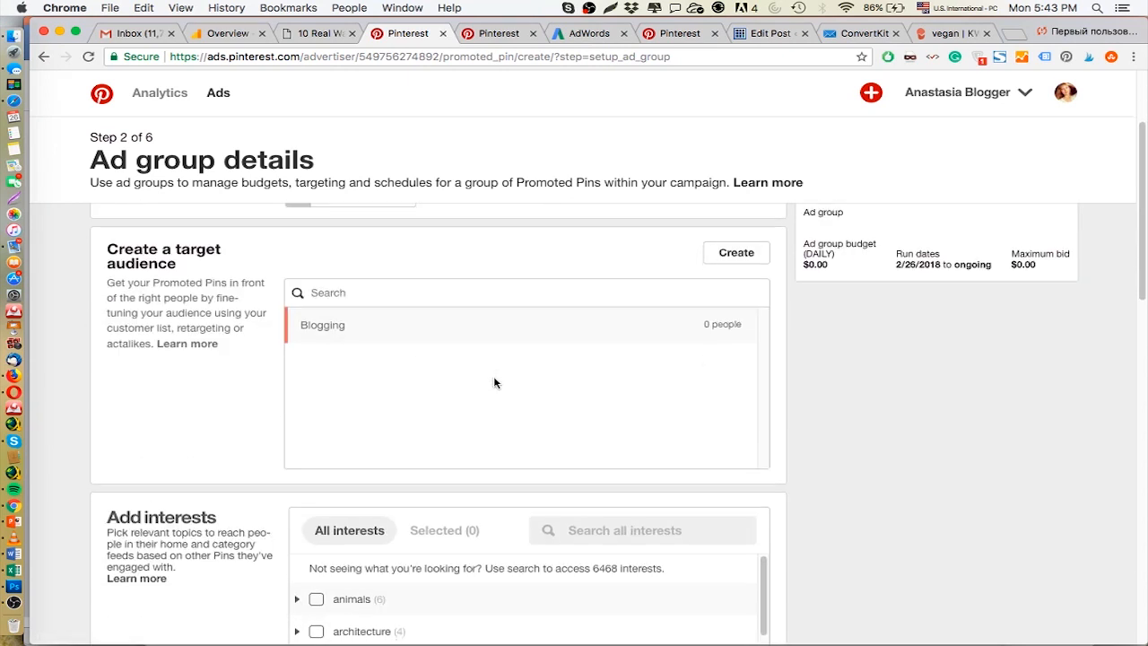
{"action": "scroll", "scroll_direction": "down", "scroll_amount": 3}
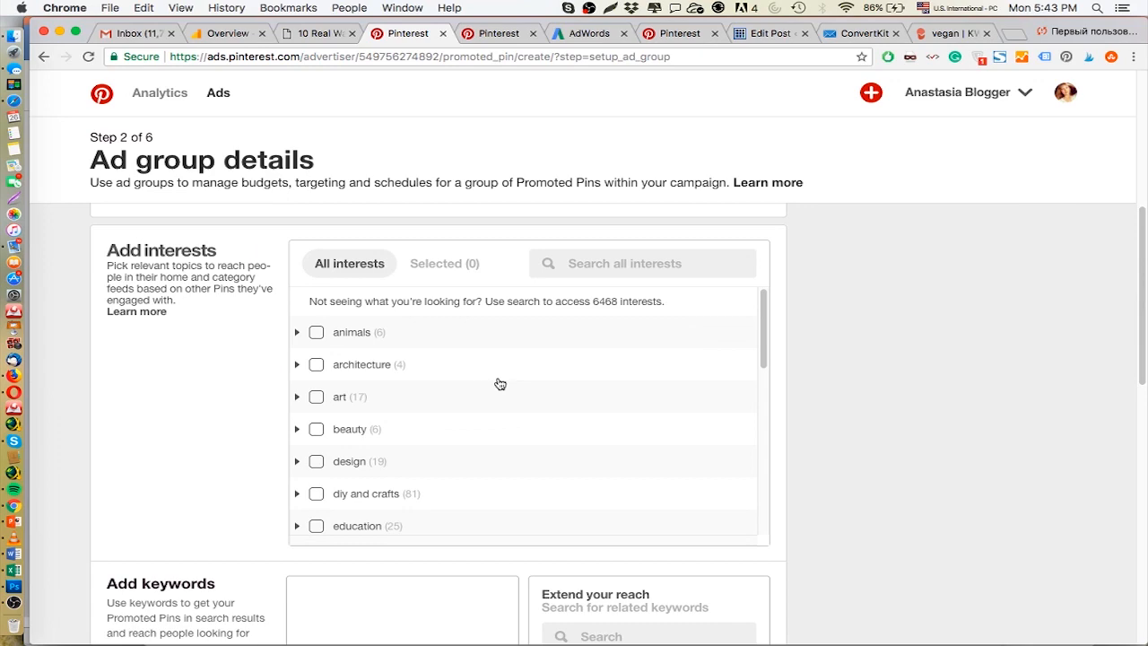
{"action": "scroll", "scroll_direction": "down", "scroll_amount": 3}
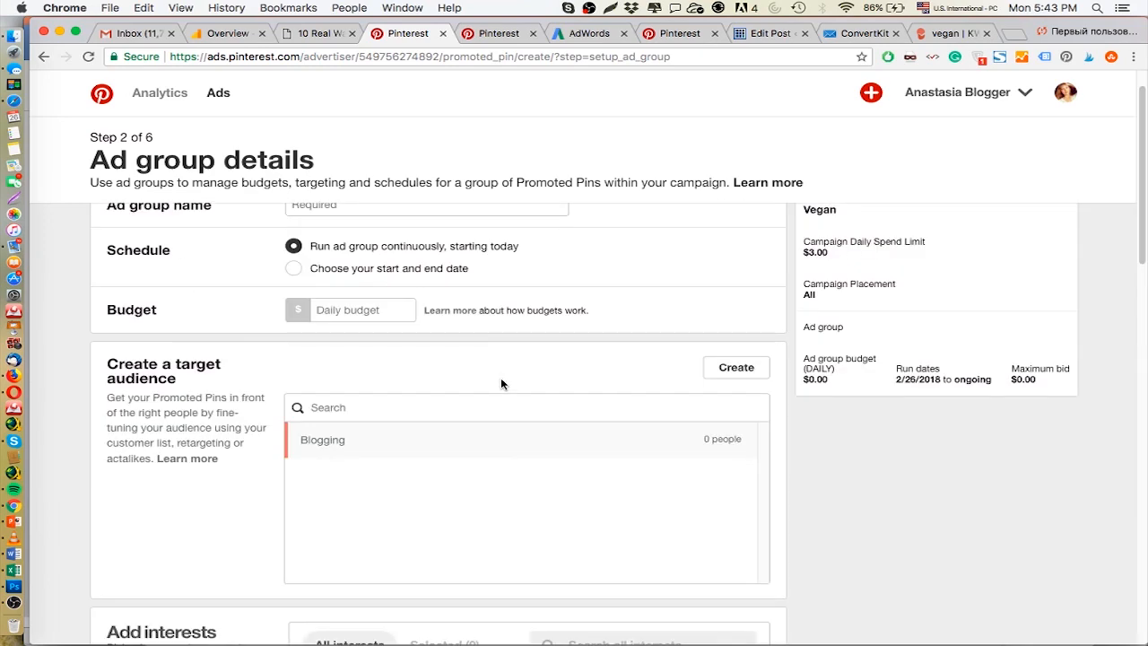
{"action": "scroll", "scroll_direction": "down", "scroll_amount": 3}
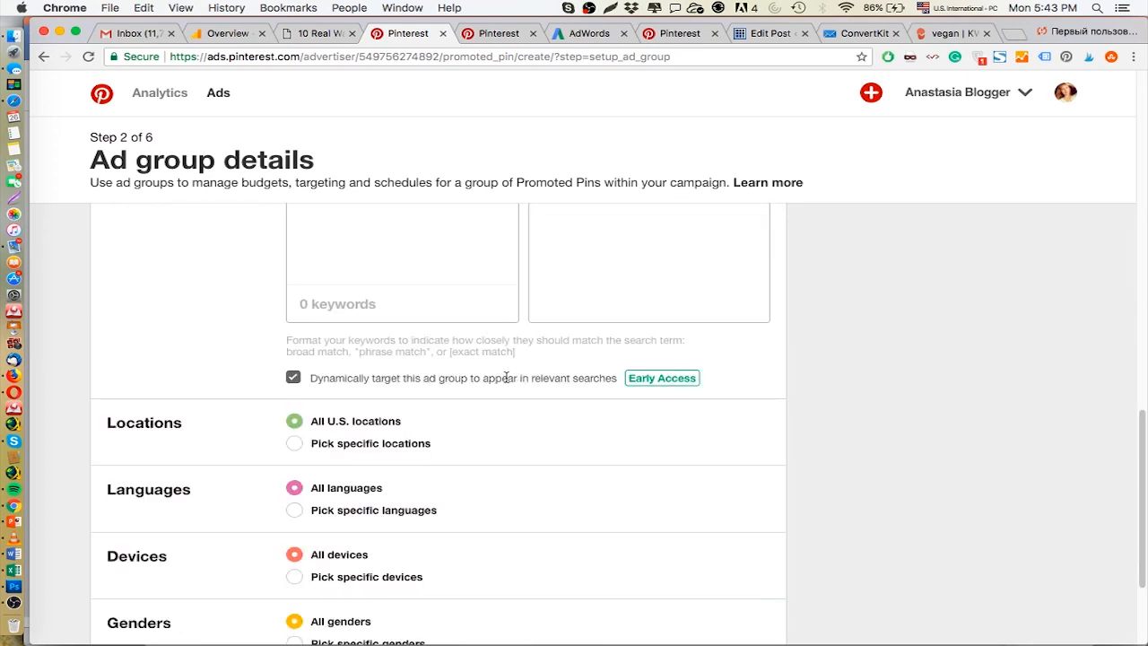
{"action": "scroll", "scroll_direction": "up", "scroll_amount": 3}
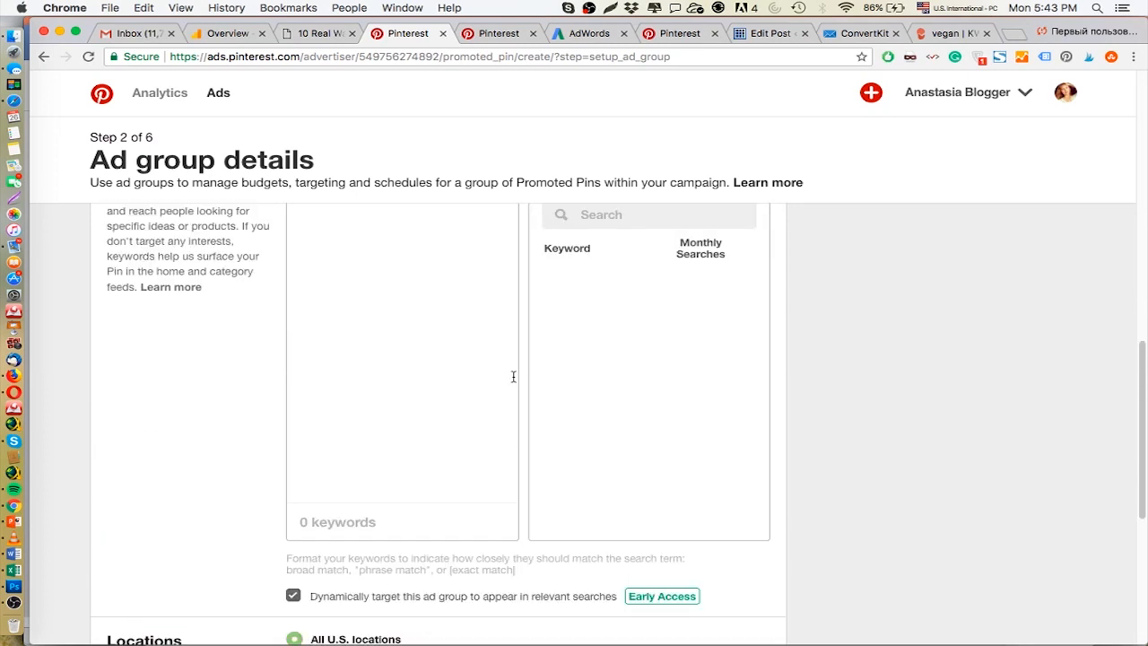
{"action": "type", "text": "ve"}
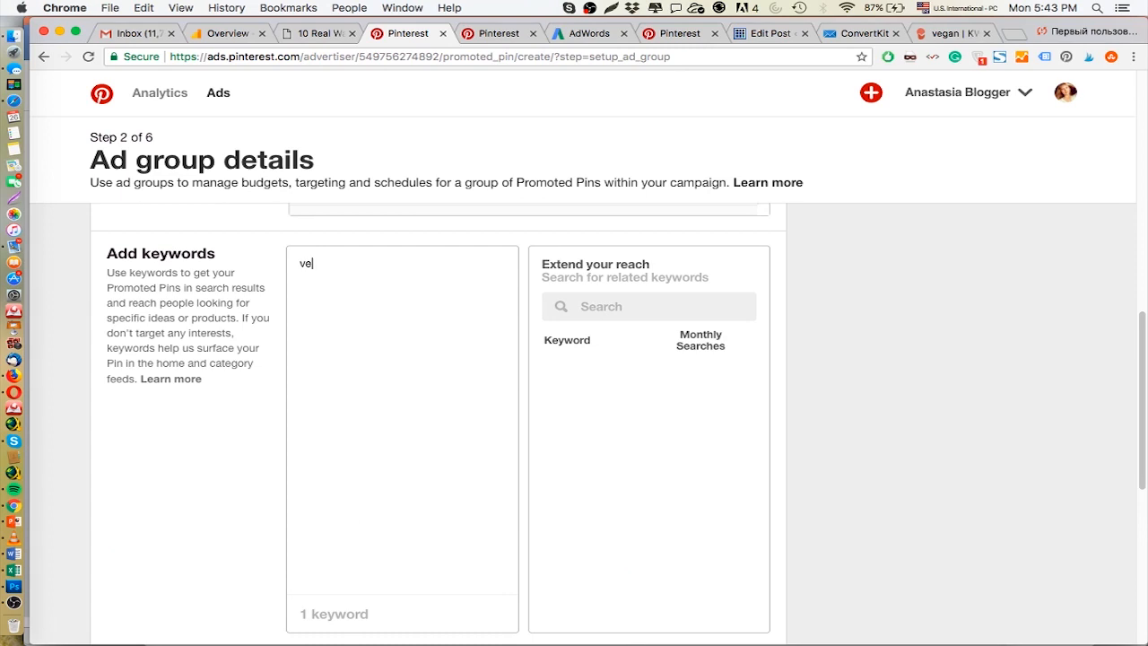
{"action": "type", "text": "gan"}
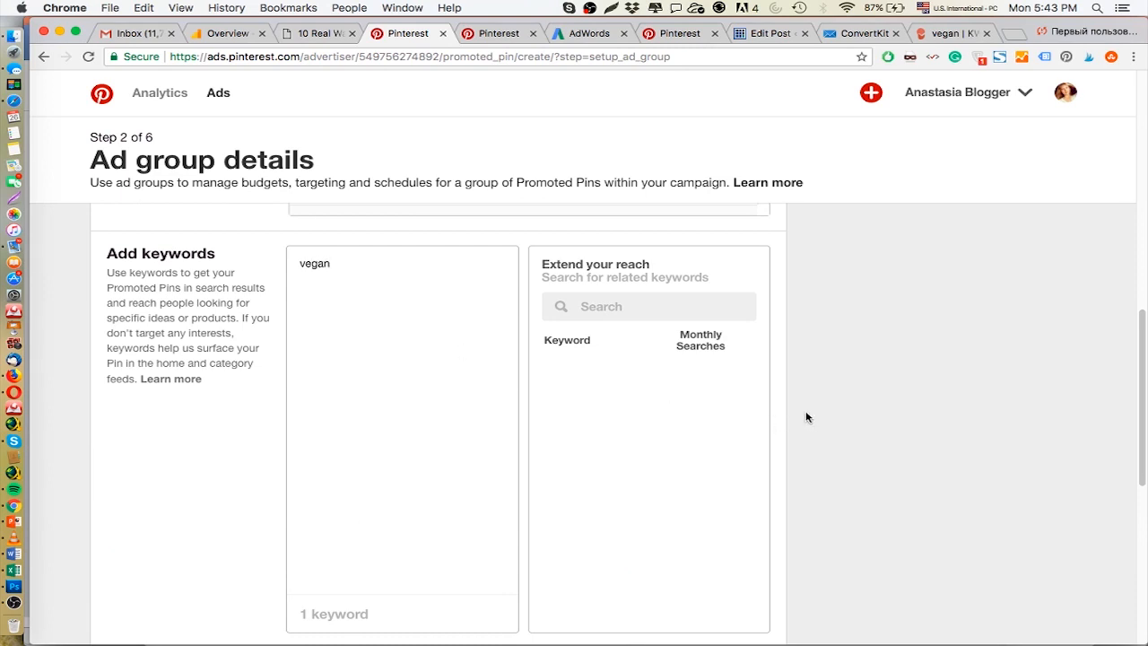
{"action": "left_click", "coordinate": [648, 305]}
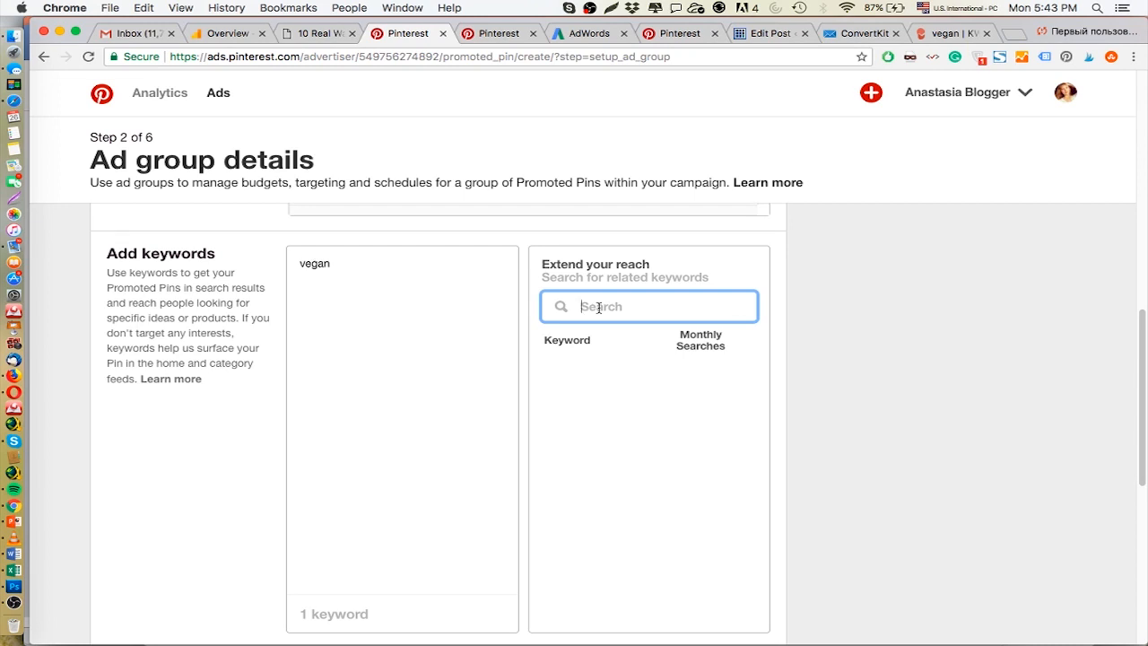
{"action": "type", "text": "vegan"}
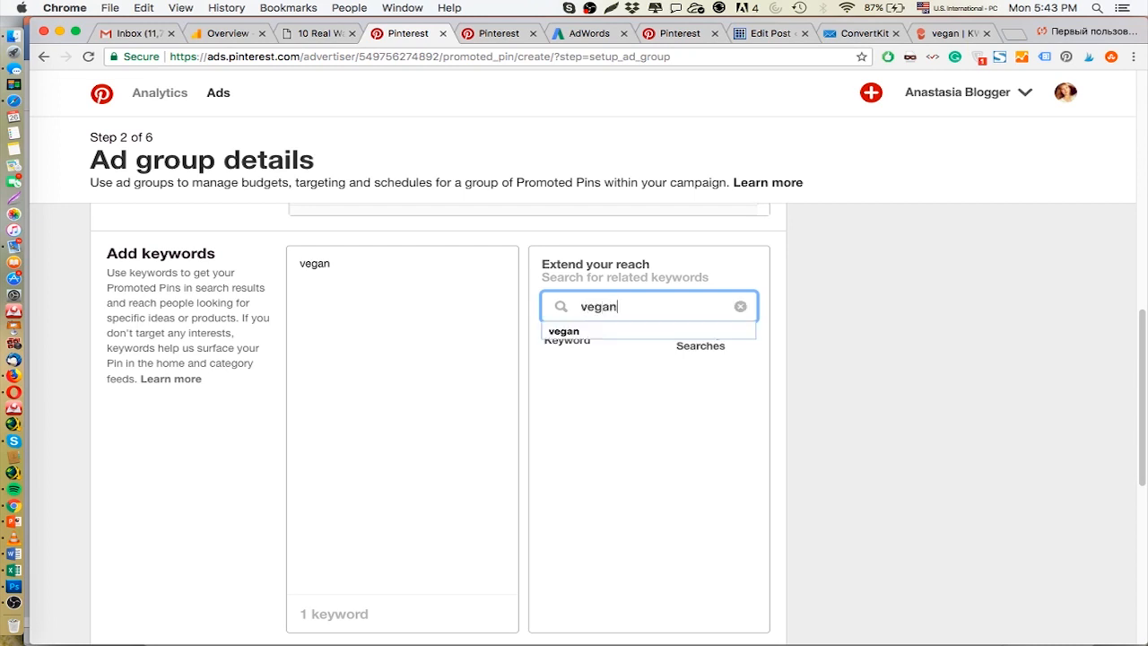
{"action": "left_click", "coordinate": [563, 330]}
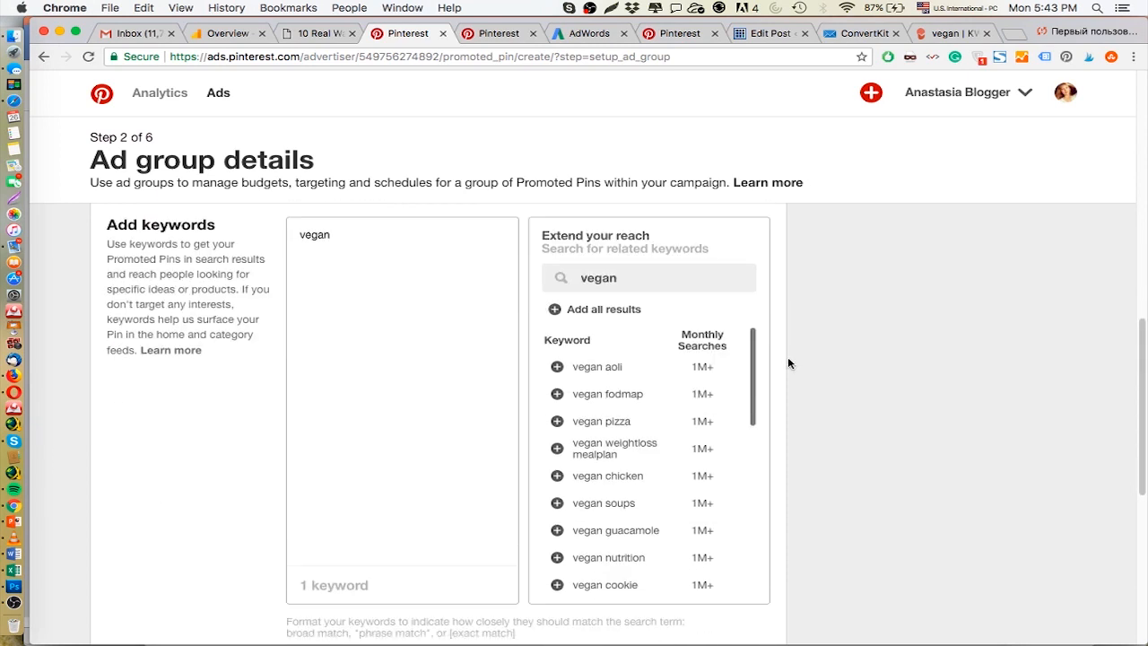
{"action": "scroll", "scroll_direction": "down", "scroll_amount": 3}
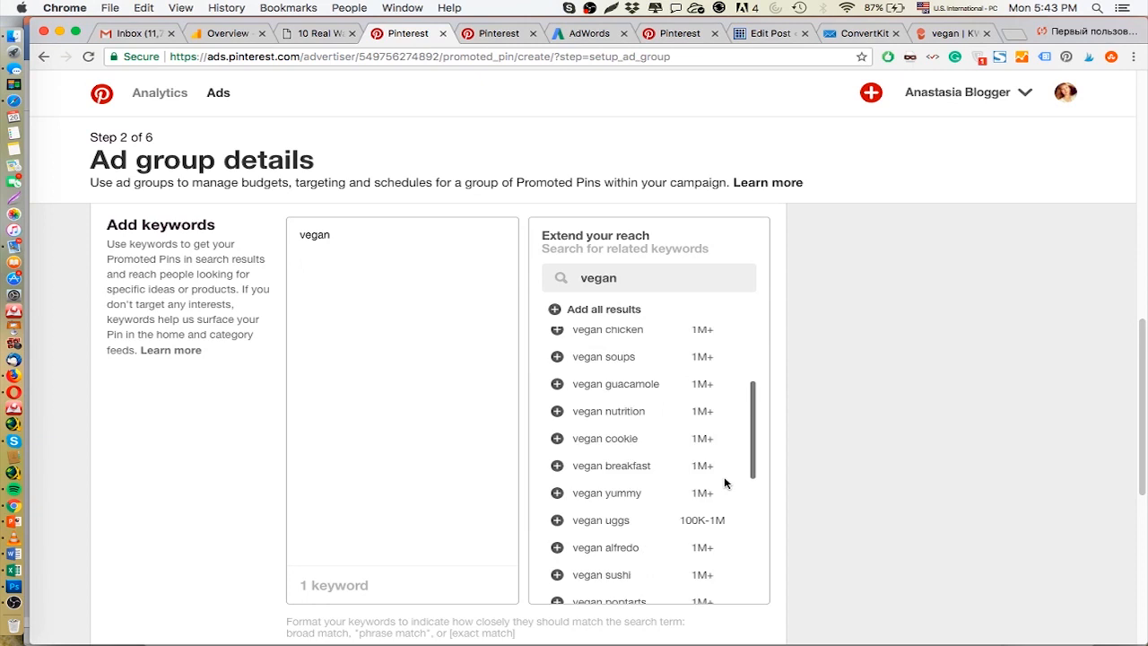
{"action": "scroll", "scroll_direction": "down", "scroll_amount": 3}
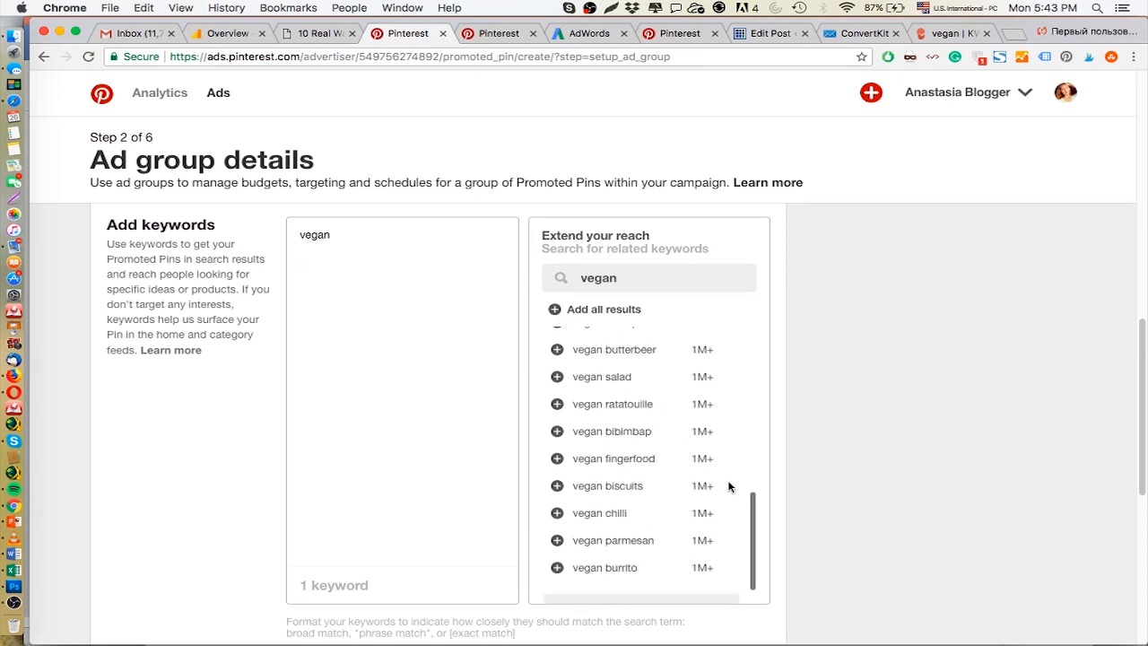
{"action": "scroll", "scroll_direction": "down", "scroll_amount": 3}
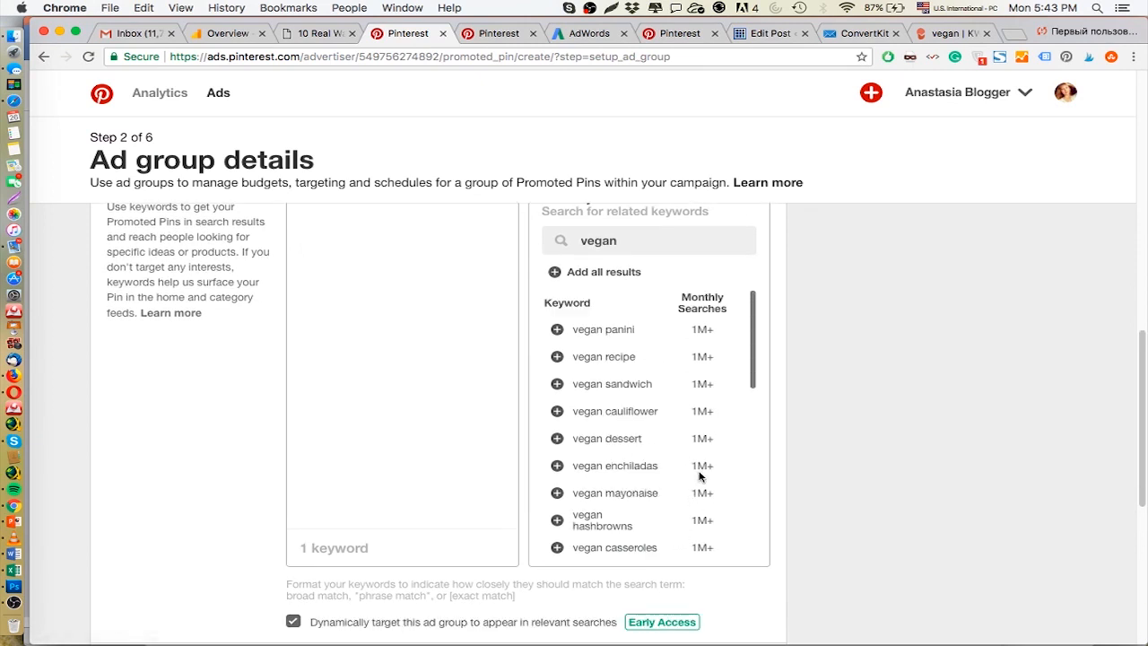
{"action": "scroll", "scroll_direction": "down", "scroll_amount": 3}
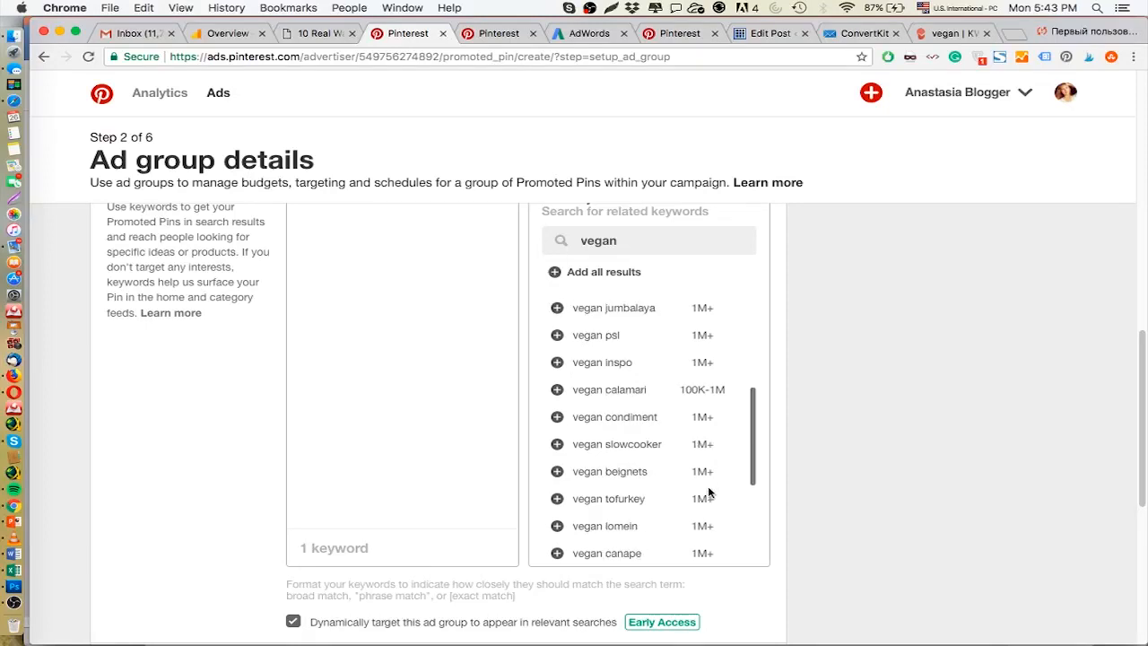
{"action": "scroll", "scroll_direction": "down", "scroll_amount": 3}
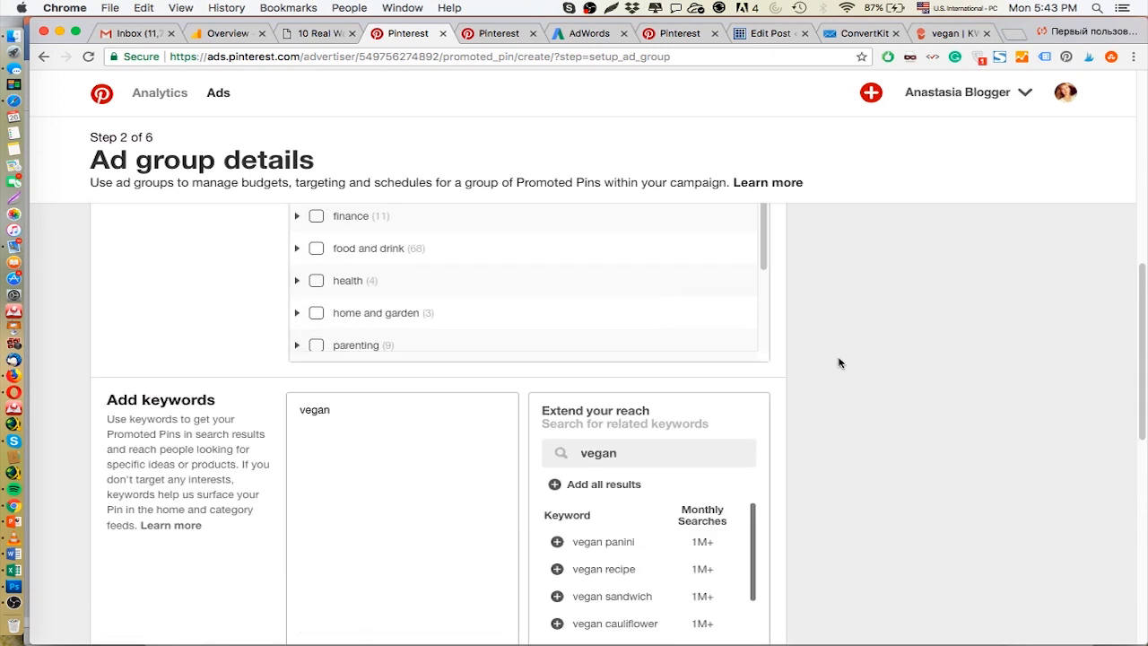
{"action": "scroll", "scroll_direction": "down", "scroll_amount": 3}
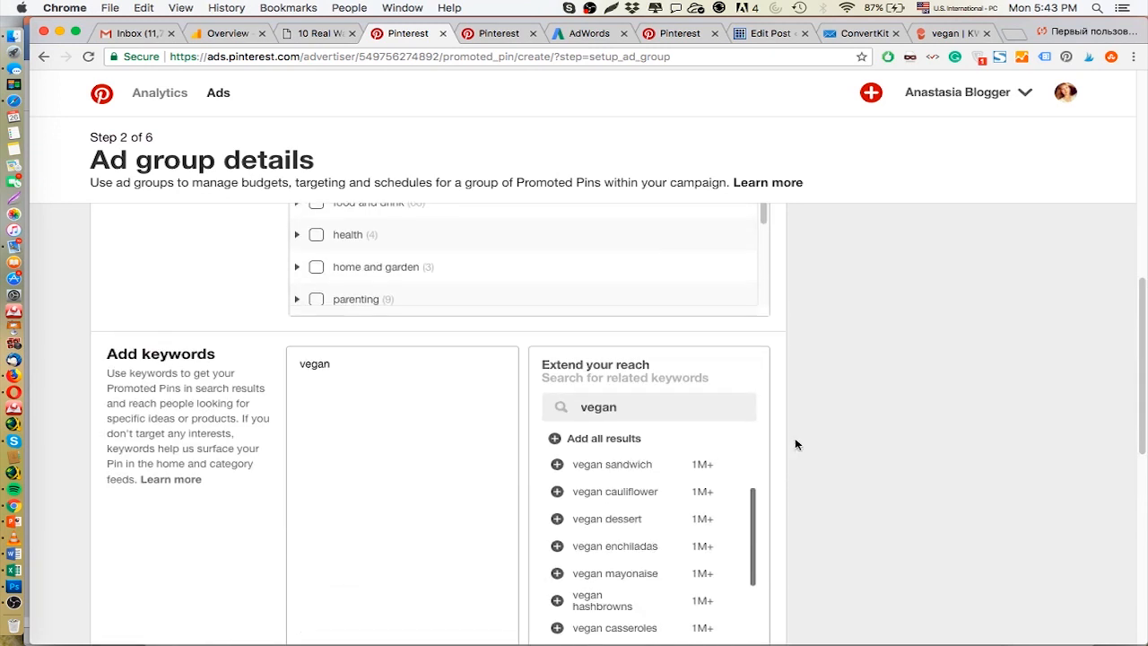
{"action": "scroll", "scroll_direction": "down", "scroll_amount": 3}
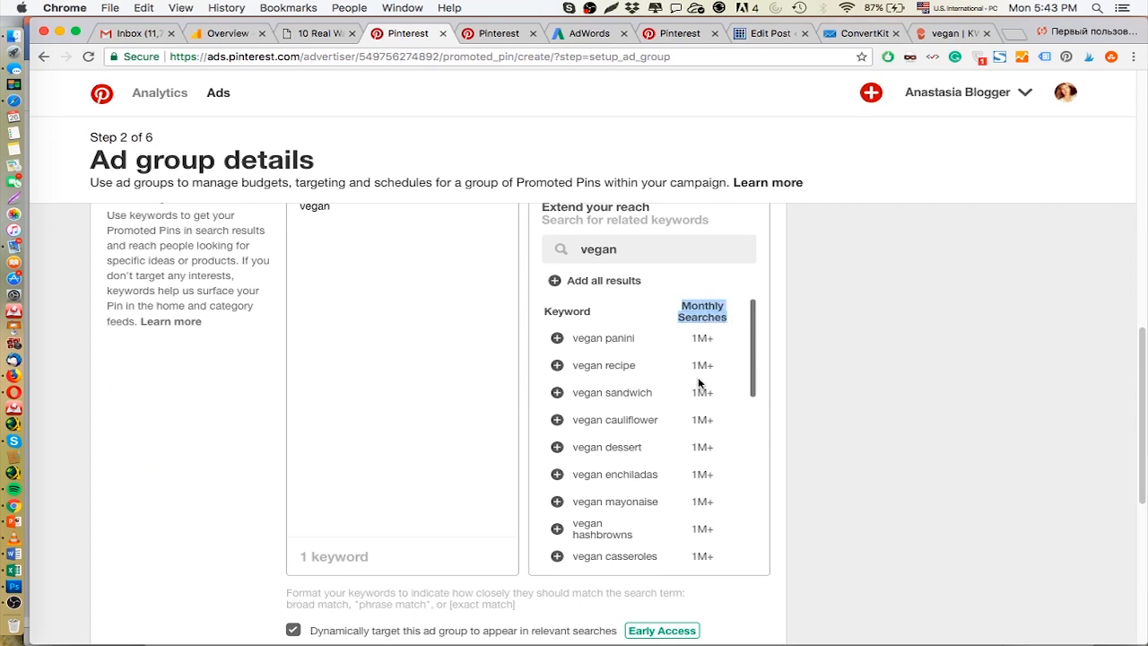
{"action": "mouse_move", "coordinate": [703, 381]}
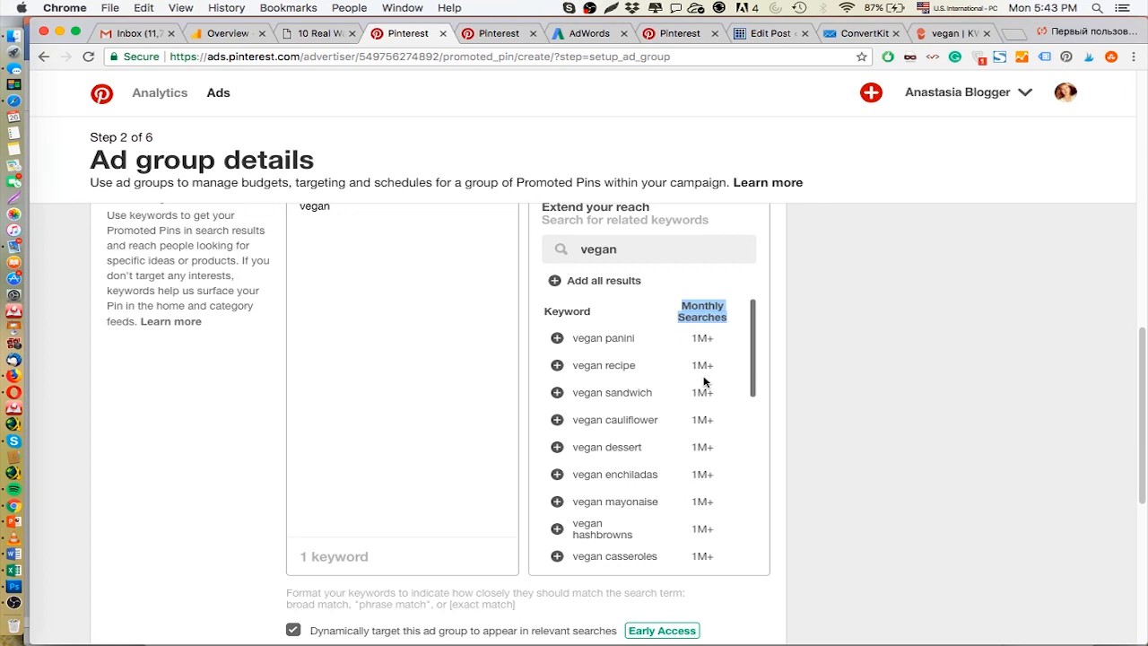
{"action": "mouse_move", "coordinate": [691, 333]}
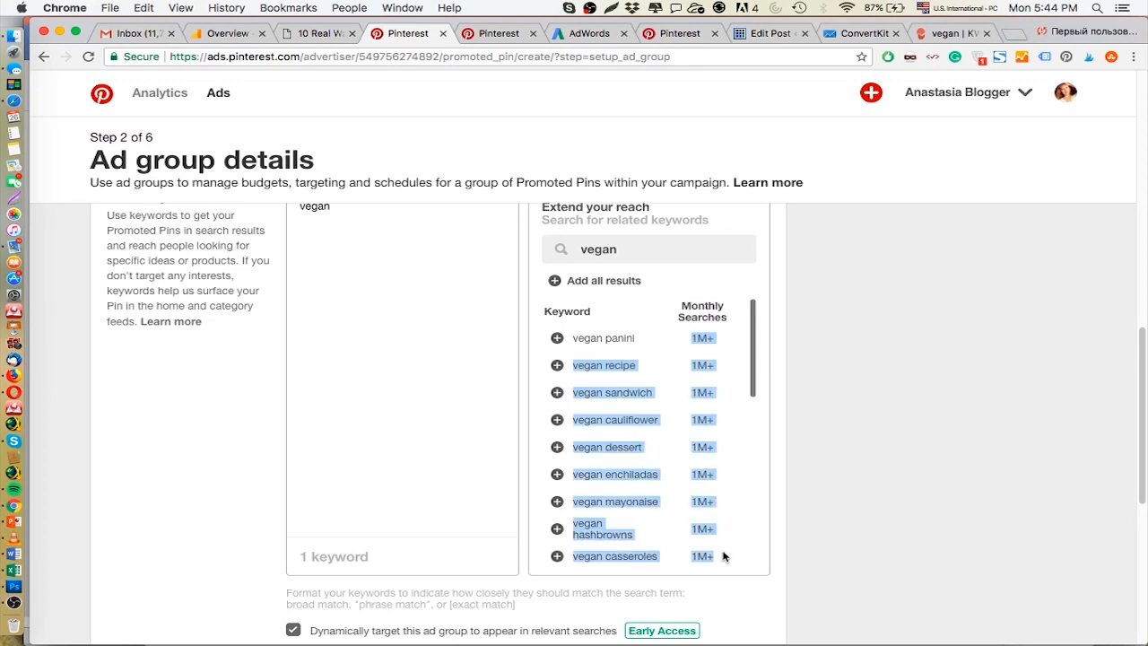
{"action": "scroll", "scroll_direction": "down", "scroll_amount": 3}
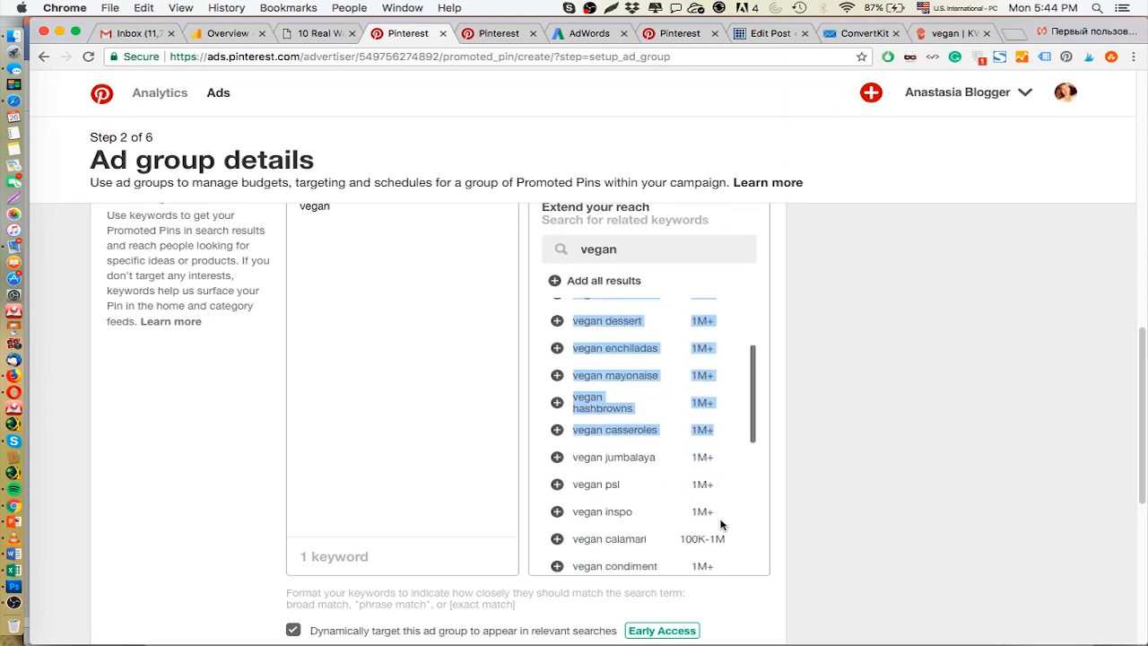
{"action": "scroll", "scroll_direction": "down", "scroll_amount": 3}
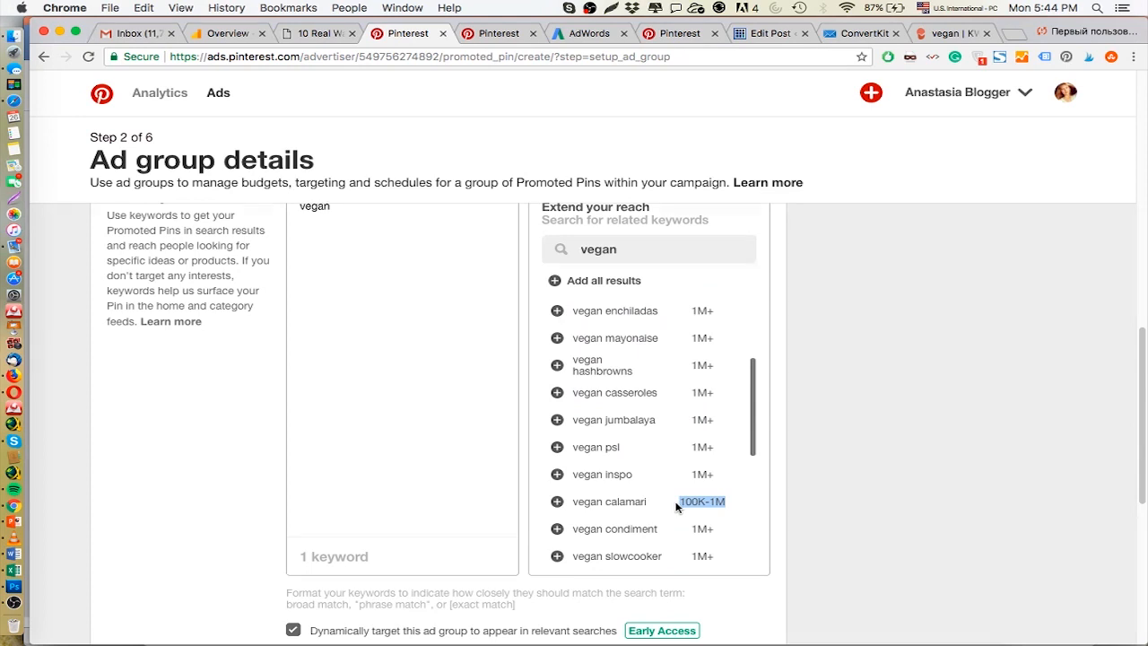
{"action": "scroll", "scroll_direction": "down", "scroll_amount": 3}
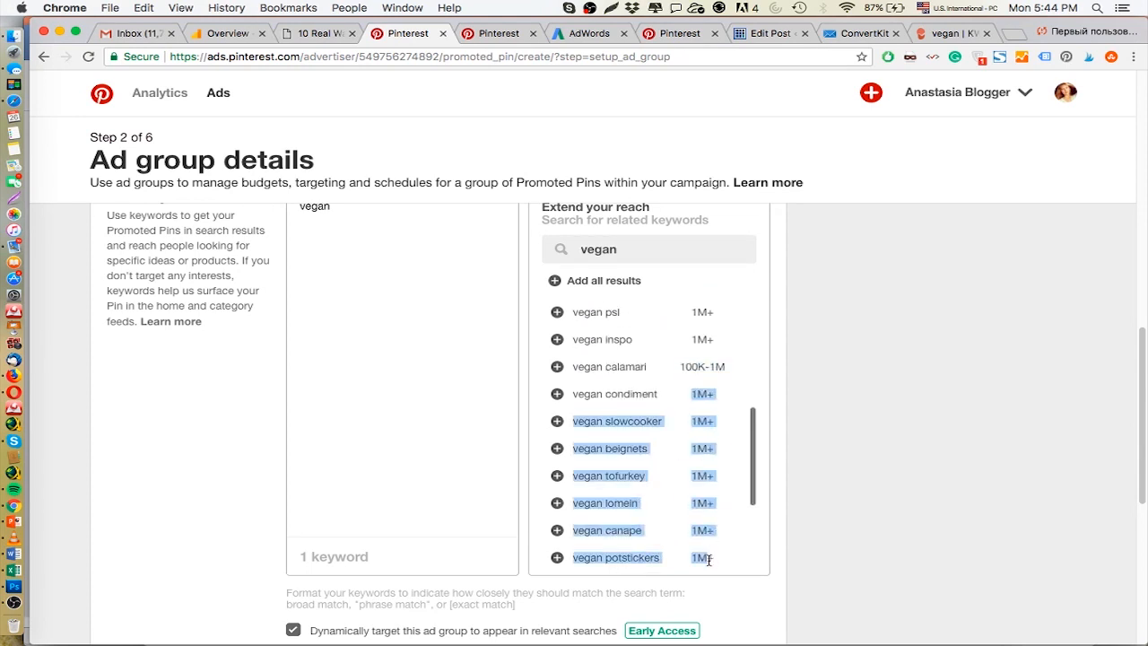
{"action": "scroll", "scroll_direction": "down", "scroll_amount": 3}
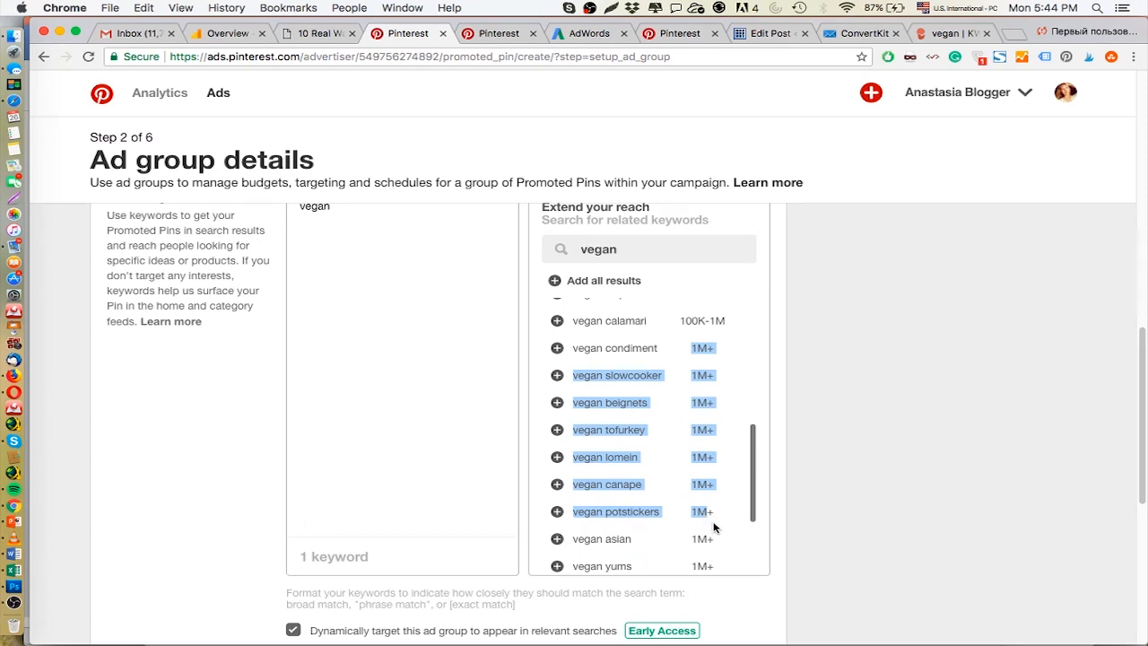
{"action": "scroll", "scroll_direction": "down", "scroll_amount": 3}
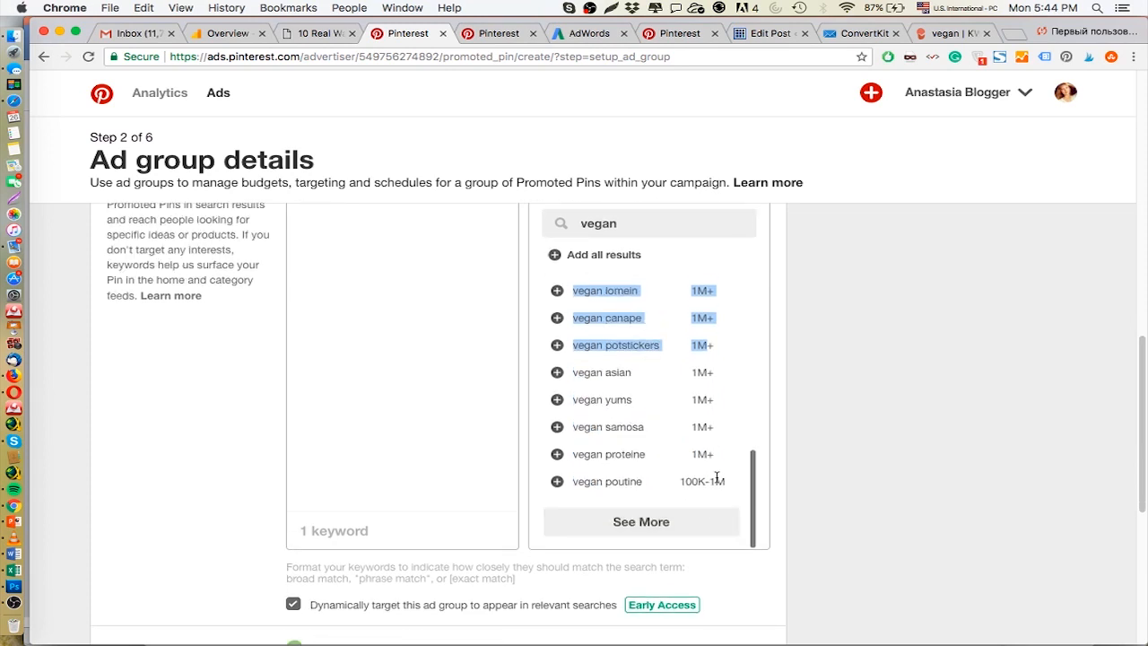
{"action": "mouse_move", "coordinate": [724, 473]}
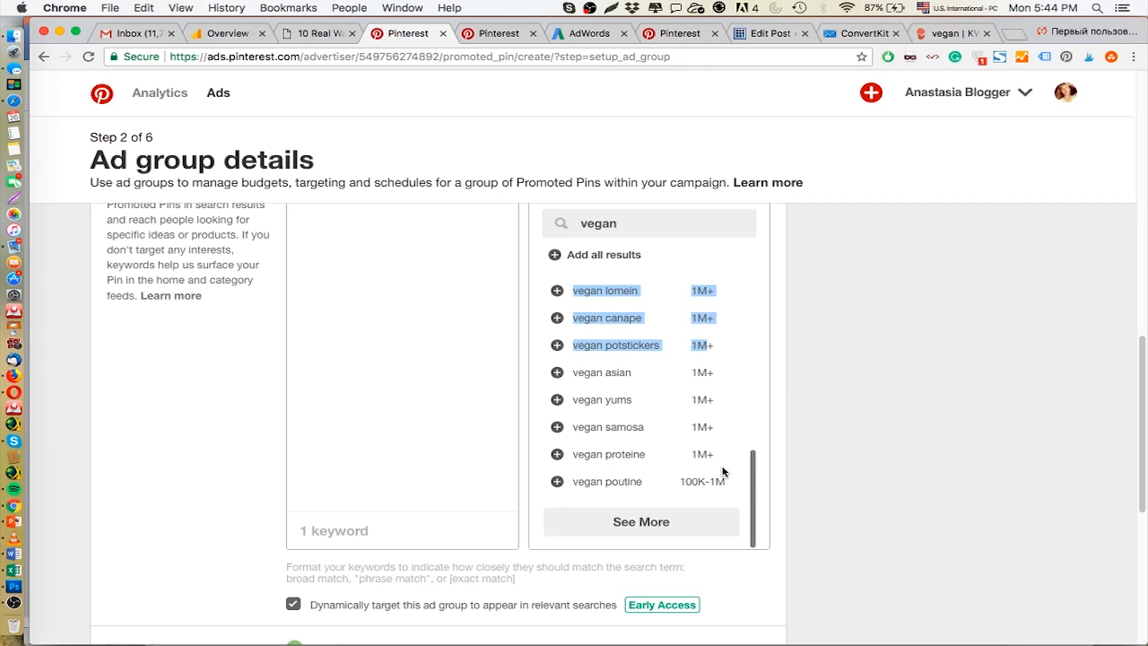
{"action": "mouse_move", "coordinate": [655, 632]}
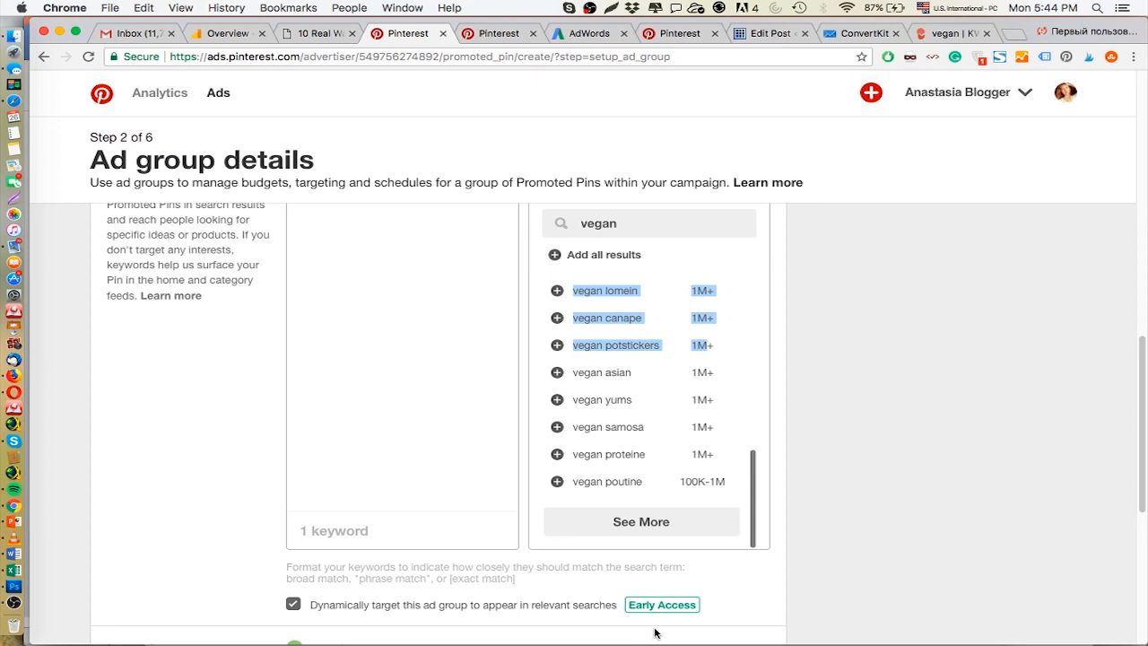
{"action": "scroll", "scroll_direction": "down", "scroll_amount": 3}
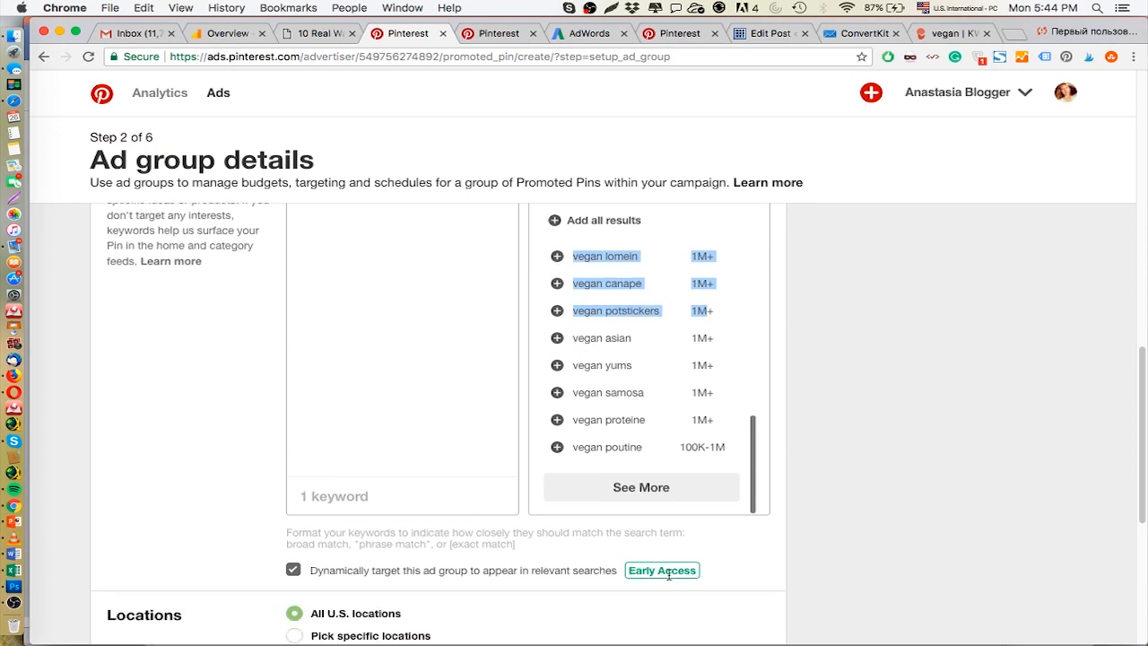
{"action": "mouse_move", "coordinate": [735, 475]}
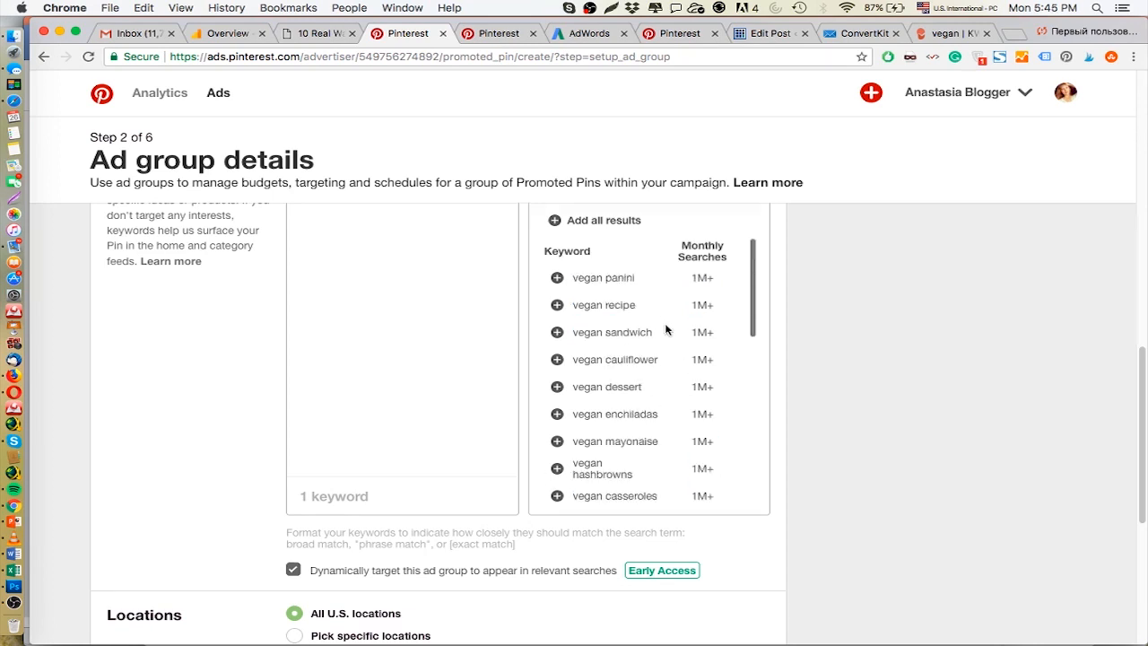
{"action": "scroll", "scroll_direction": "down", "scroll_amount": 3}
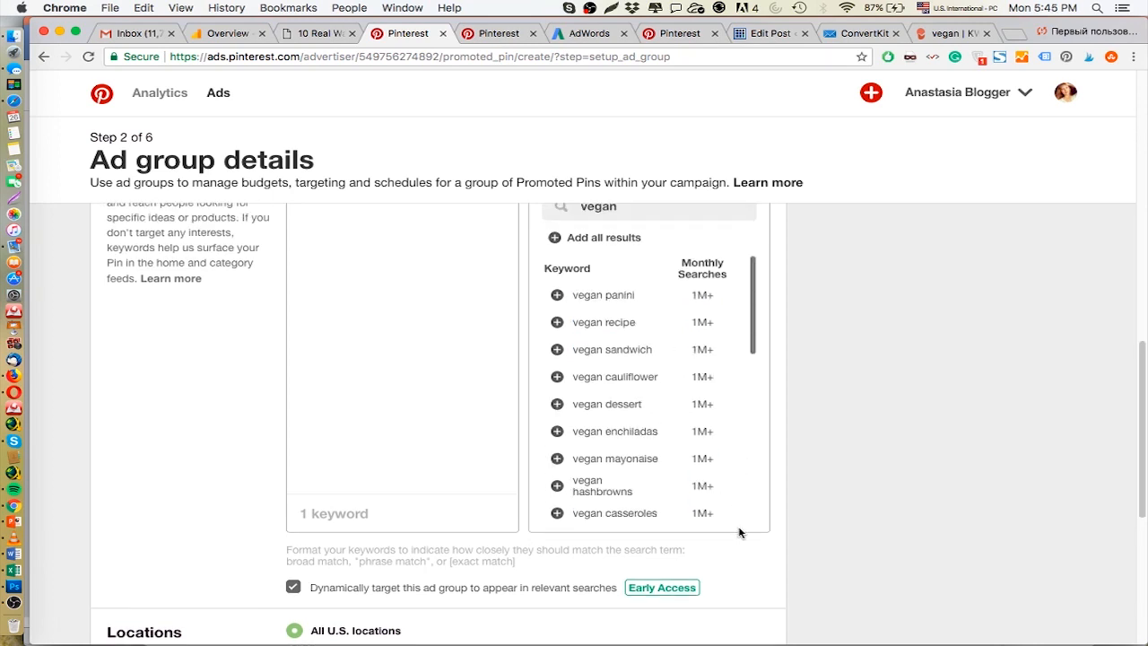
{"action": "mouse_move", "coordinate": [595, 298]}
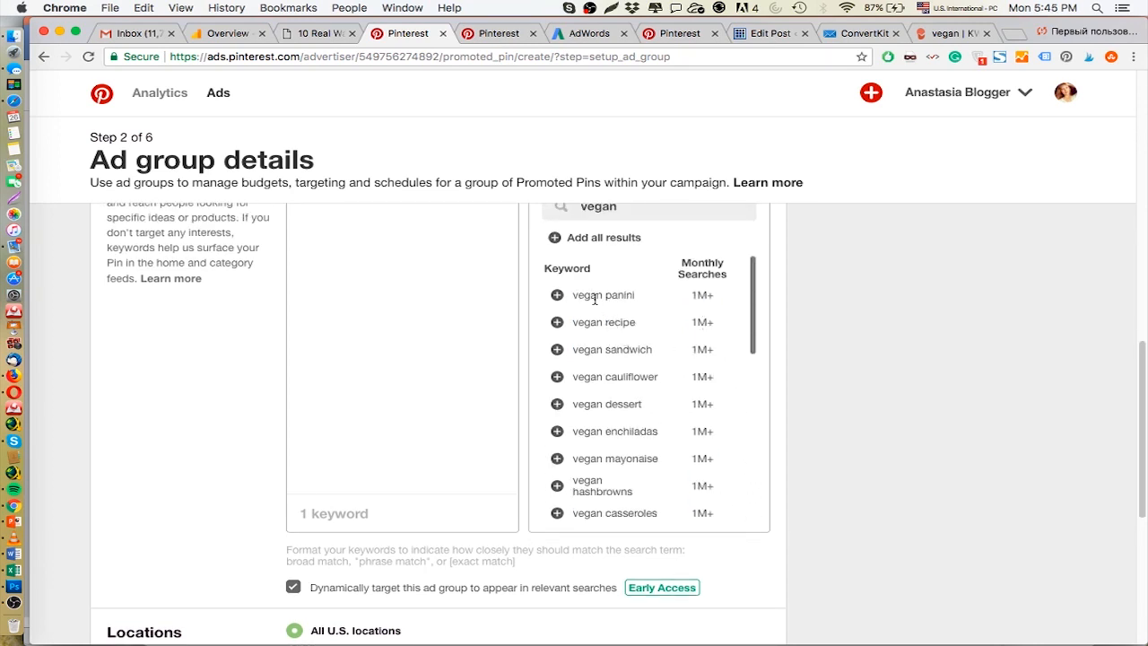
{"action": "mouse_move", "coordinate": [596, 305]}
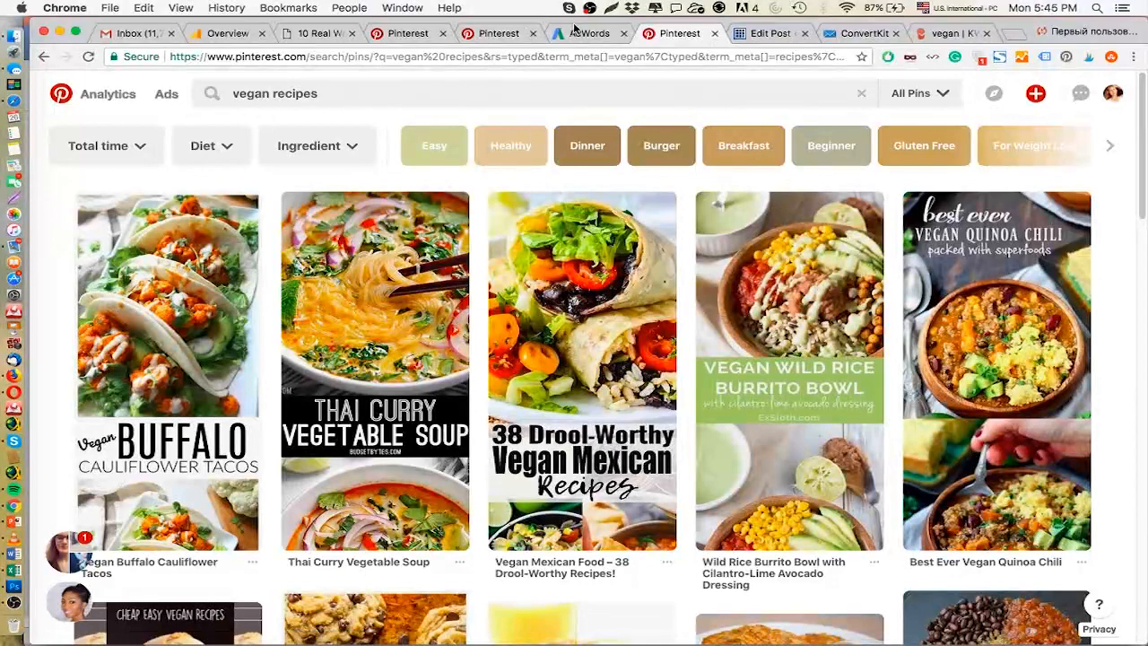
{"action": "left_click", "coordinate": [588, 32]}
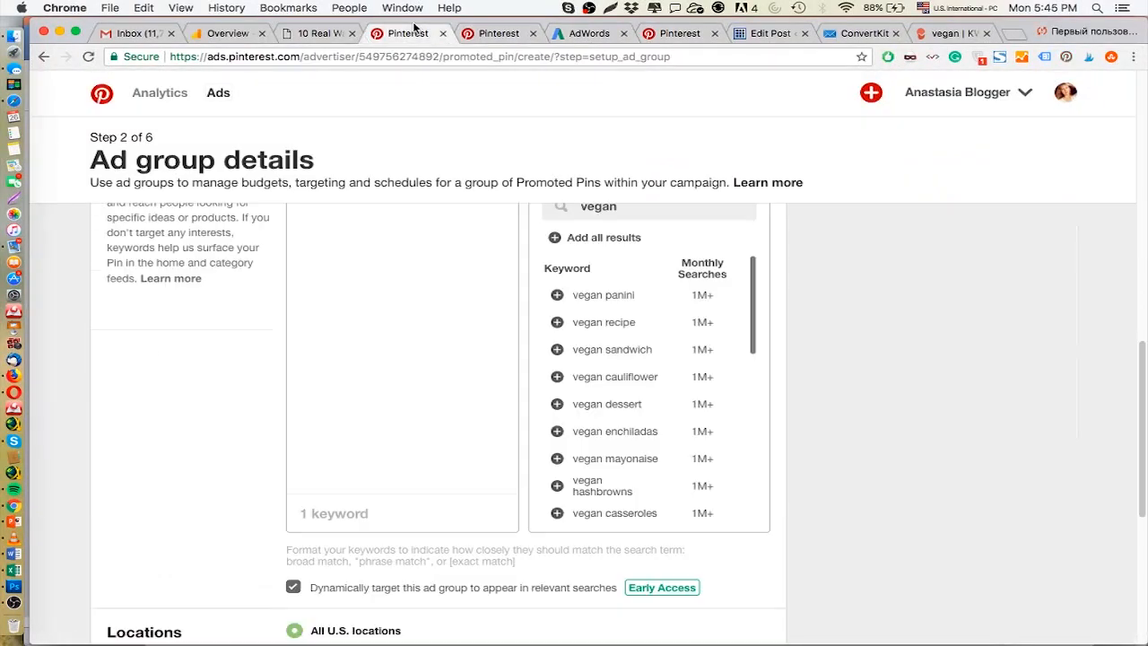
{"action": "scroll", "scroll_direction": "down", "scroll_amount": 3}
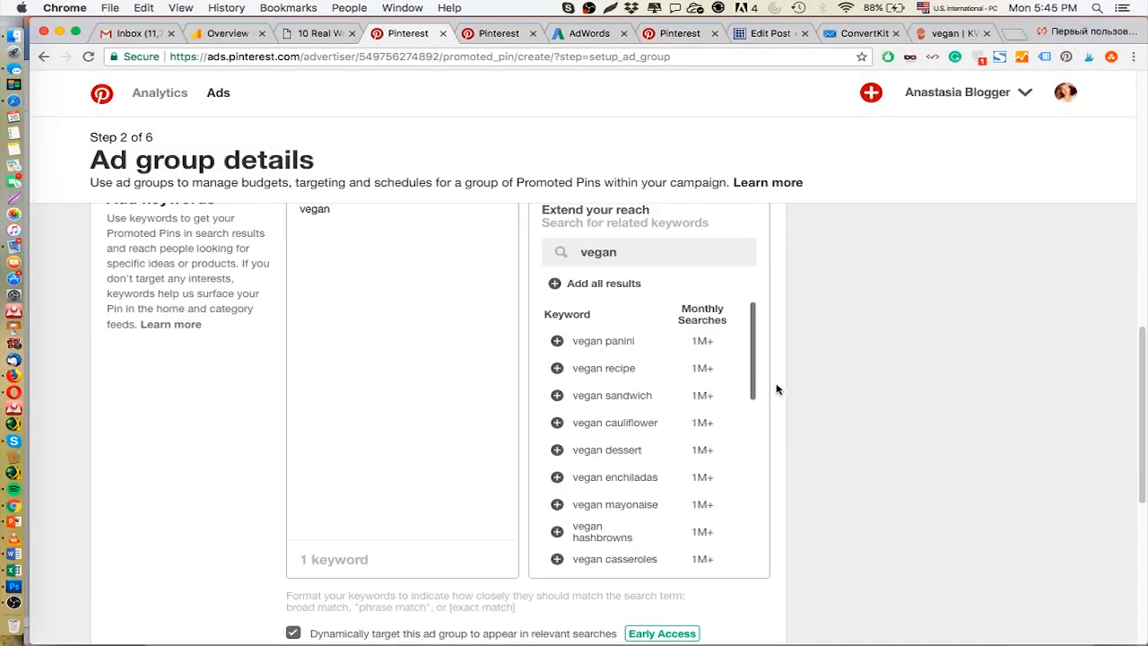
{"action": "scroll", "scroll_direction": "down", "scroll_amount": 3}
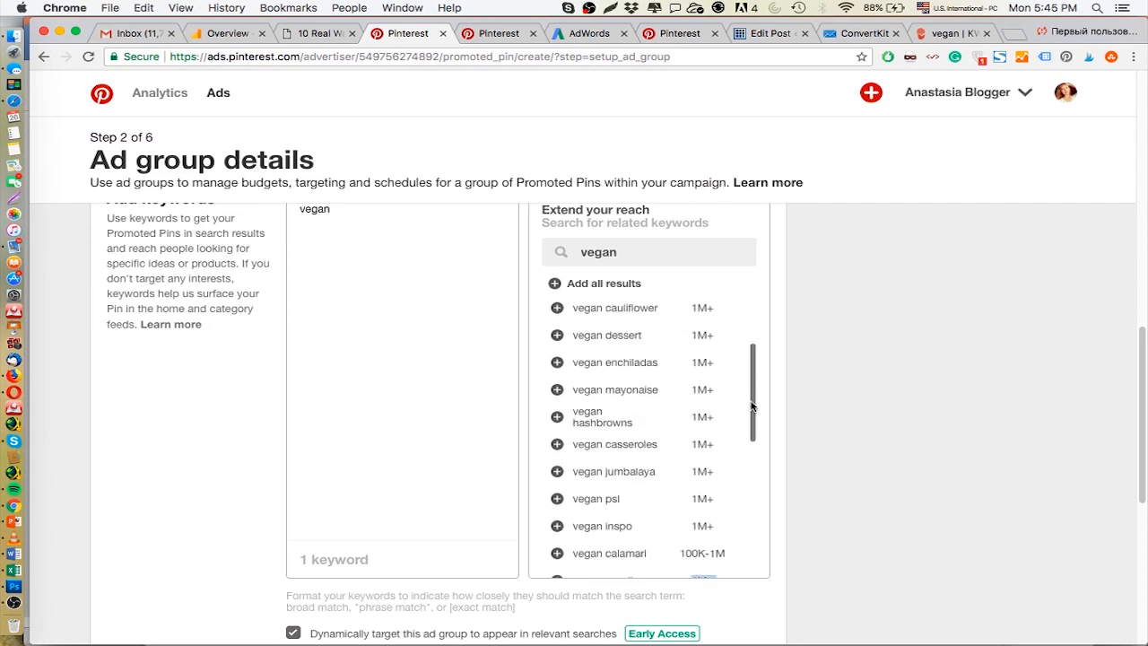
{"action": "scroll", "scroll_direction": "down", "scroll_amount": 3}
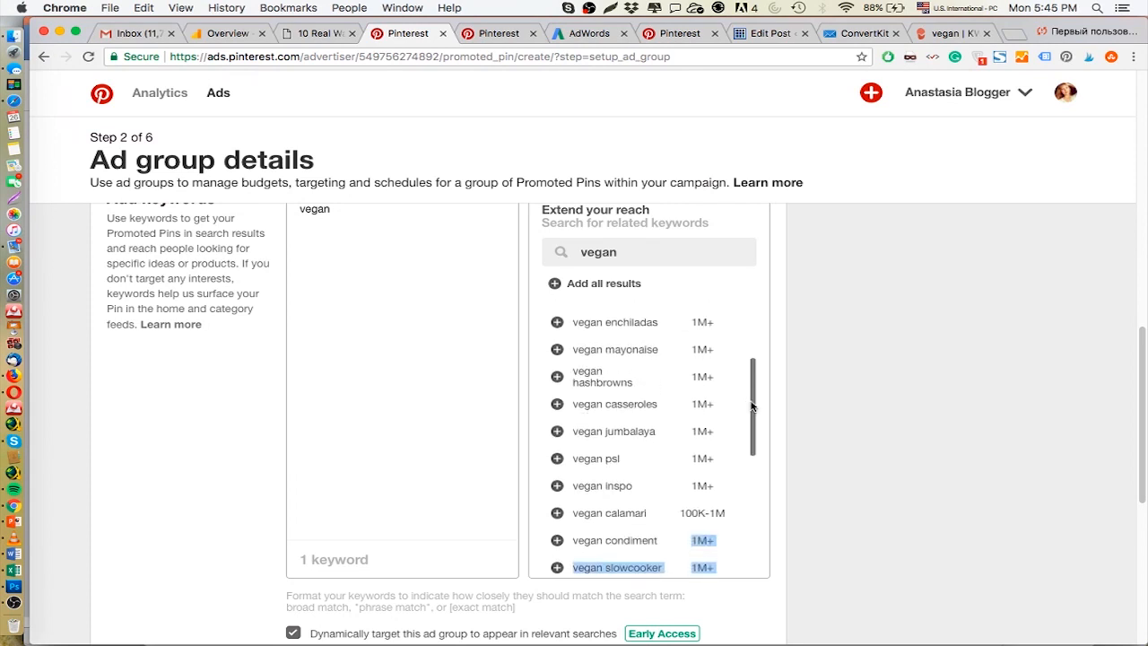
{"action": "scroll", "scroll_direction": "down", "scroll_amount": 3}
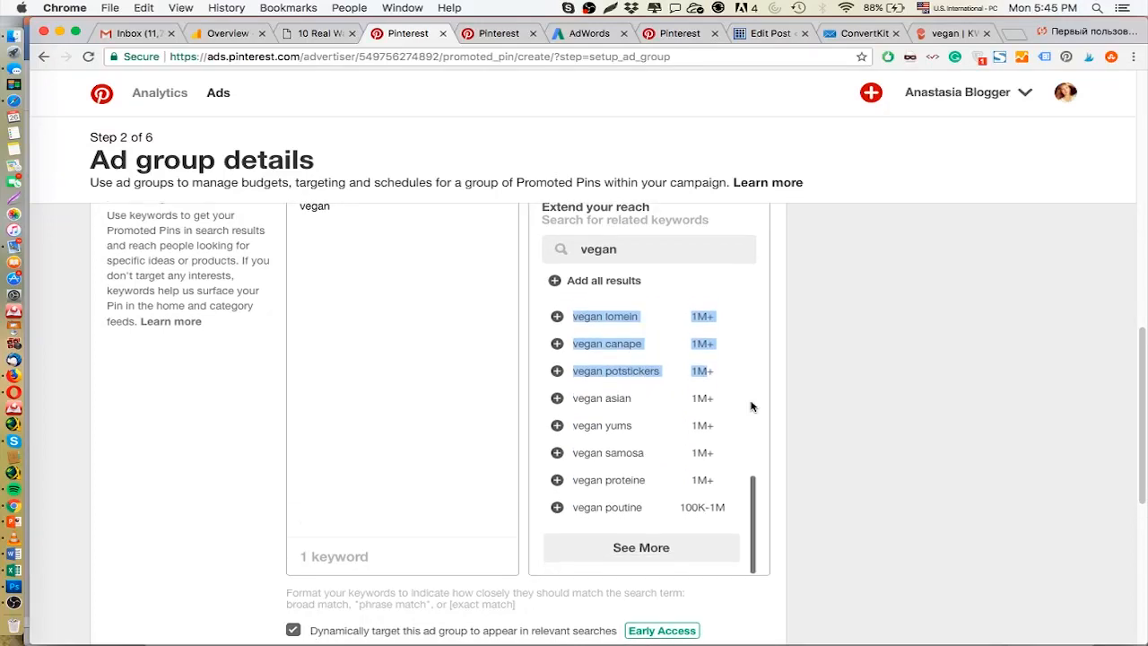
{"action": "scroll", "scroll_direction": "down", "scroll_amount": 3}
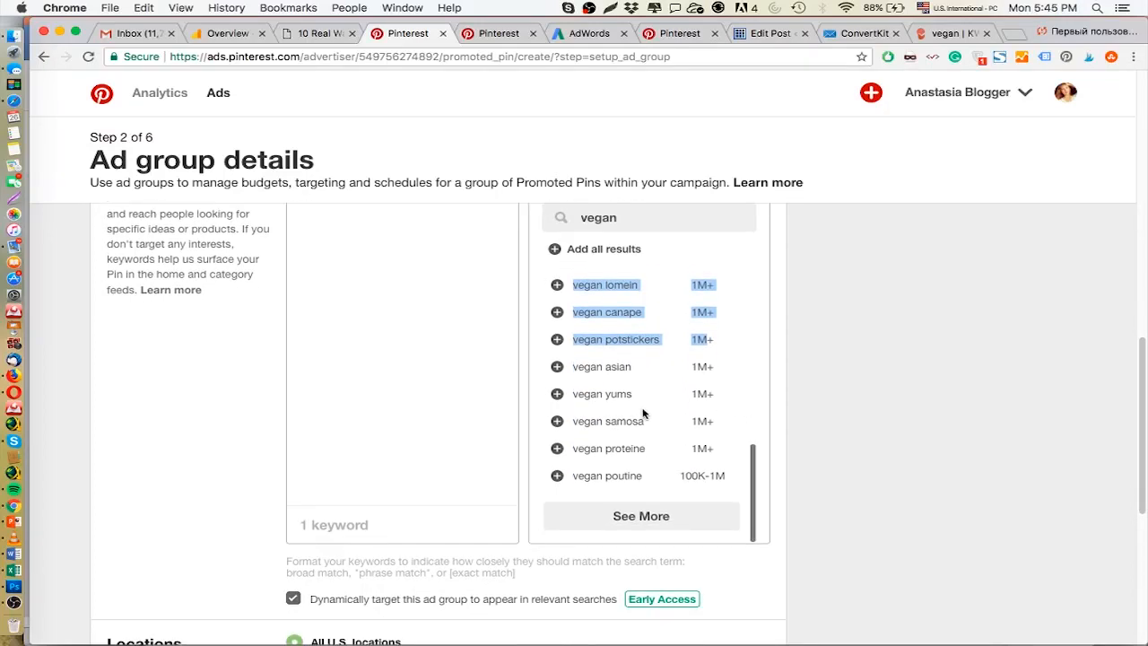
{"action": "mouse_move", "coordinate": [635, 409]}
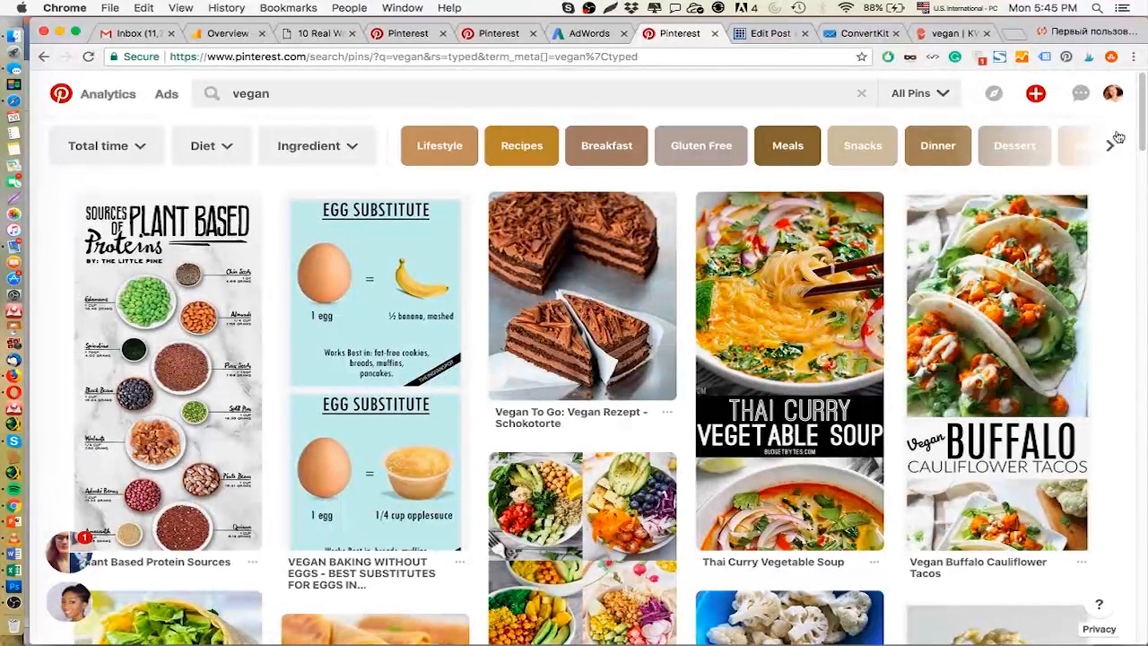
{"action": "mouse_move", "coordinate": [581, 296]}
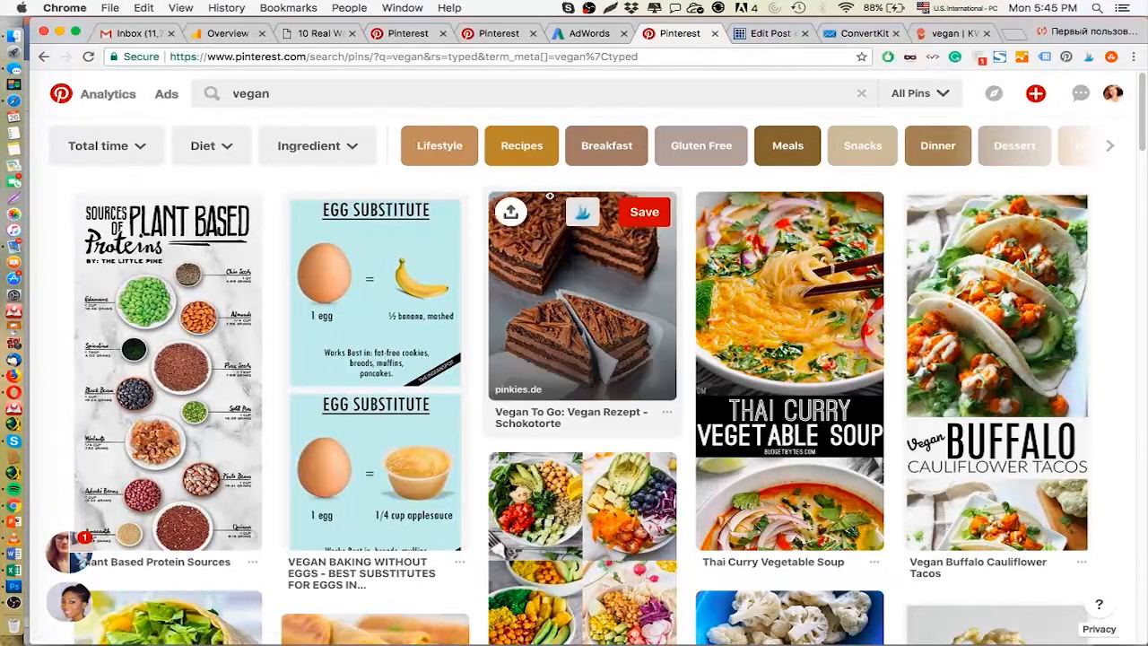
{"action": "mouse_move", "coordinate": [466, 111]}
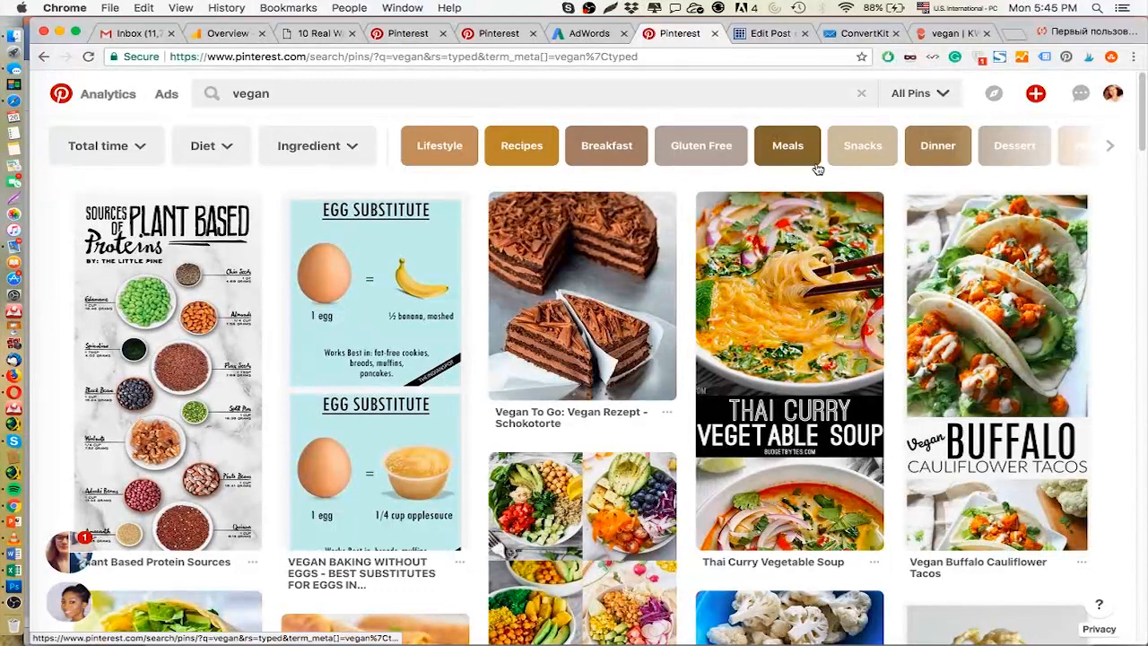
{"action": "mouse_move", "coordinate": [787, 145]}
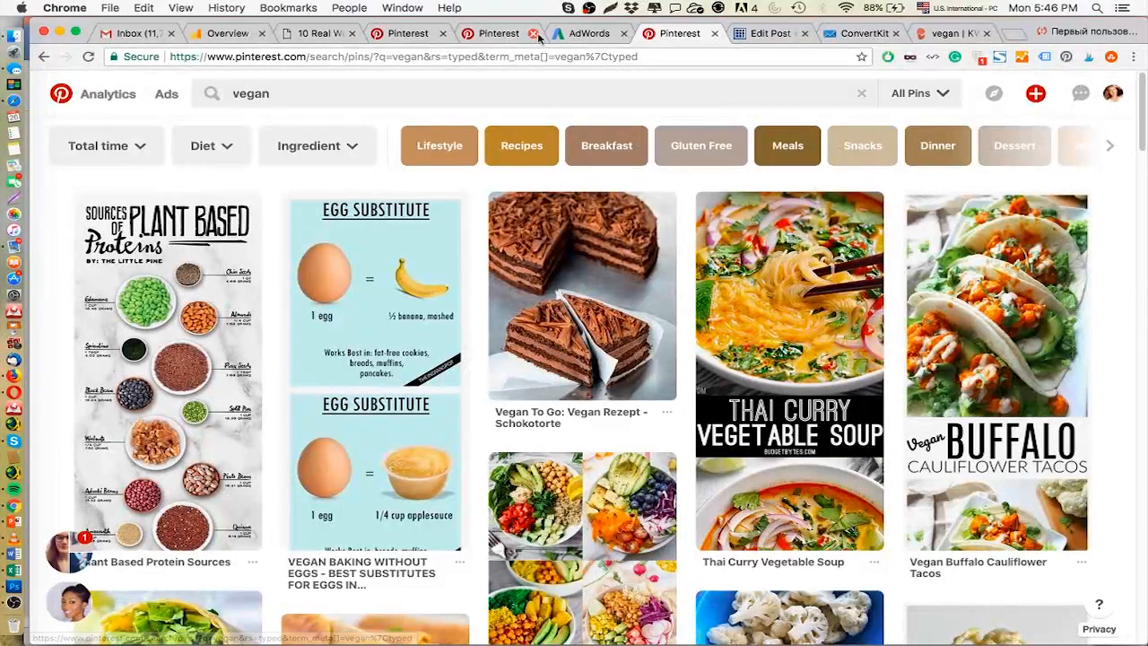
{"action": "left_click", "coordinate": [409, 33]}
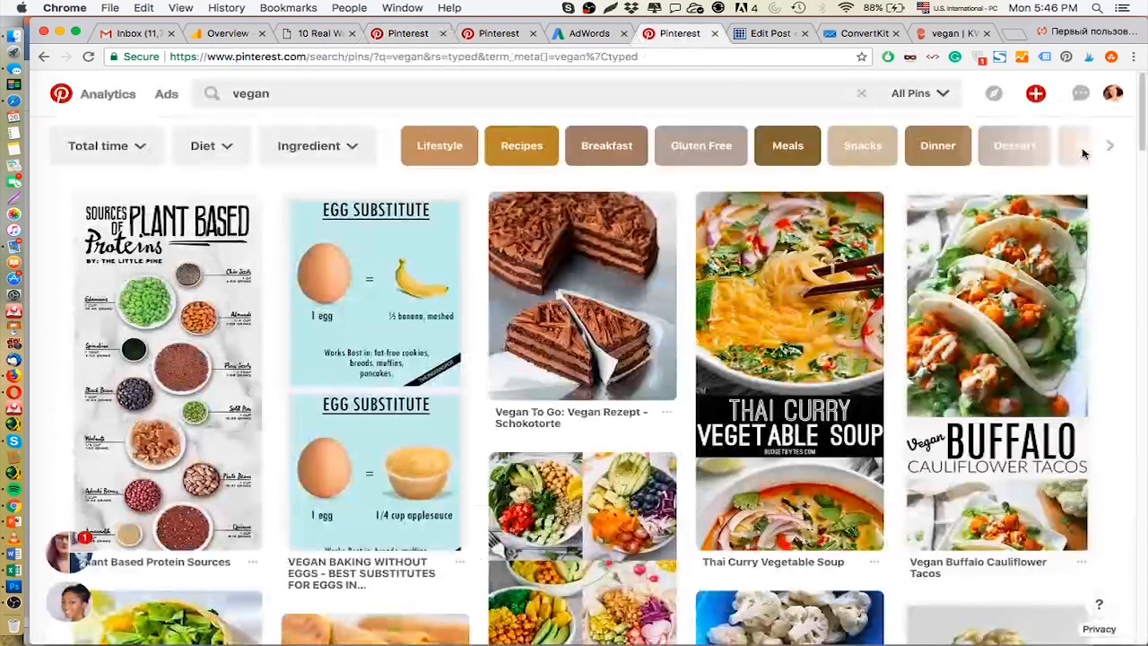
{"action": "left_click", "coordinate": [1110, 146]}
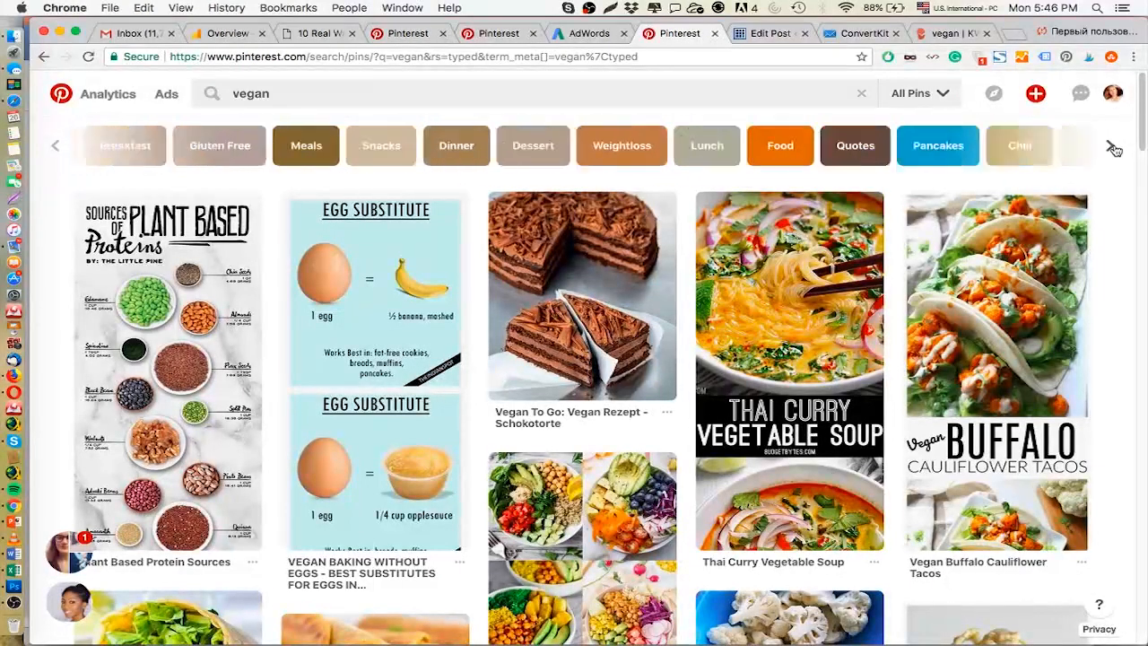
{"action": "left_click", "coordinate": [1115, 145]}
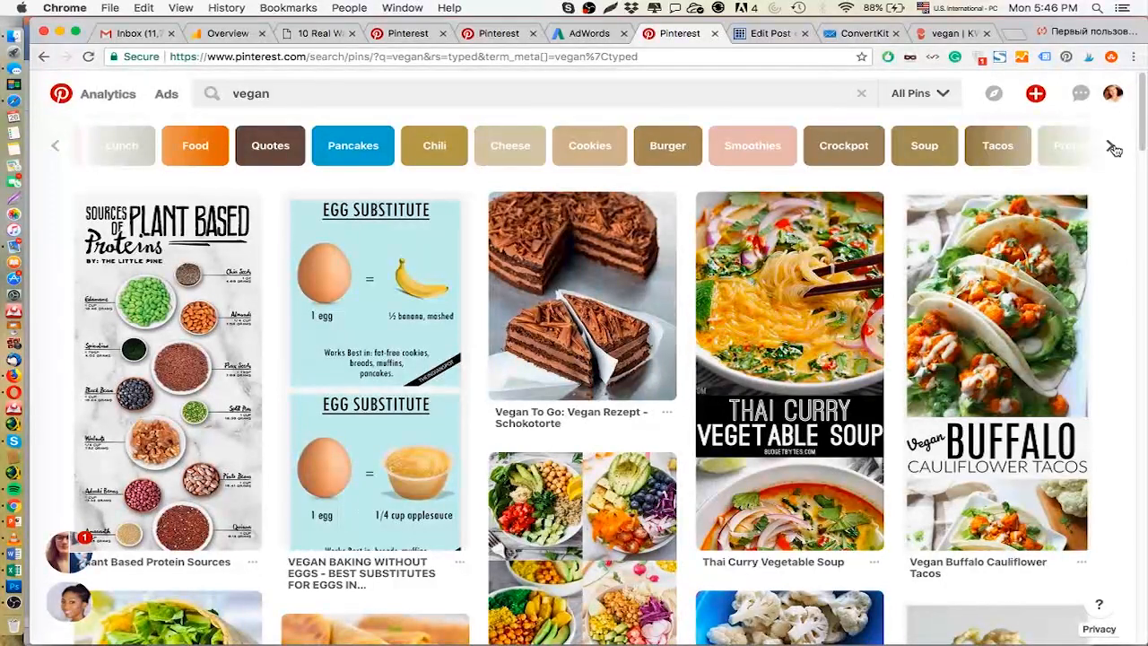
{"action": "left_click", "coordinate": [1116, 147]}
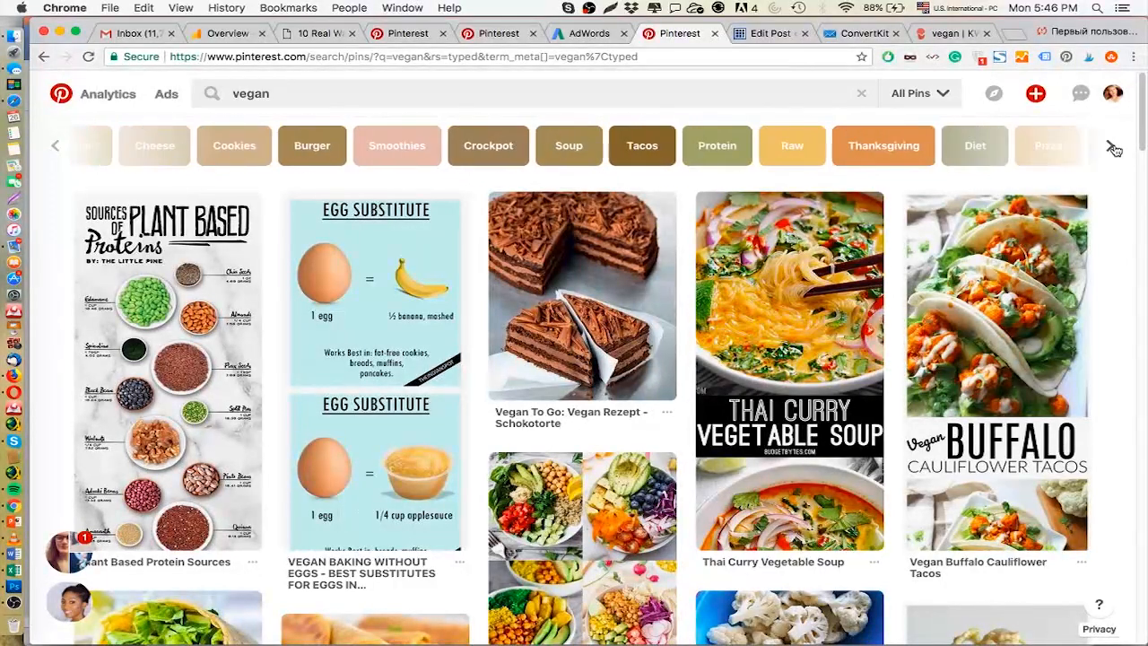
{"action": "left_click", "coordinate": [1116, 147]}
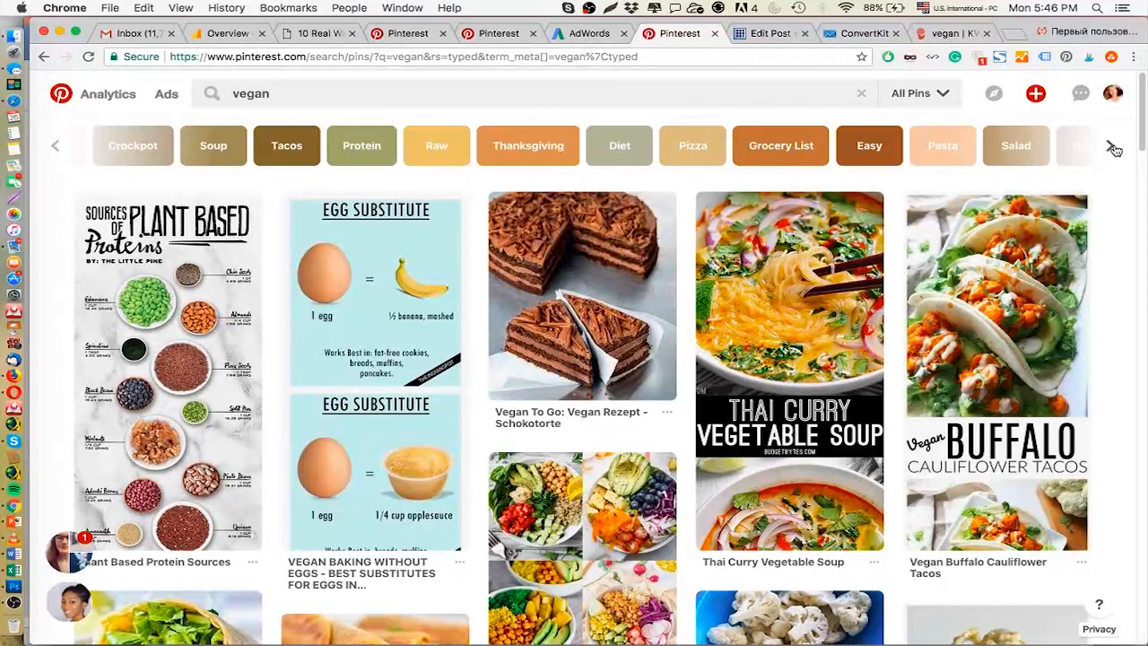
{"action": "left_click", "coordinate": [1110, 146]}
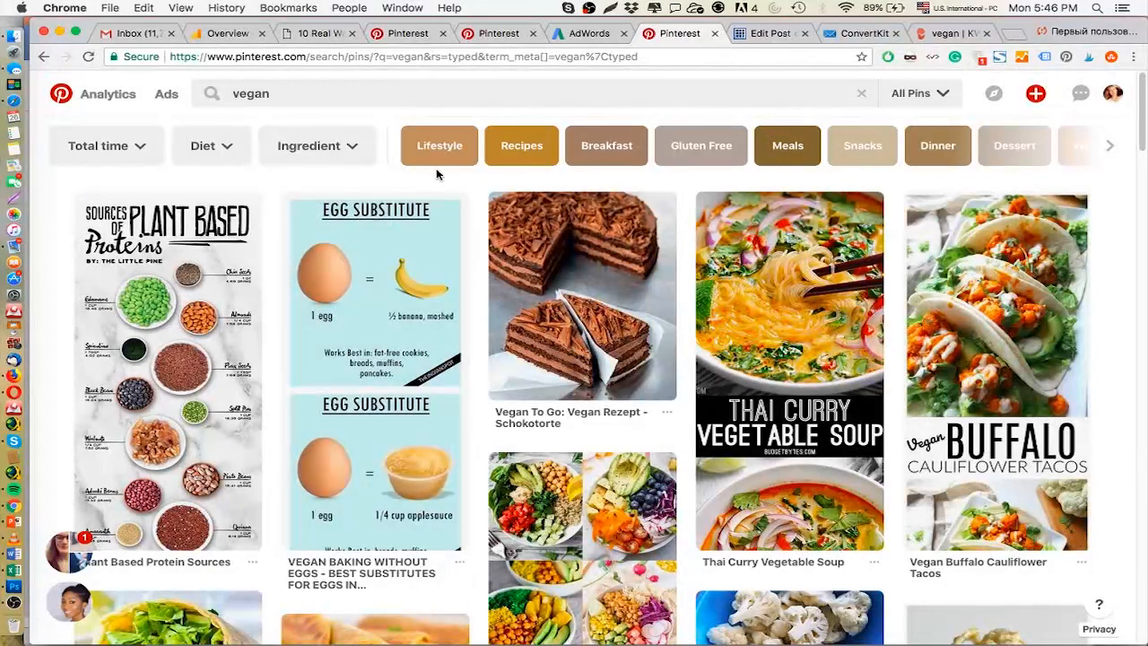
{"action": "mouse_move", "coordinate": [448, 177]}
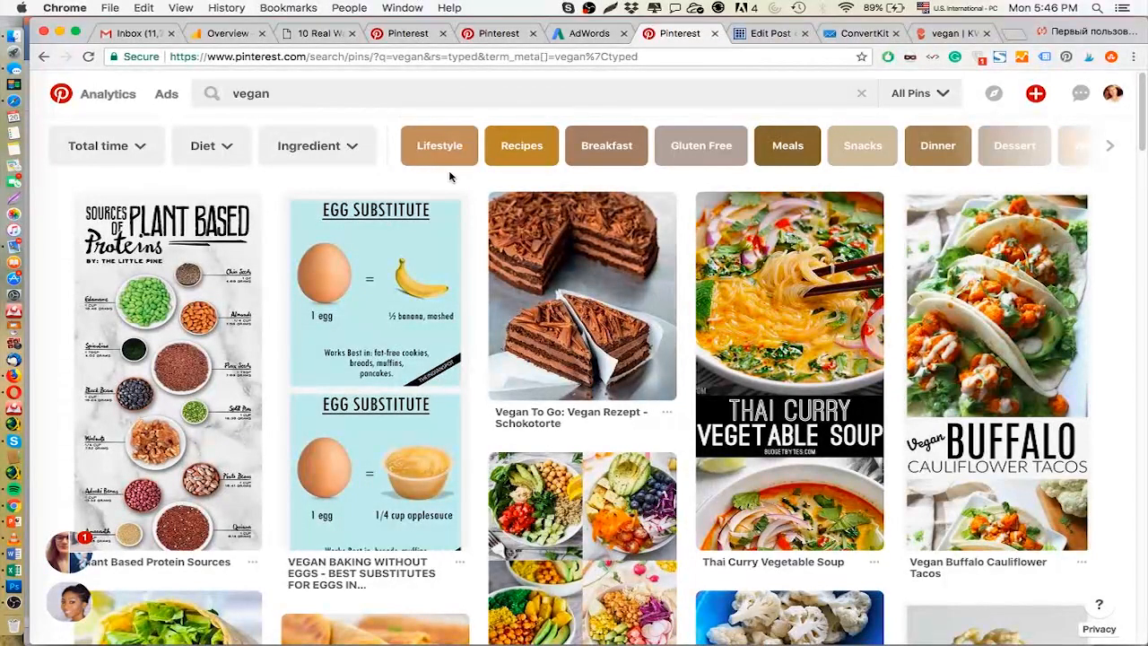
{"action": "mouse_move", "coordinate": [427, 126]}
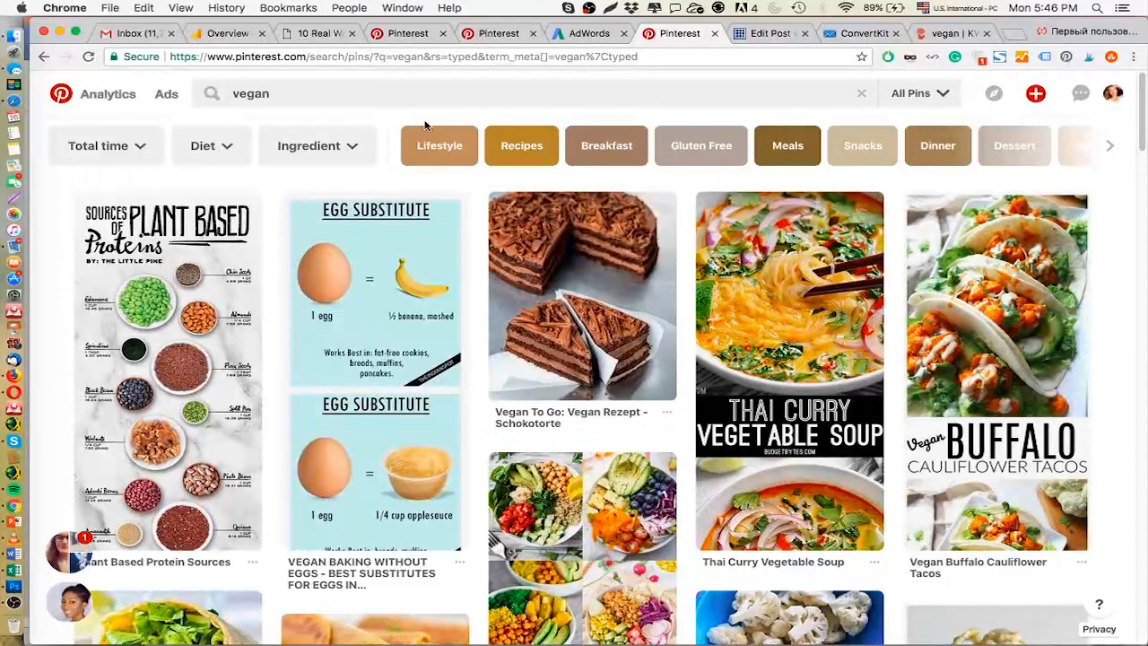
{"action": "mouse_move", "coordinate": [455, 102]}
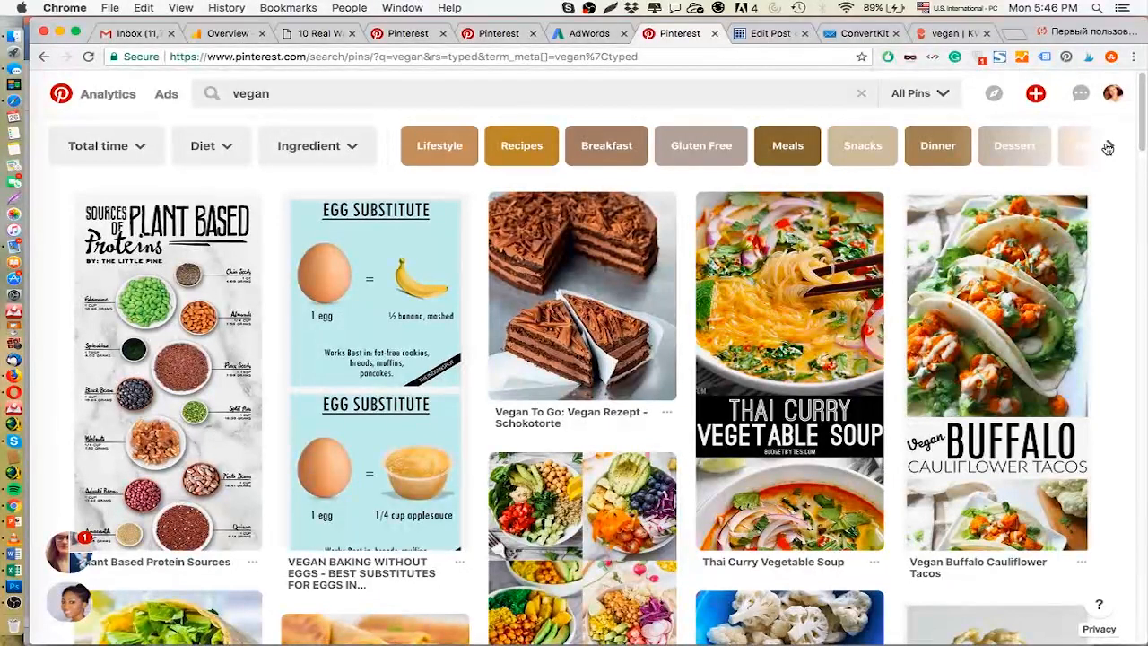
{"action": "left_click", "coordinate": [1108, 145]}
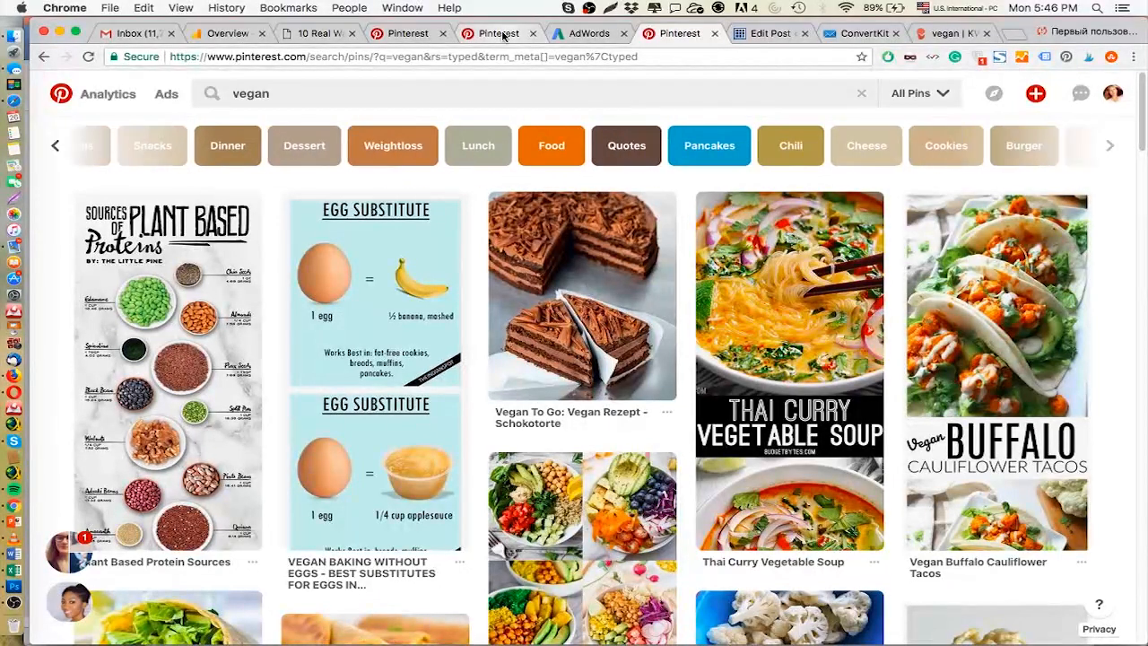
{"action": "left_click", "coordinate": [499, 32]}
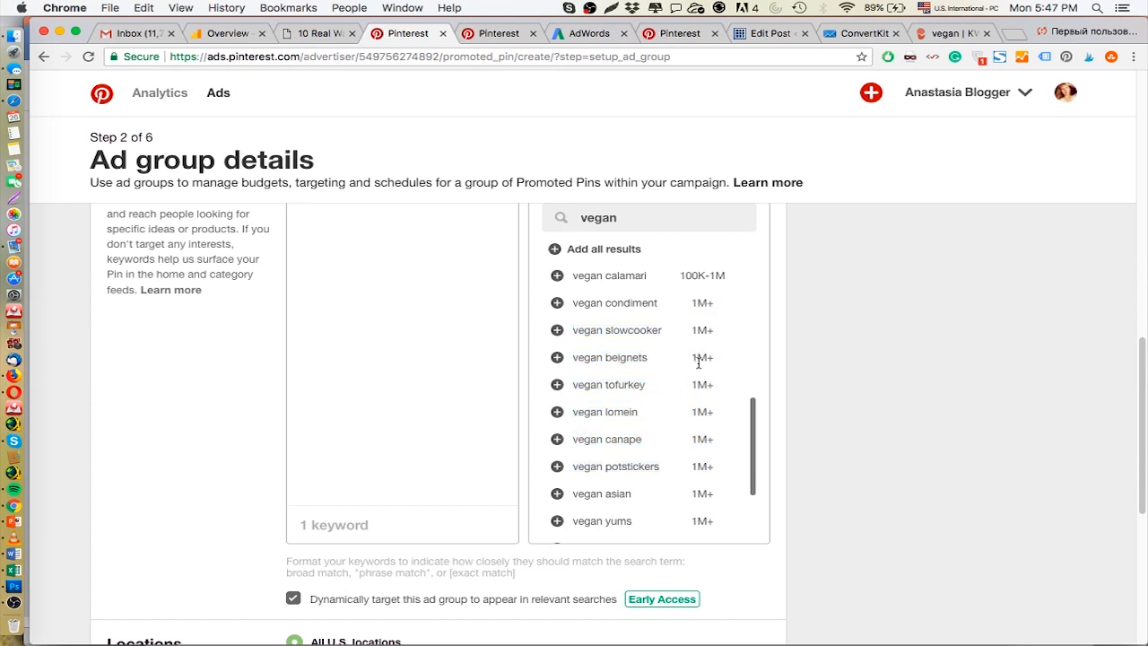
{"action": "mouse_move", "coordinate": [621, 380]}
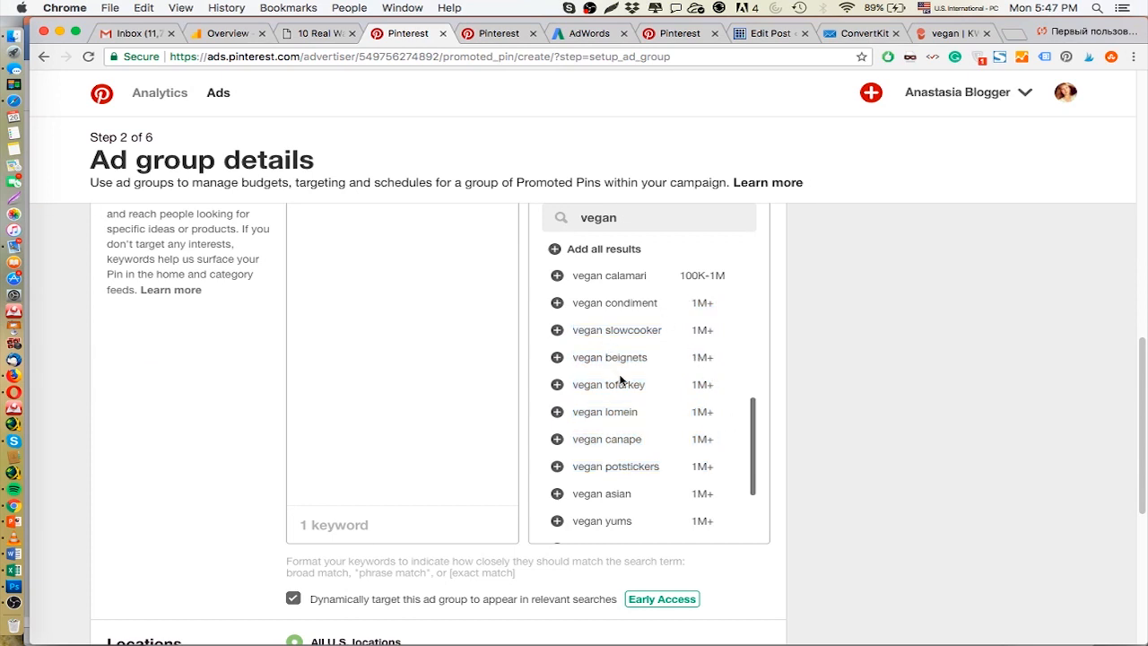
{"action": "mouse_move", "coordinate": [667, 385]}
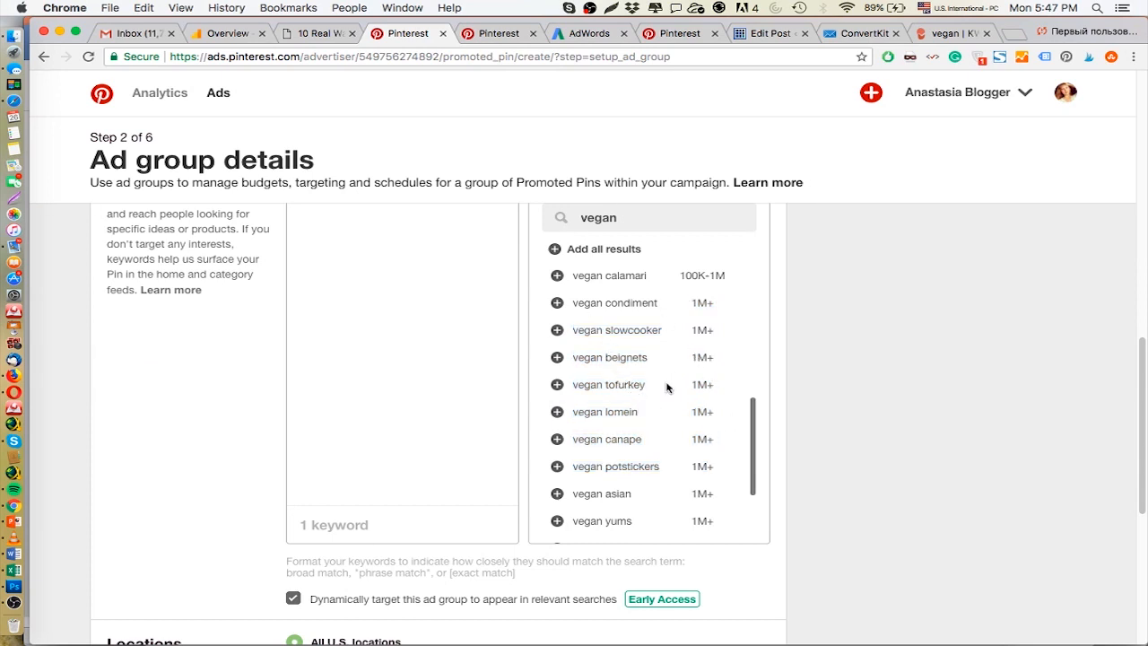
{"action": "mouse_move", "coordinate": [626, 406]}
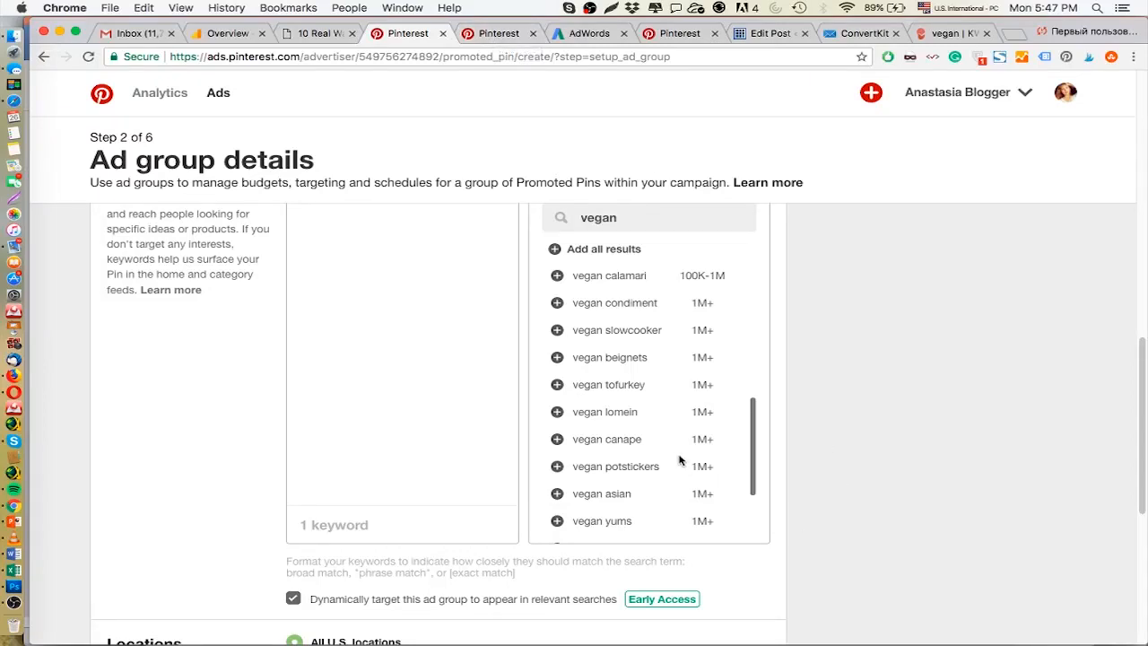
{"action": "mouse_move", "coordinate": [717, 416]}
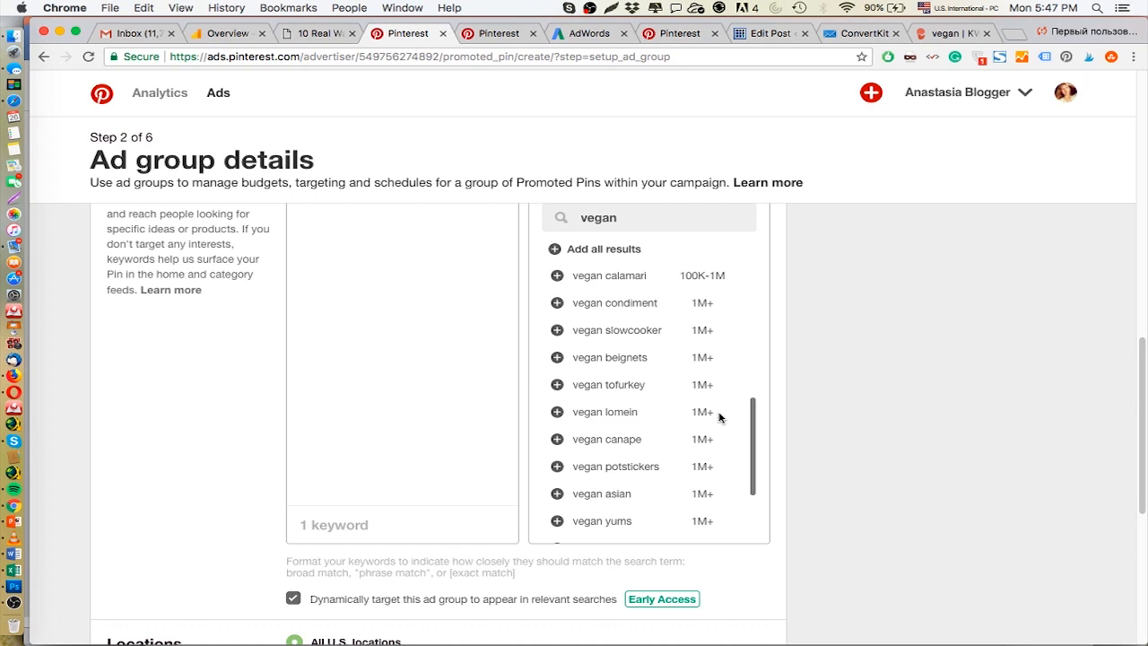
{"action": "mouse_move", "coordinate": [657, 352]}
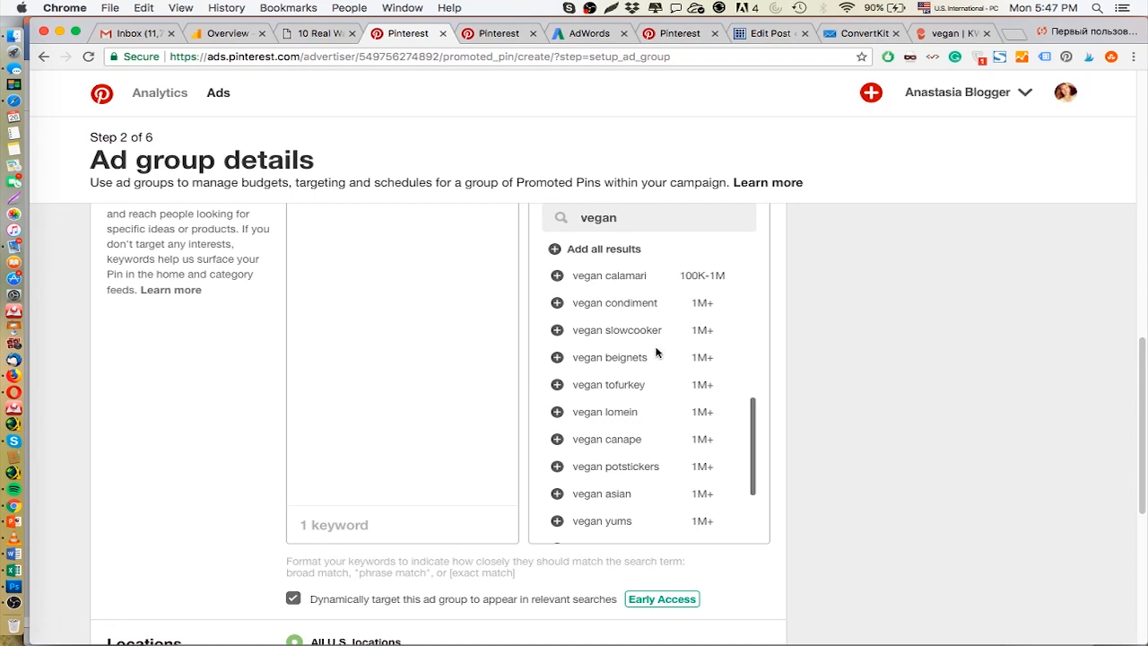
{"action": "scroll", "scroll_direction": "down", "scroll_amount": 3}
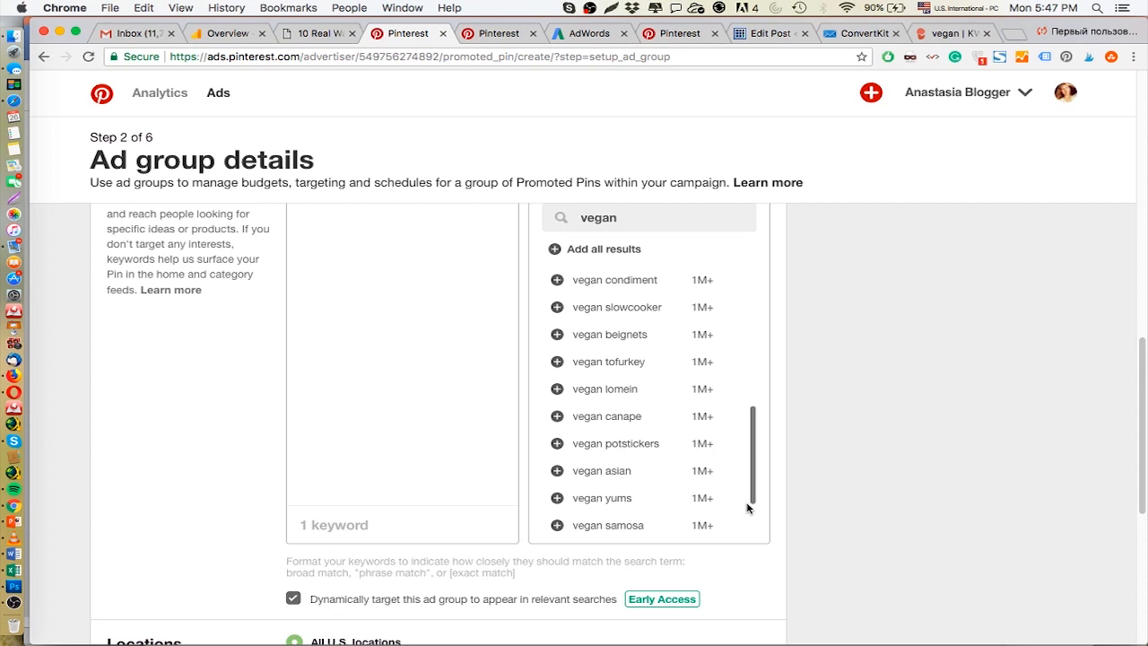
{"action": "mouse_move", "coordinate": [754, 505]}
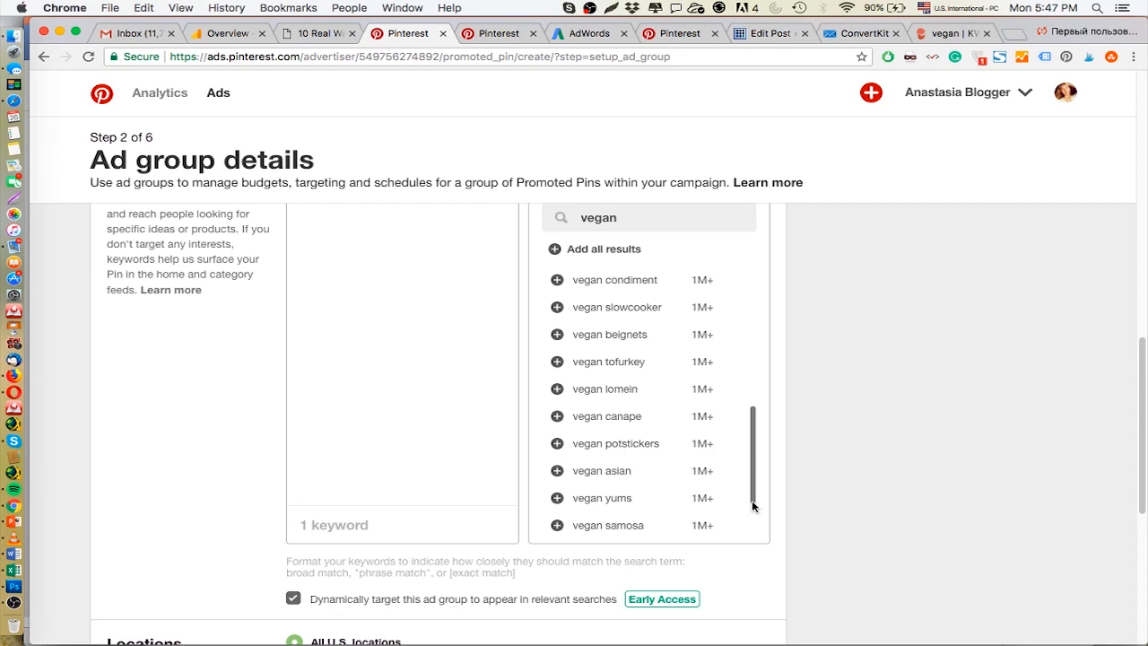